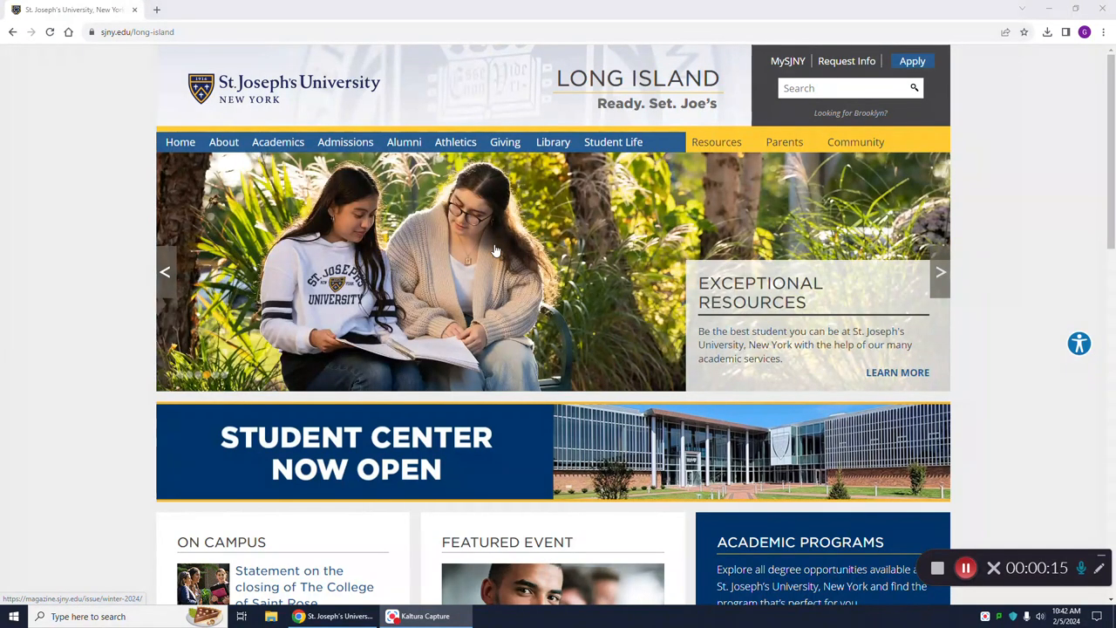
mouse_move(296, 96)
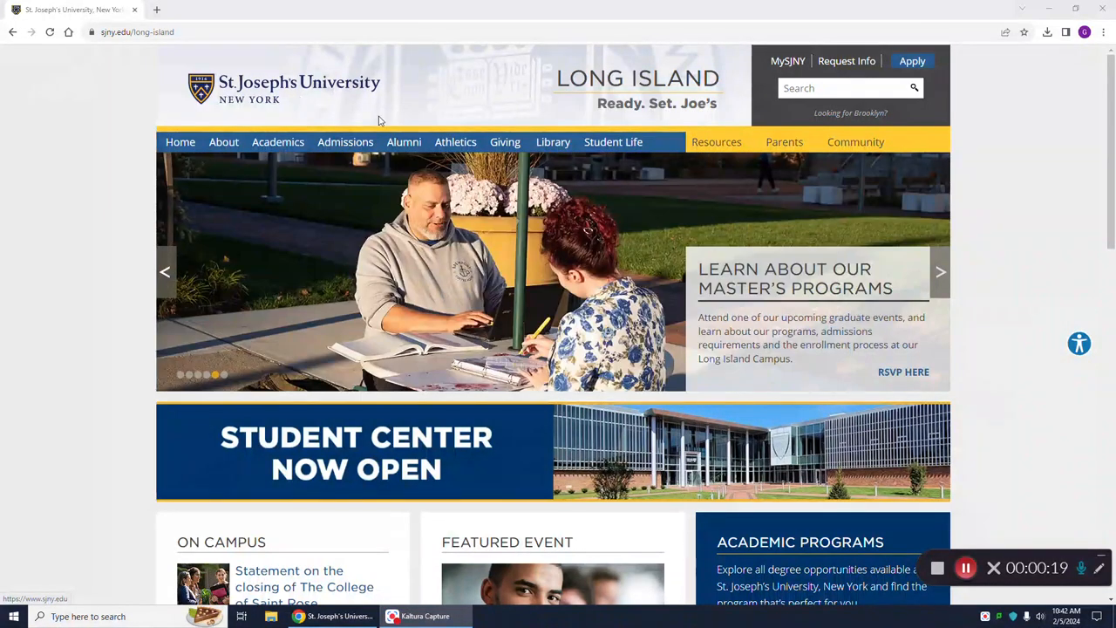
mouse_move(574, 174)
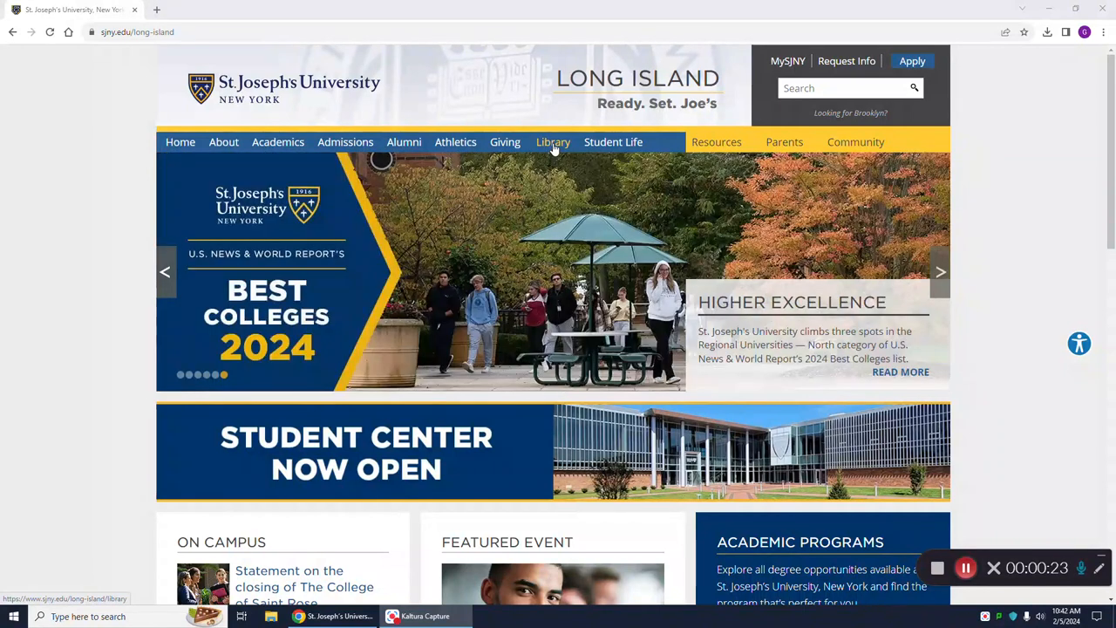
Go to the Library page and show its Databases section with the SJNY Database List link
left_click(553, 141)
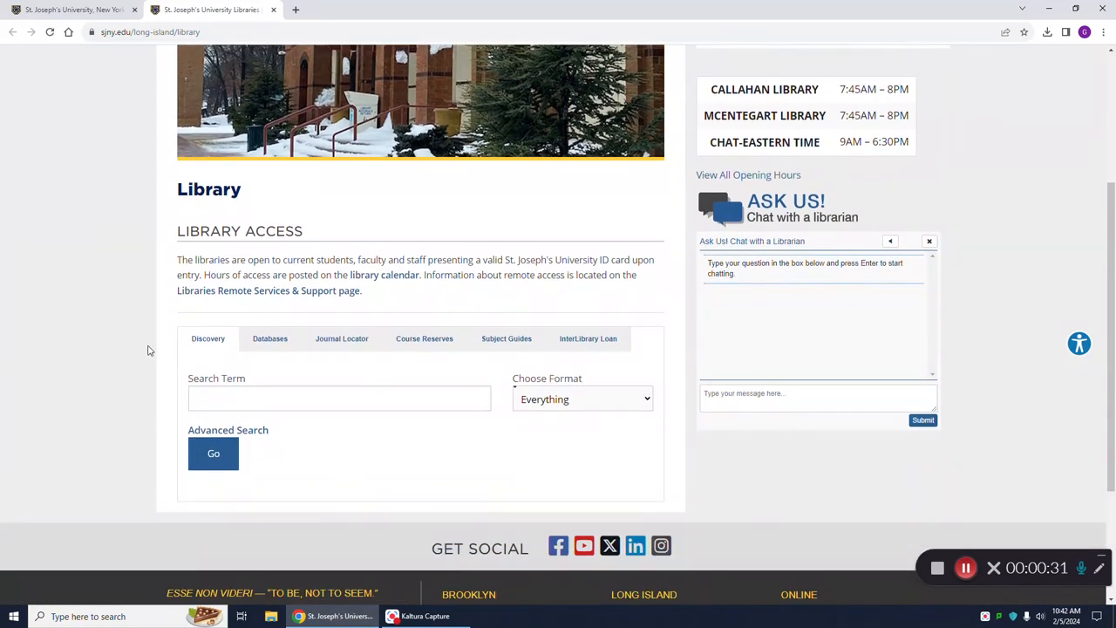
mouse_move(269, 338)
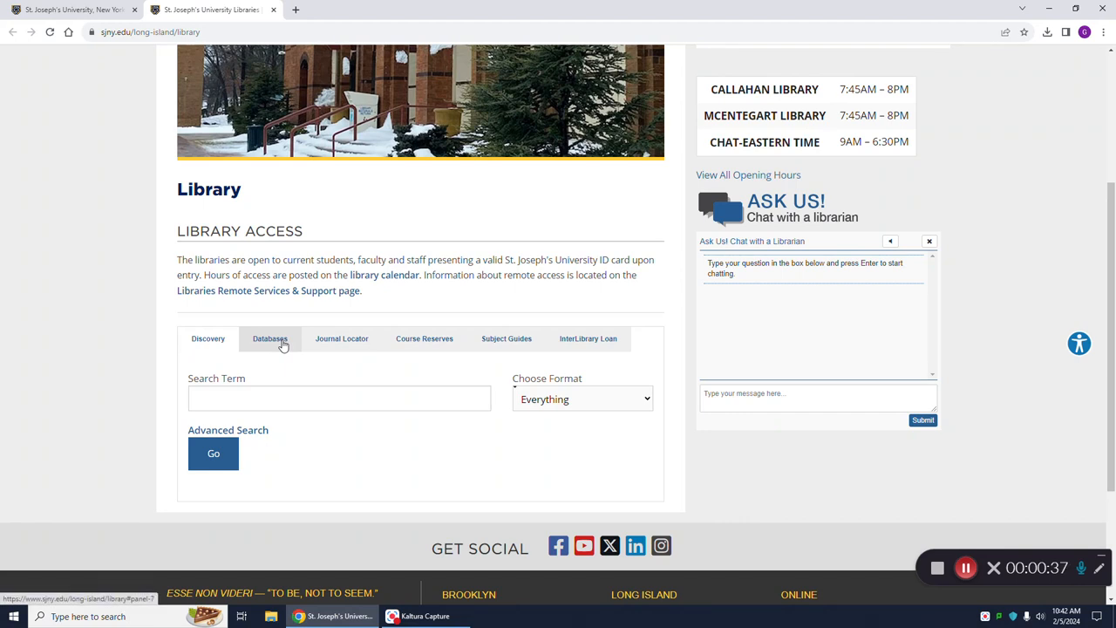
left_click(269, 338)
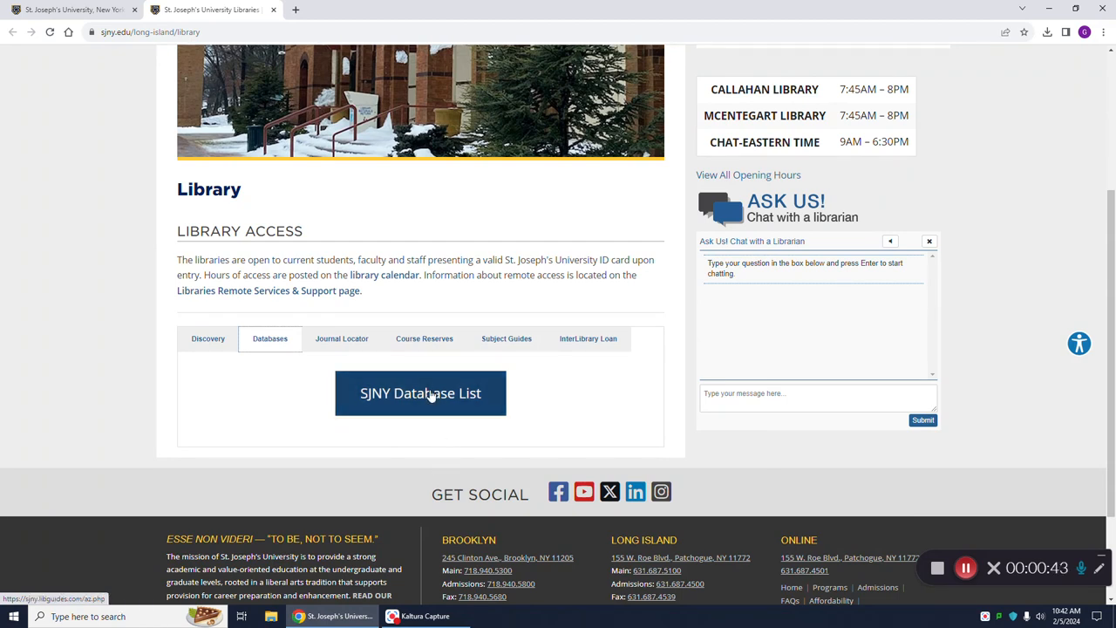
Follow the SJNY Database List link to the LibGuides A-Z Databases page
left_click(418, 392)
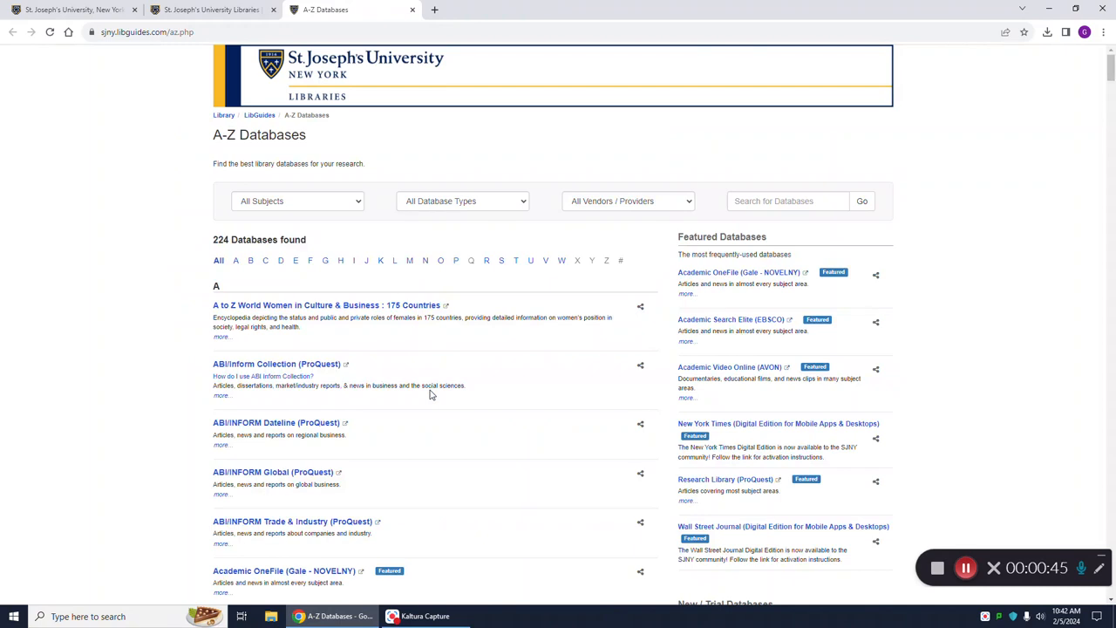
mouse_move(61, 253)
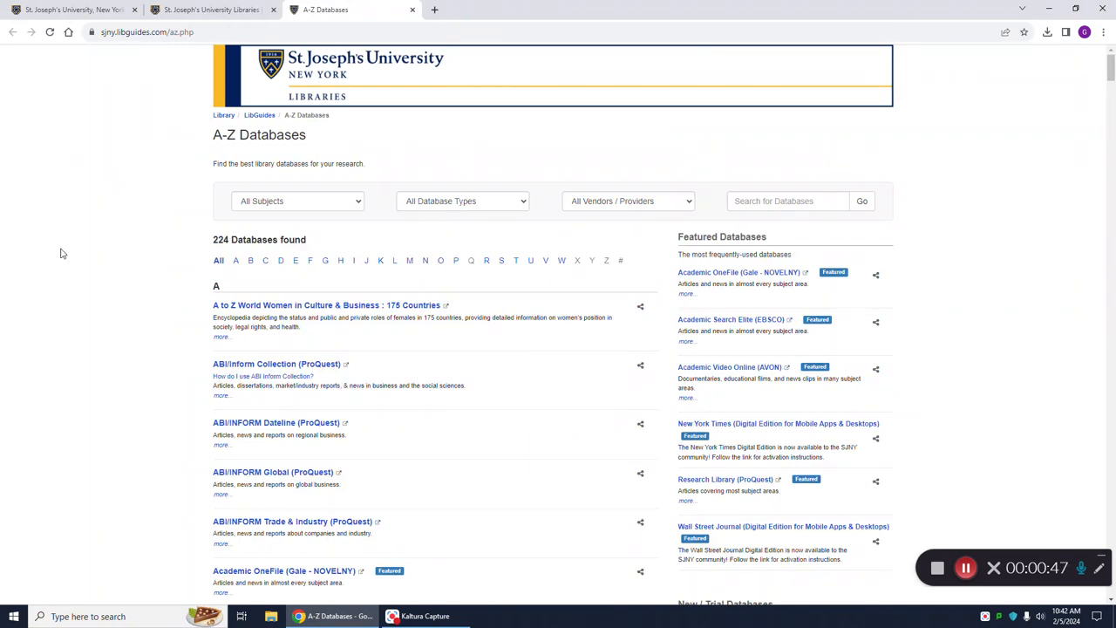
mouse_move(148, 261)
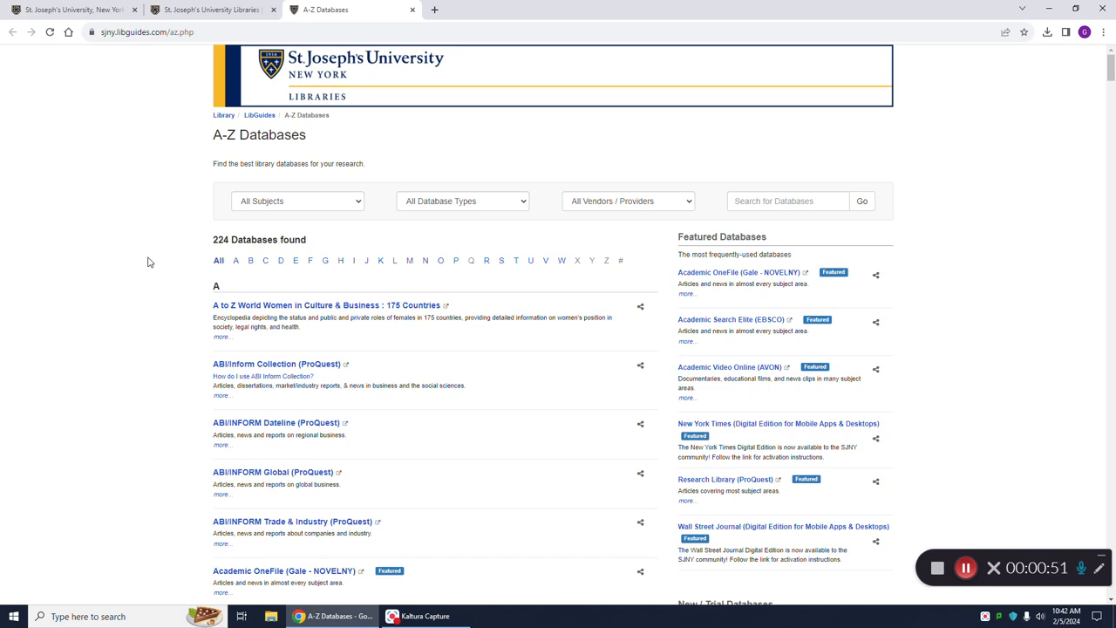
mouse_move(133, 262)
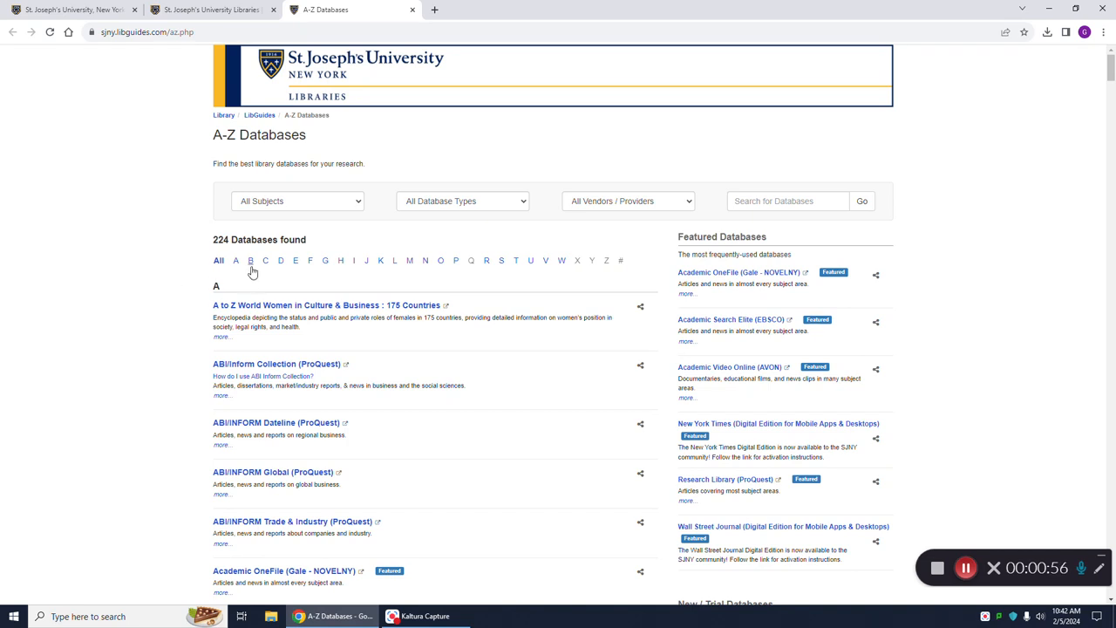
mouse_move(467, 227)
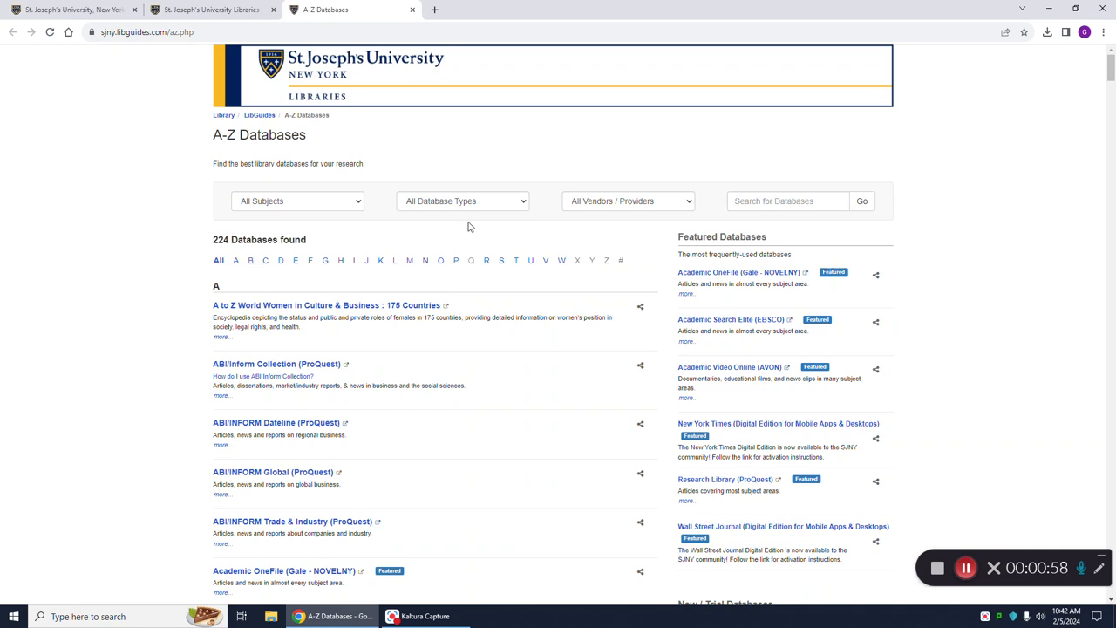
mouse_move(338, 295)
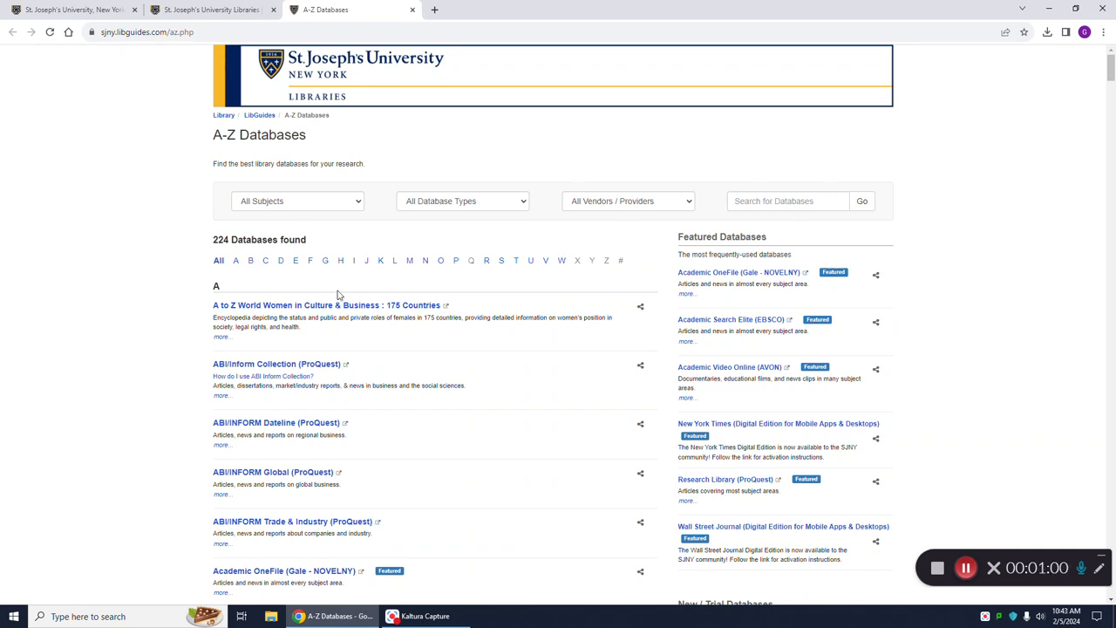
Filter the A-Z list to letter B and locate Brill Latin American Studies
left_click(251, 259)
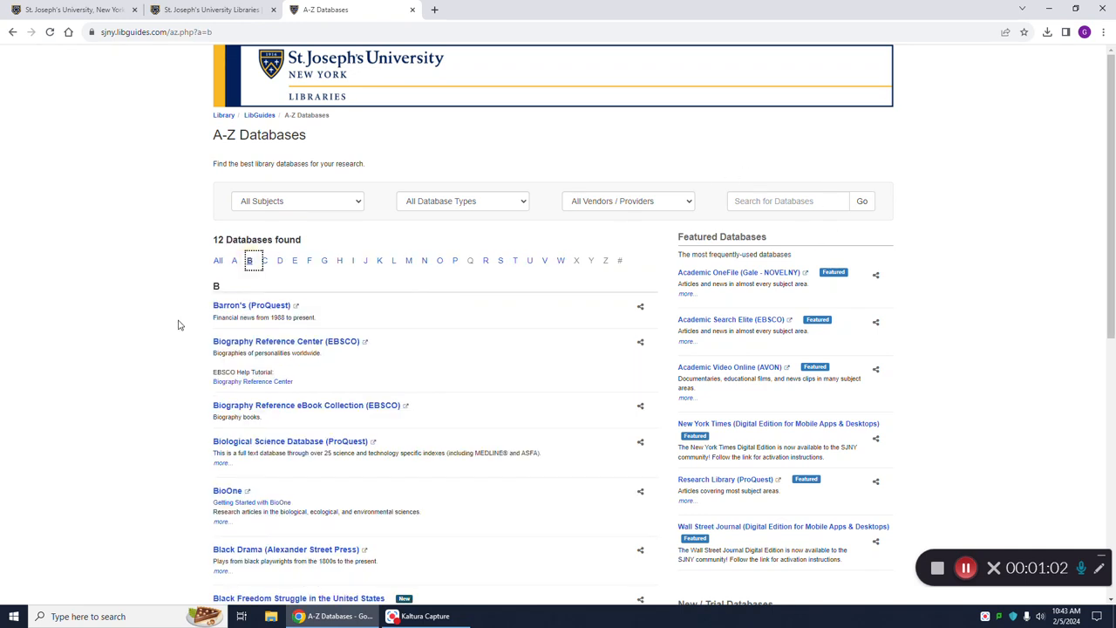
scroll("down", 3)
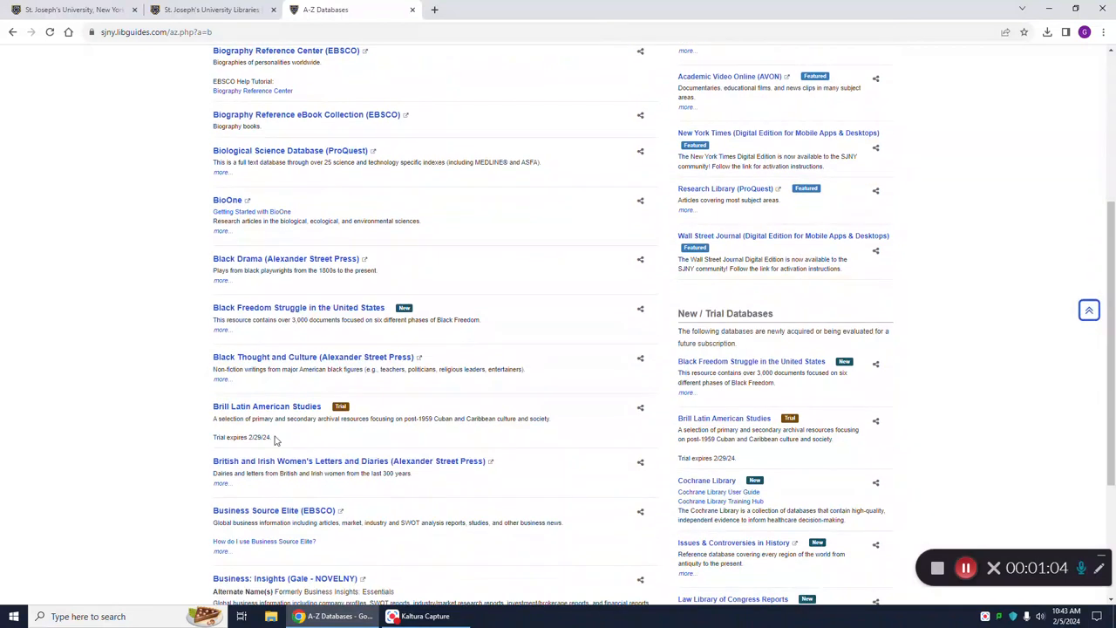
mouse_move(293, 429)
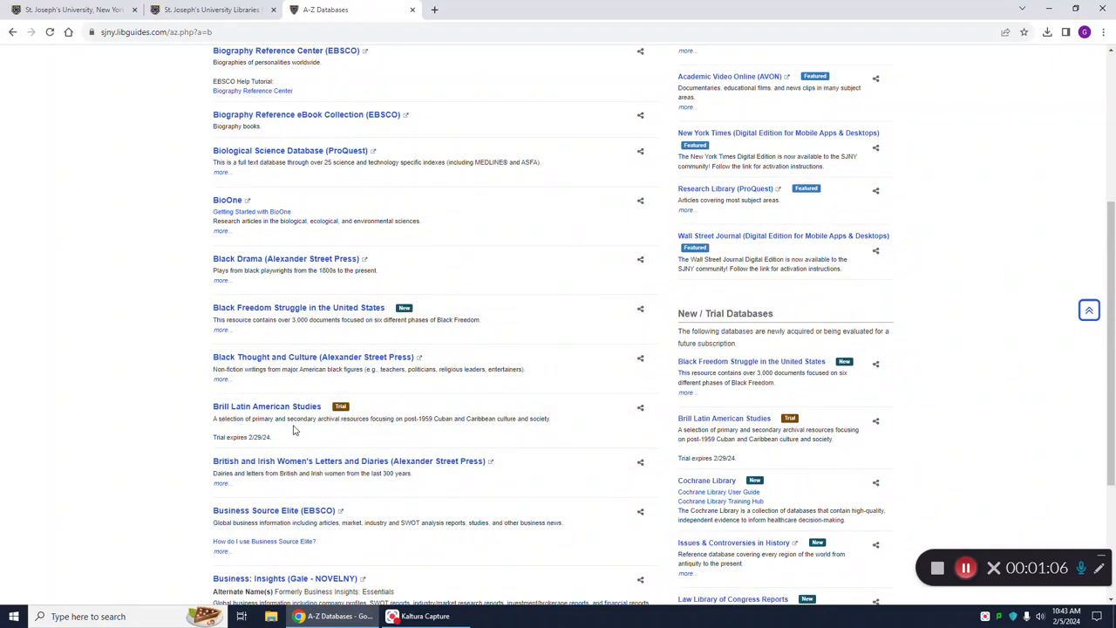
mouse_move(326, 440)
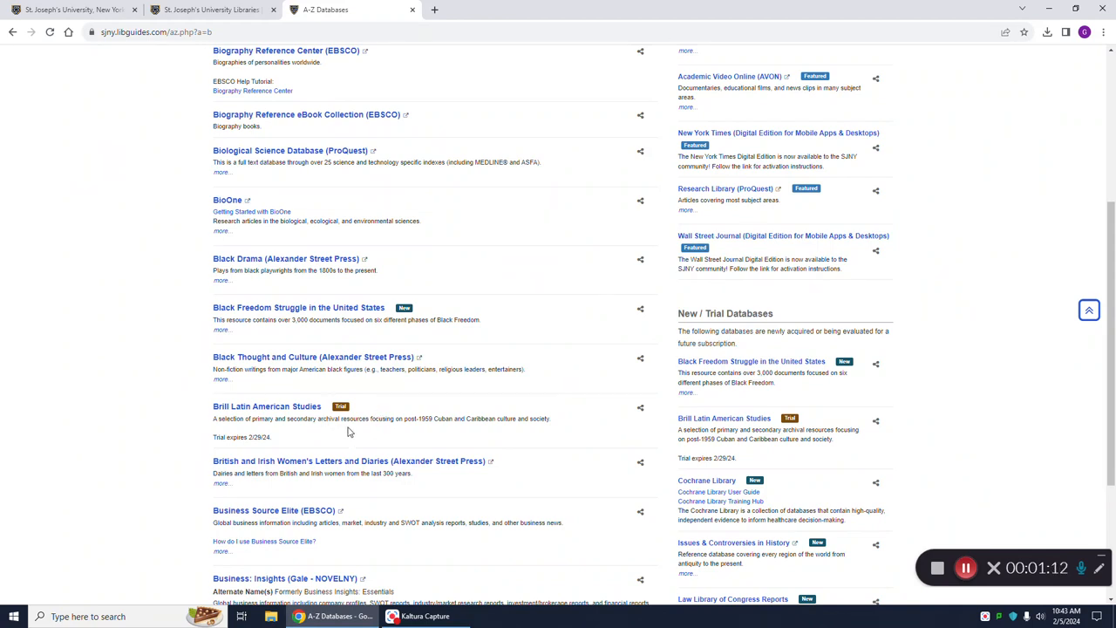
mouse_move(321, 427)
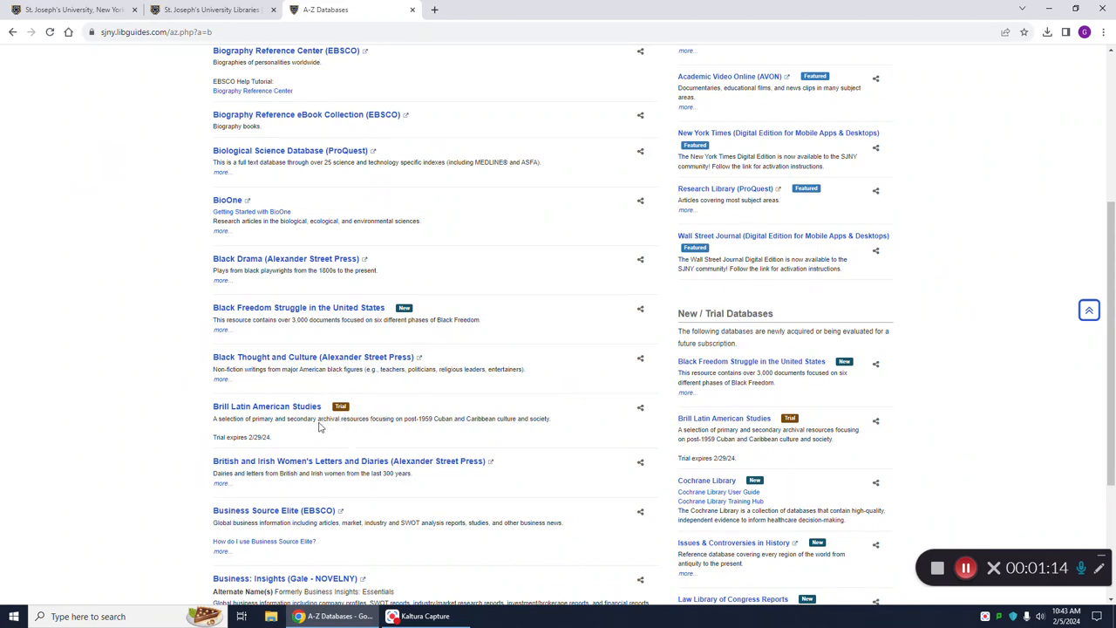
mouse_move(352, 429)
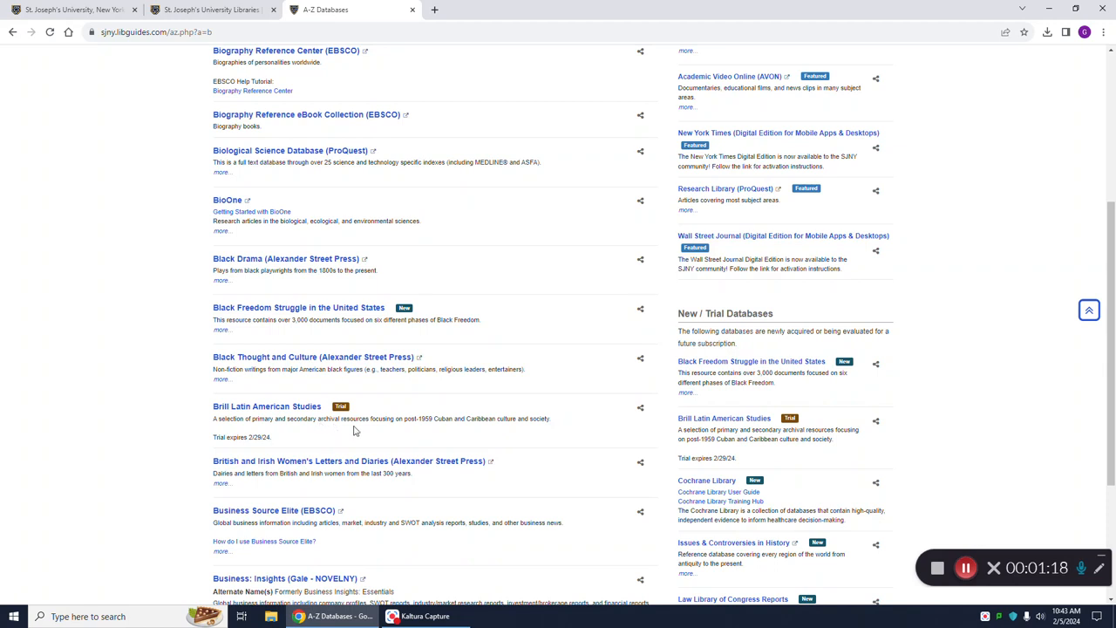
mouse_move(342, 436)
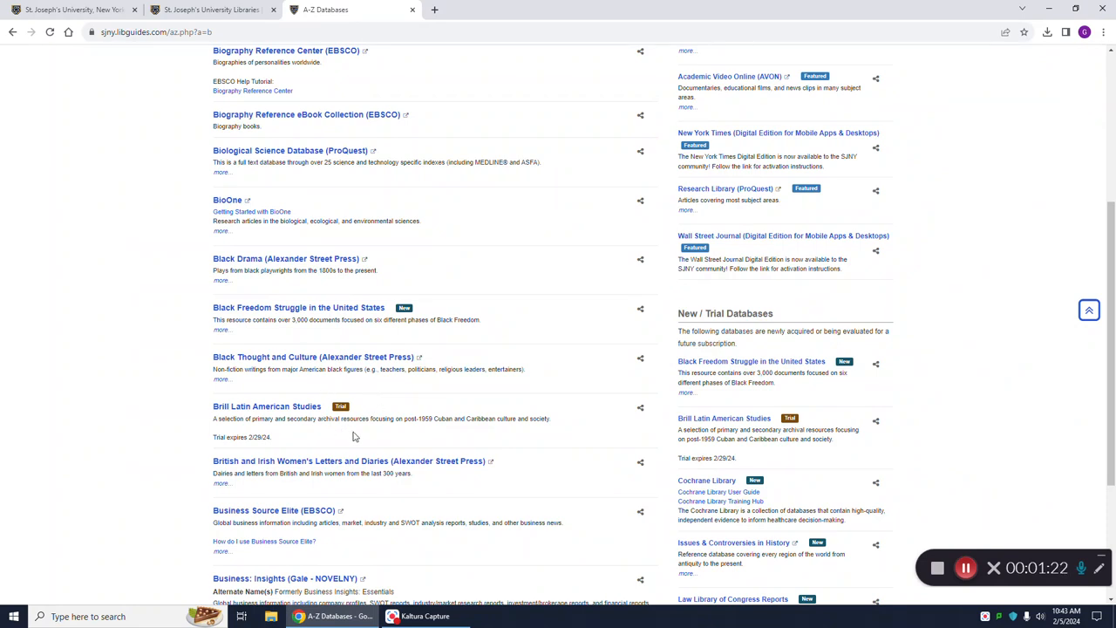
mouse_move(377, 435)
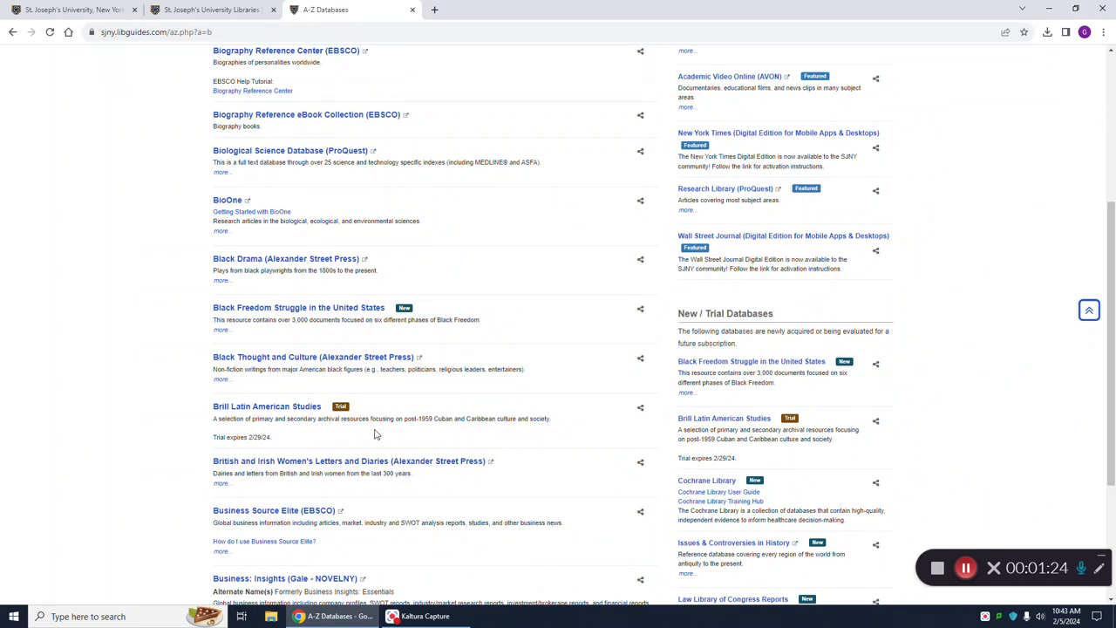
mouse_move(347, 433)
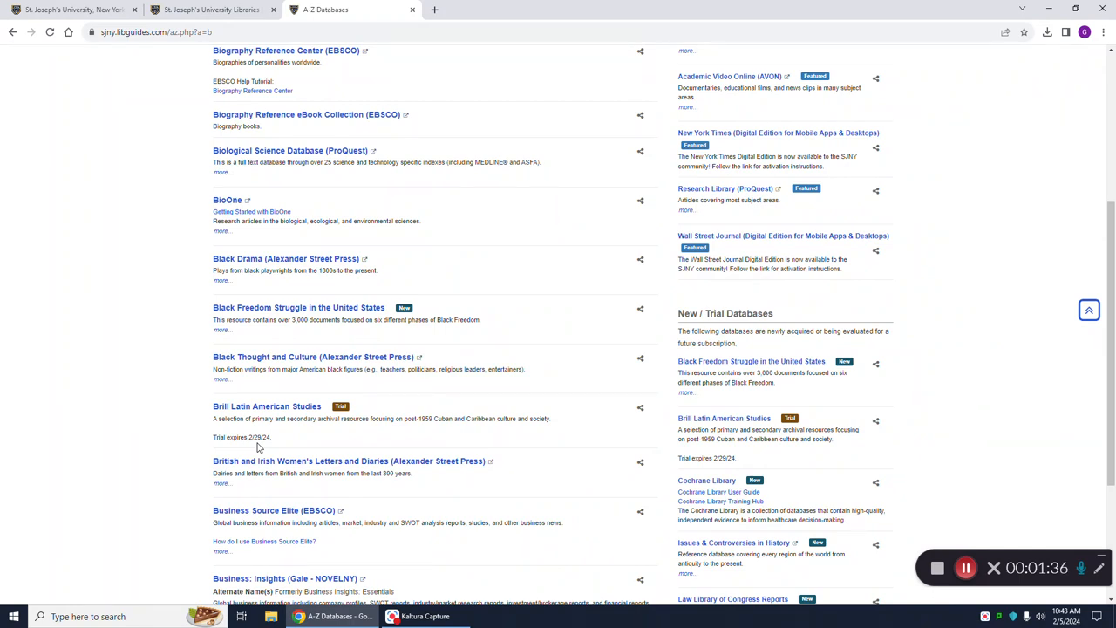
mouse_move(300, 438)
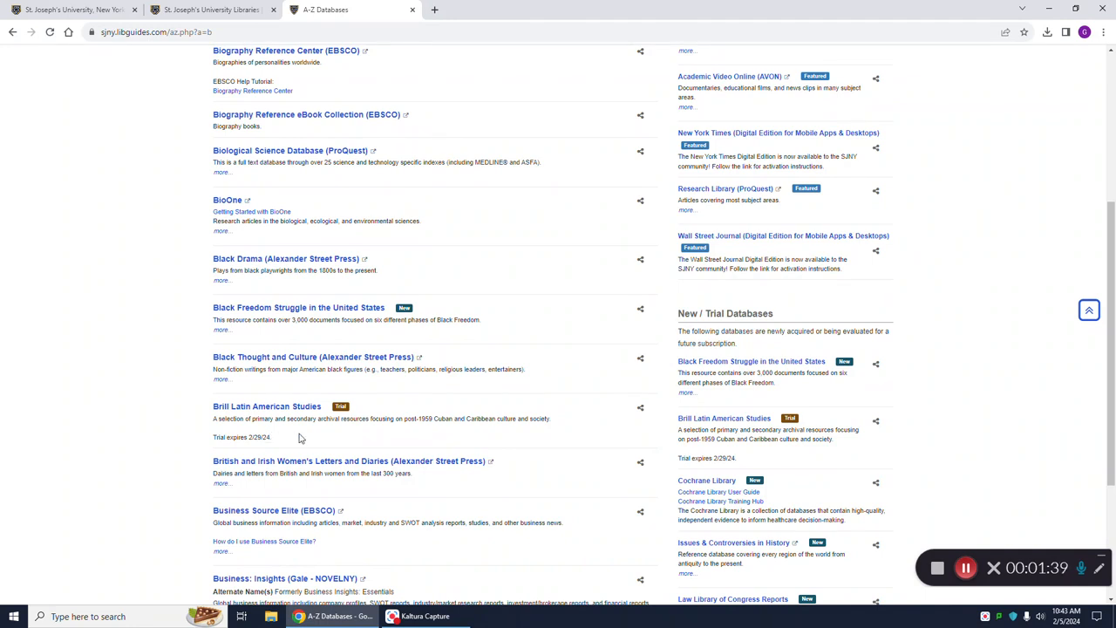
mouse_move(286, 433)
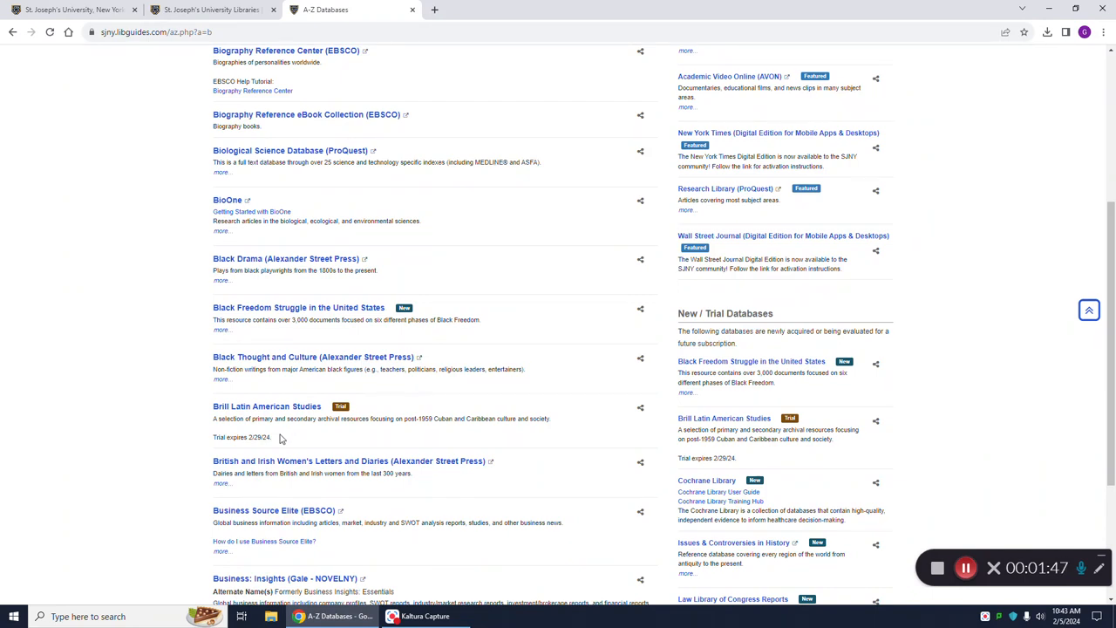
mouse_move(300, 438)
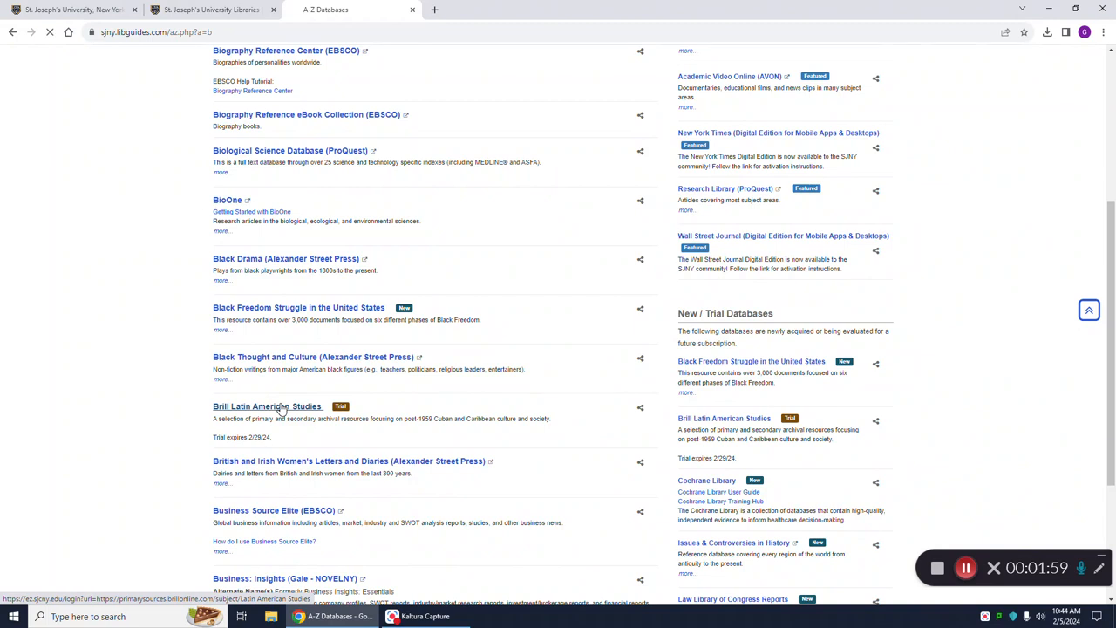
Enter Brill Latin American Studies and scroll the collection list down to Revolución y Cultura, 1967–2009
left_click(269, 406)
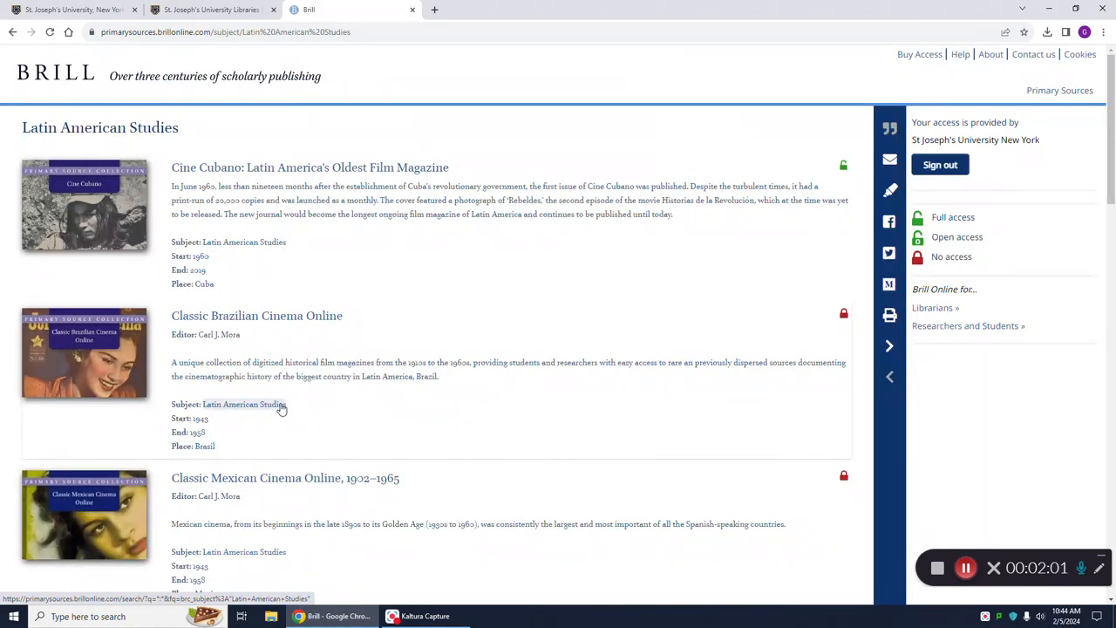
scroll("down", 3)
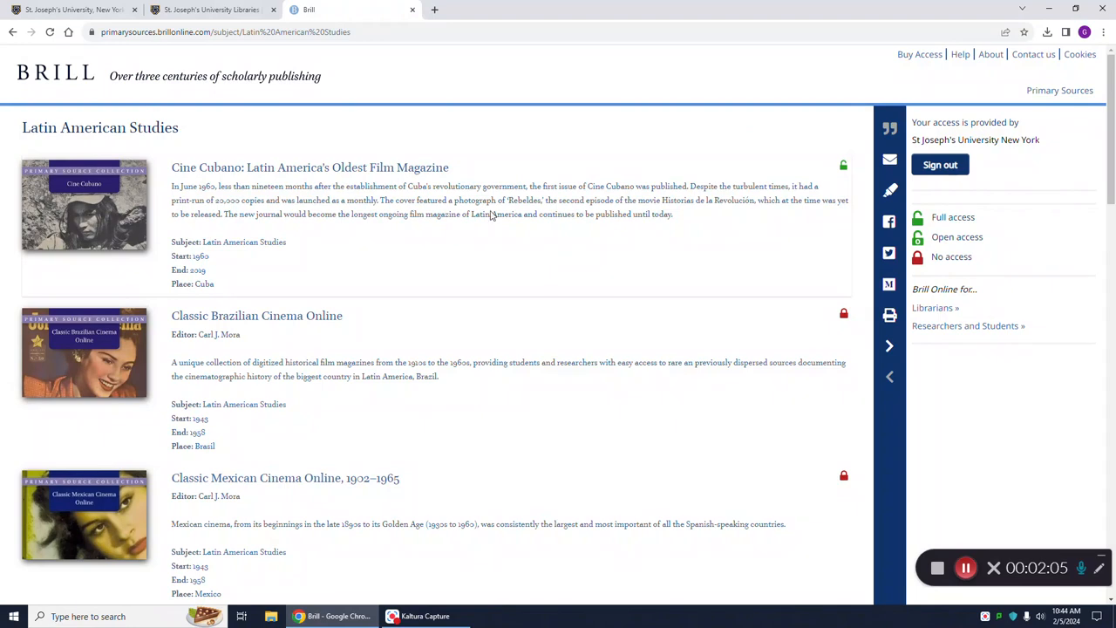
mouse_move(233, 127)
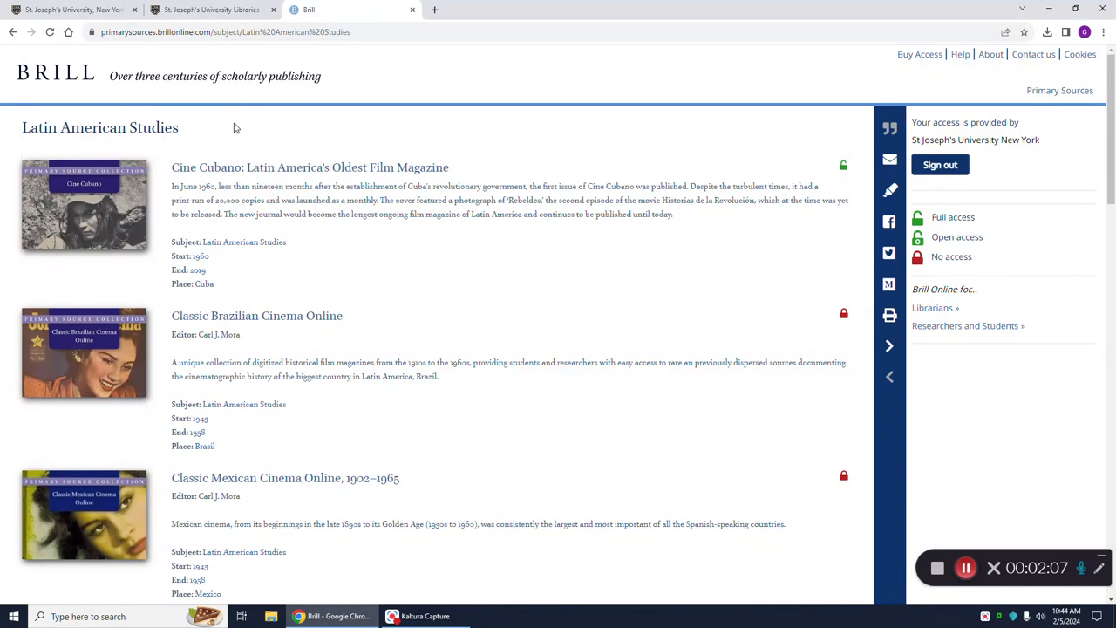
mouse_move(689, 163)
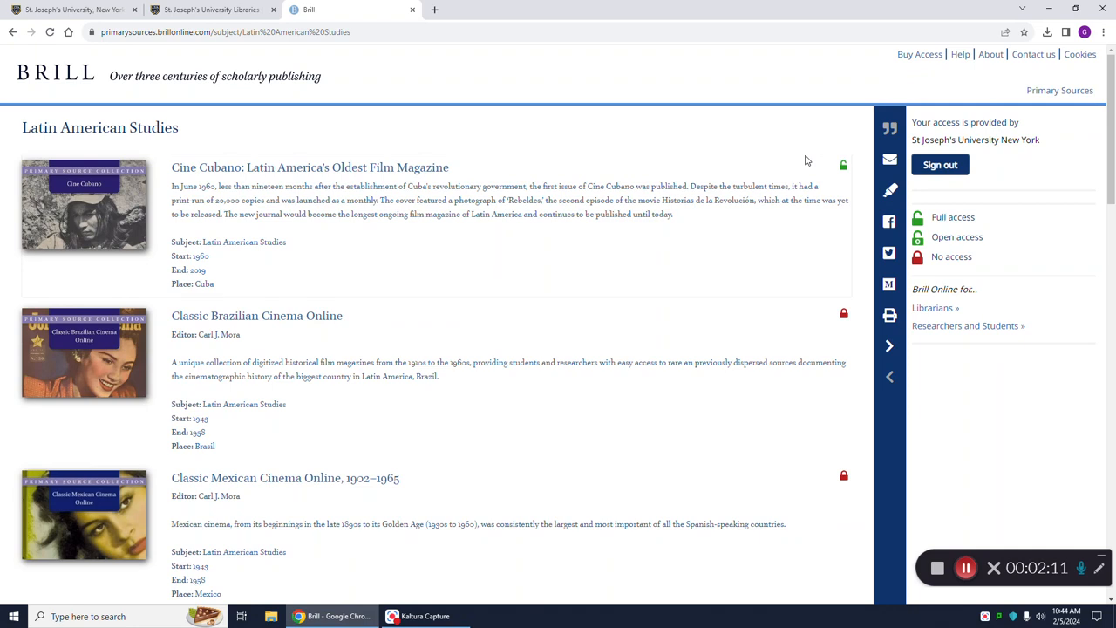
mouse_move(846, 183)
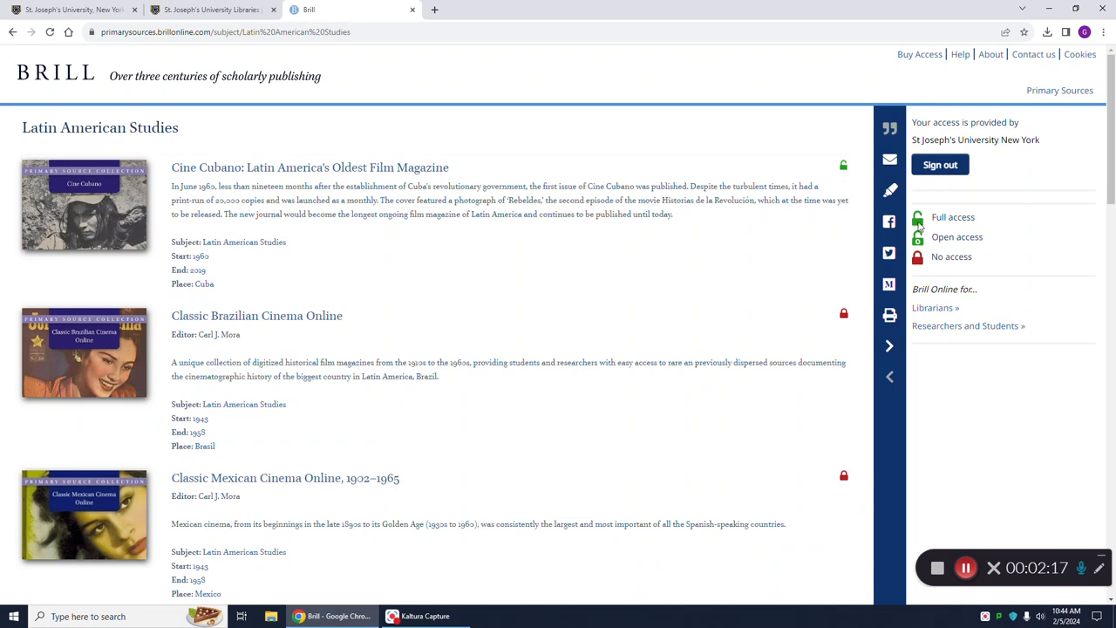
mouse_move(1011, 225)
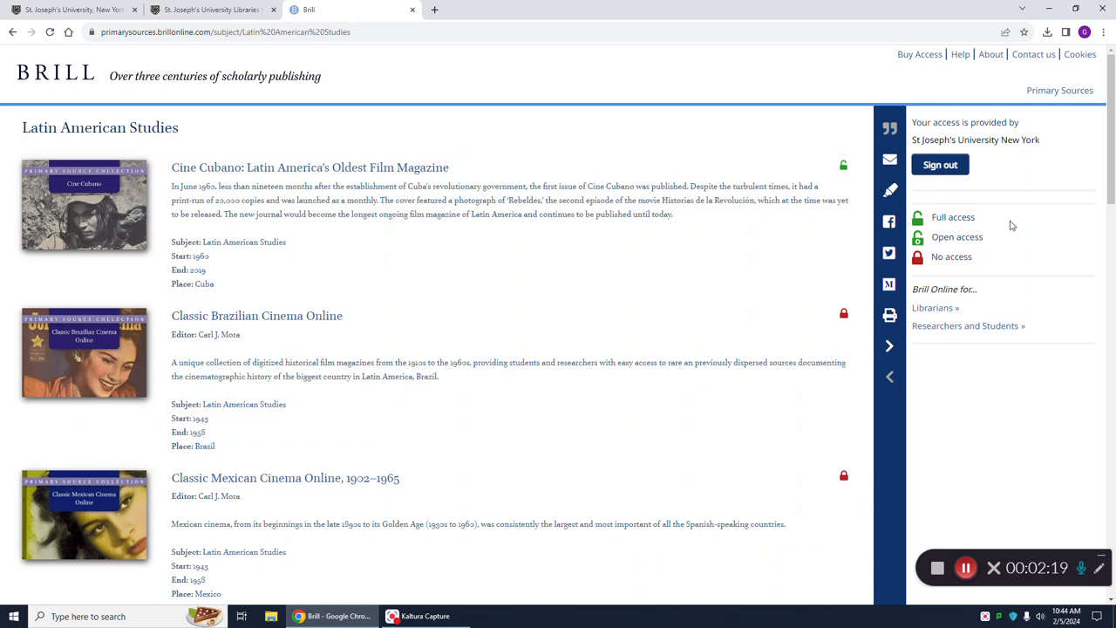
mouse_move(746, 251)
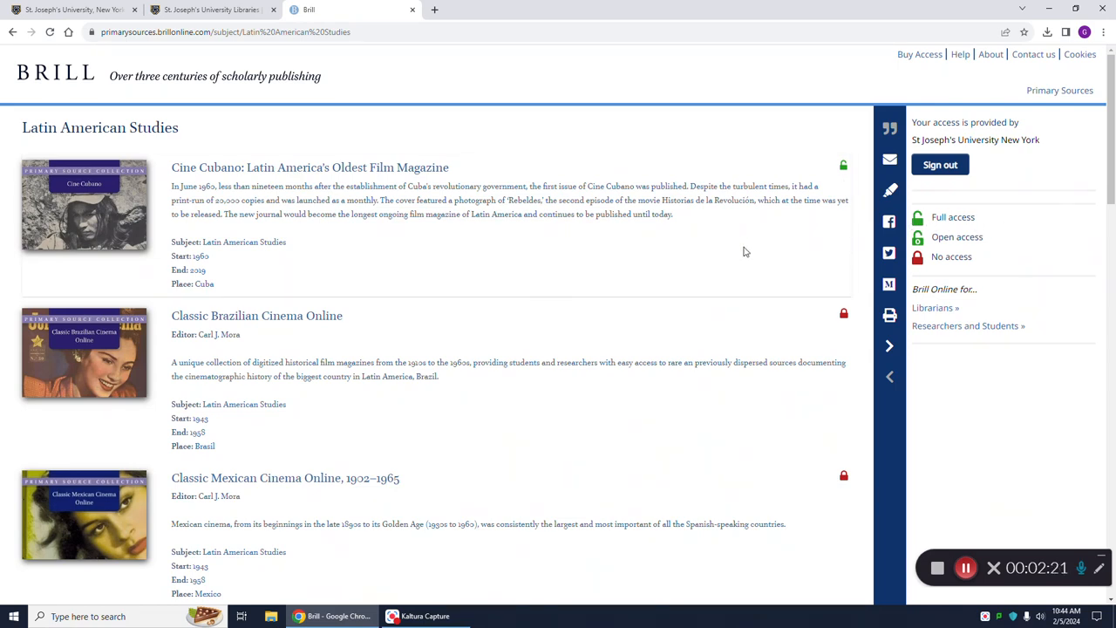
mouse_move(844, 330)
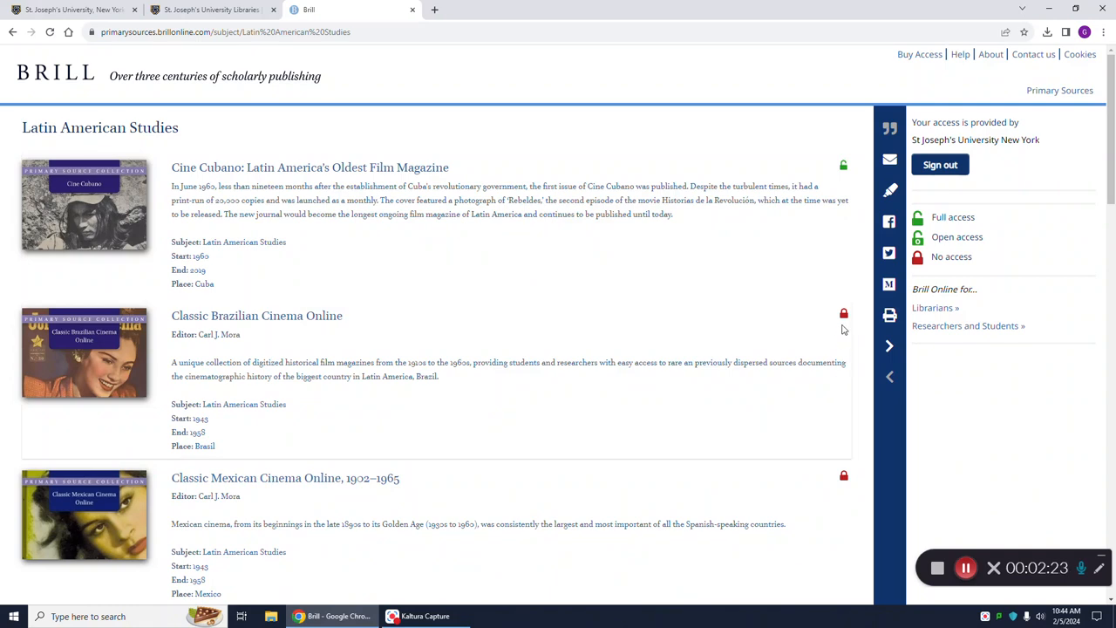
mouse_move(851, 329)
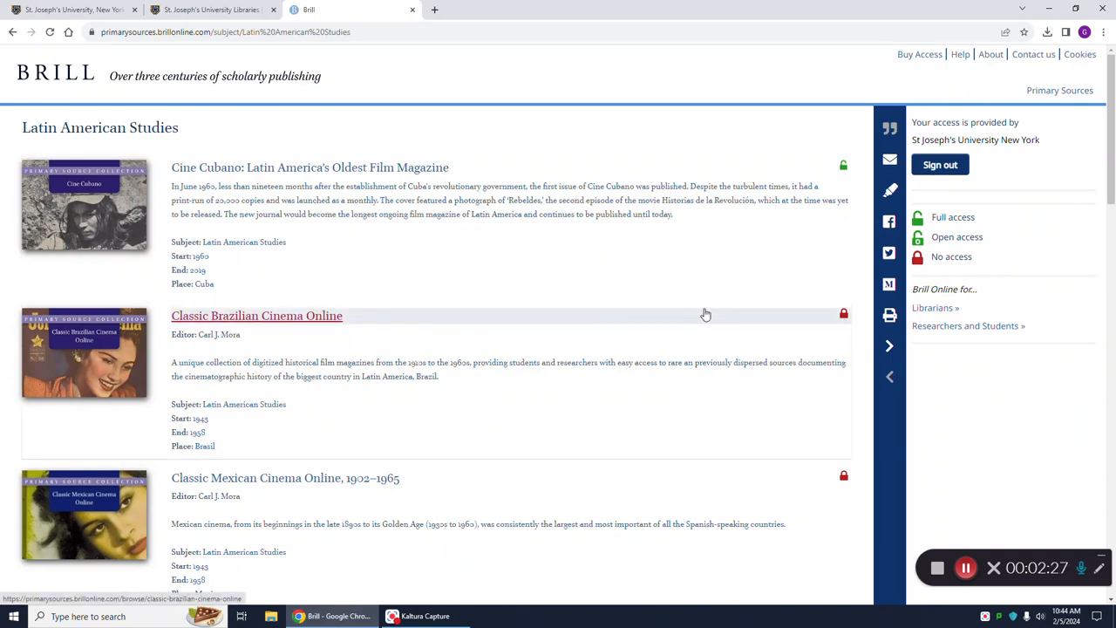
mouse_move(720, 333)
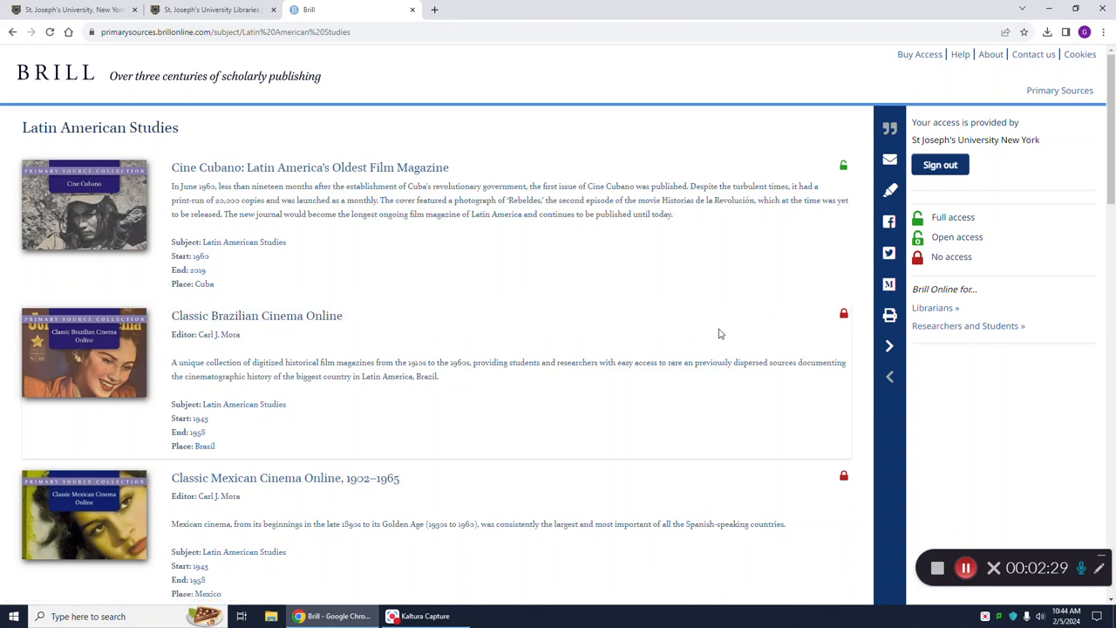
mouse_move(691, 263)
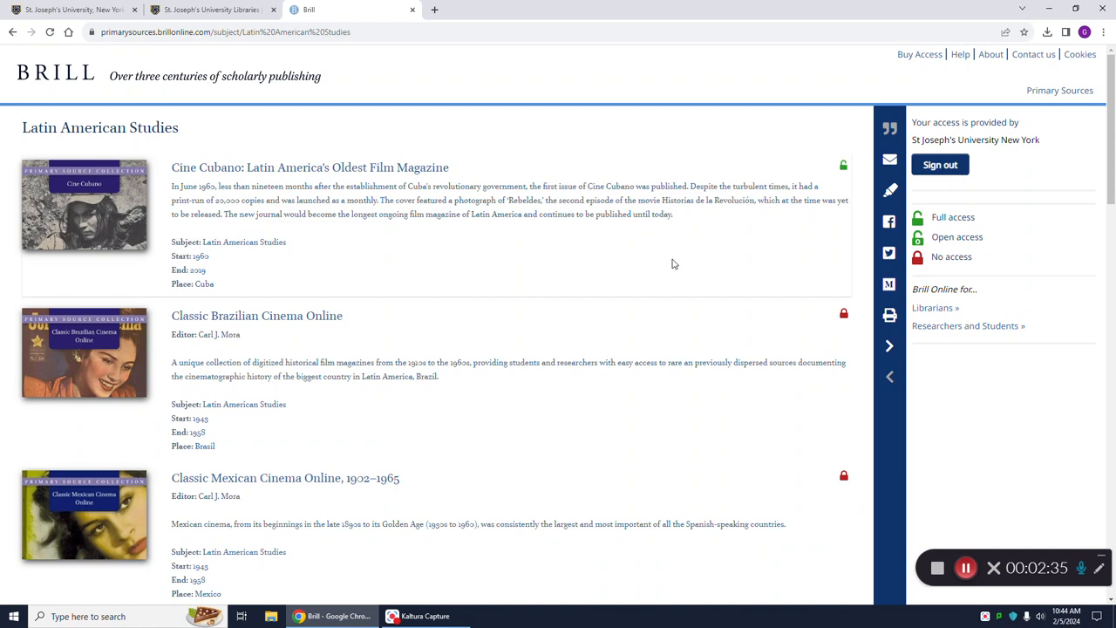
mouse_move(502, 258)
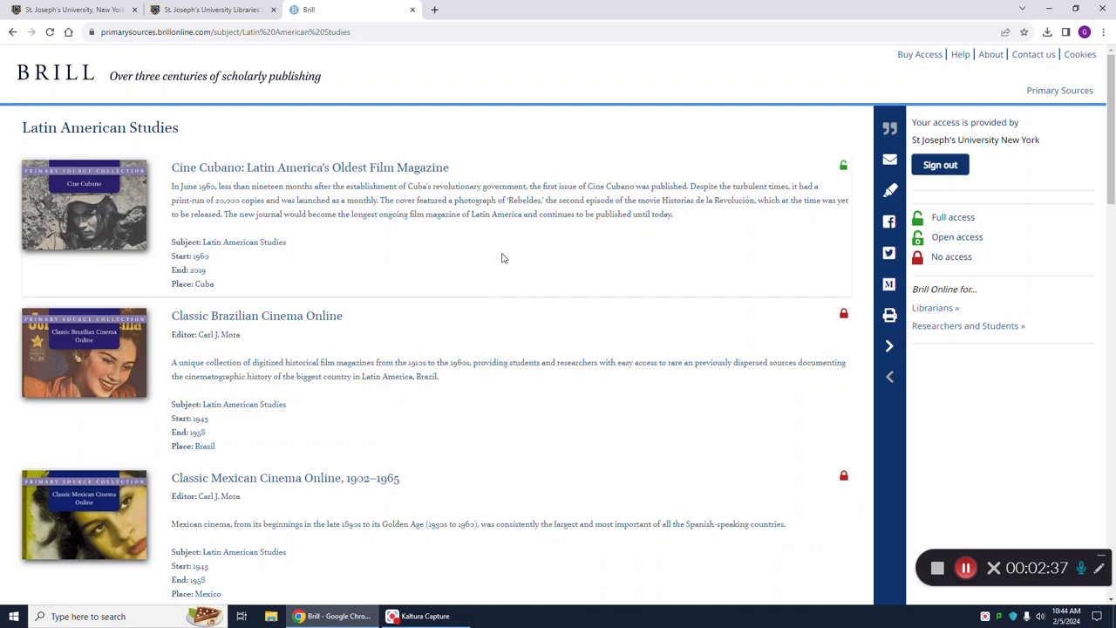
mouse_move(352, 253)
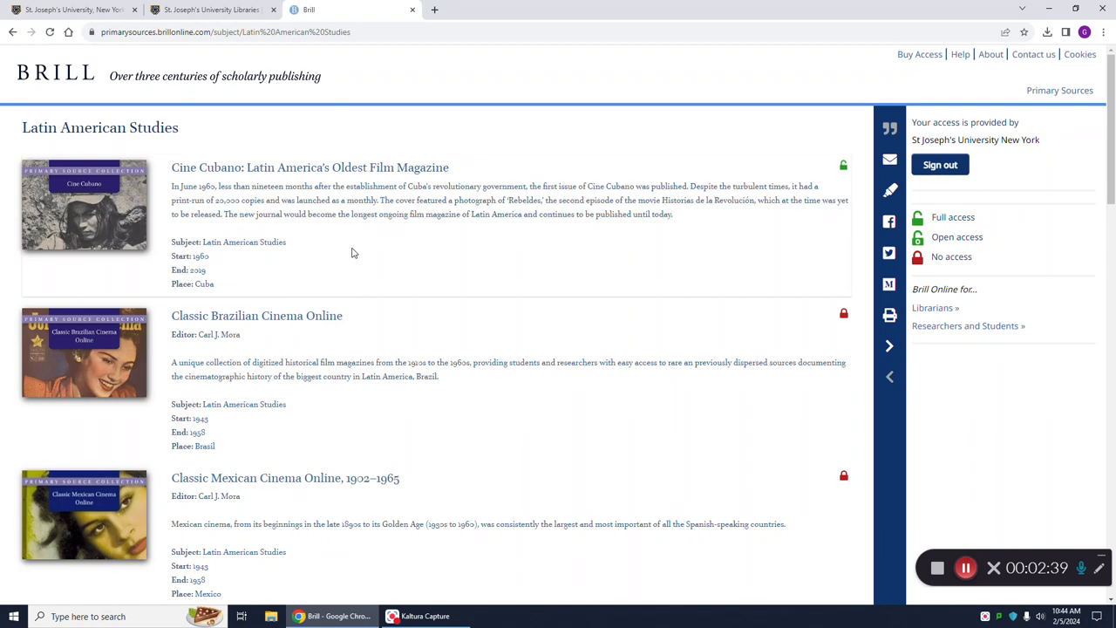
mouse_move(230, 185)
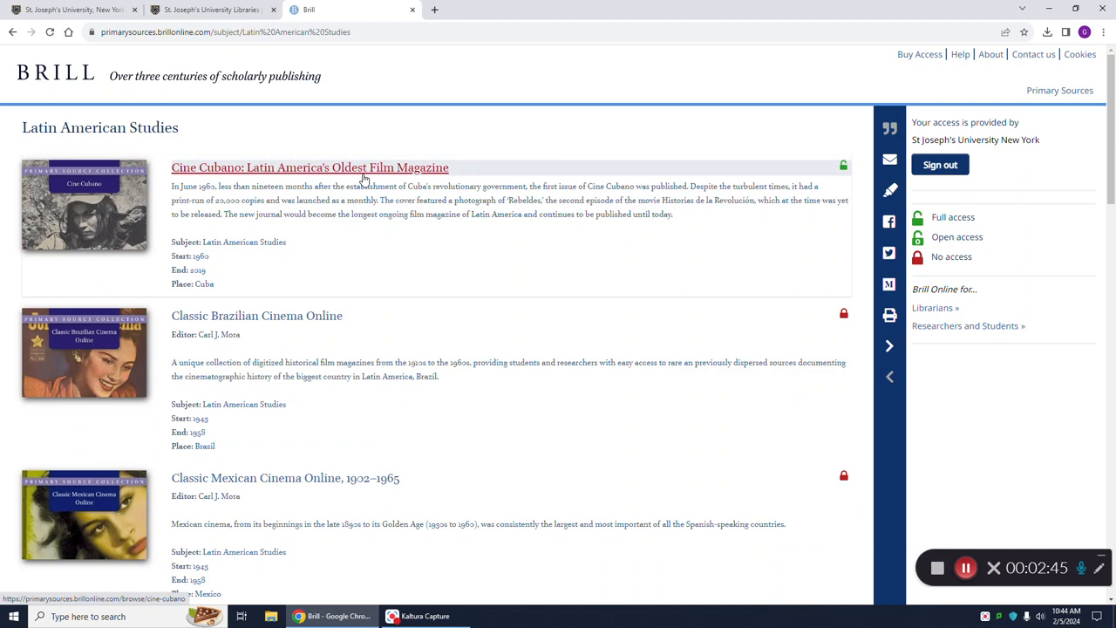
mouse_move(476, 251)
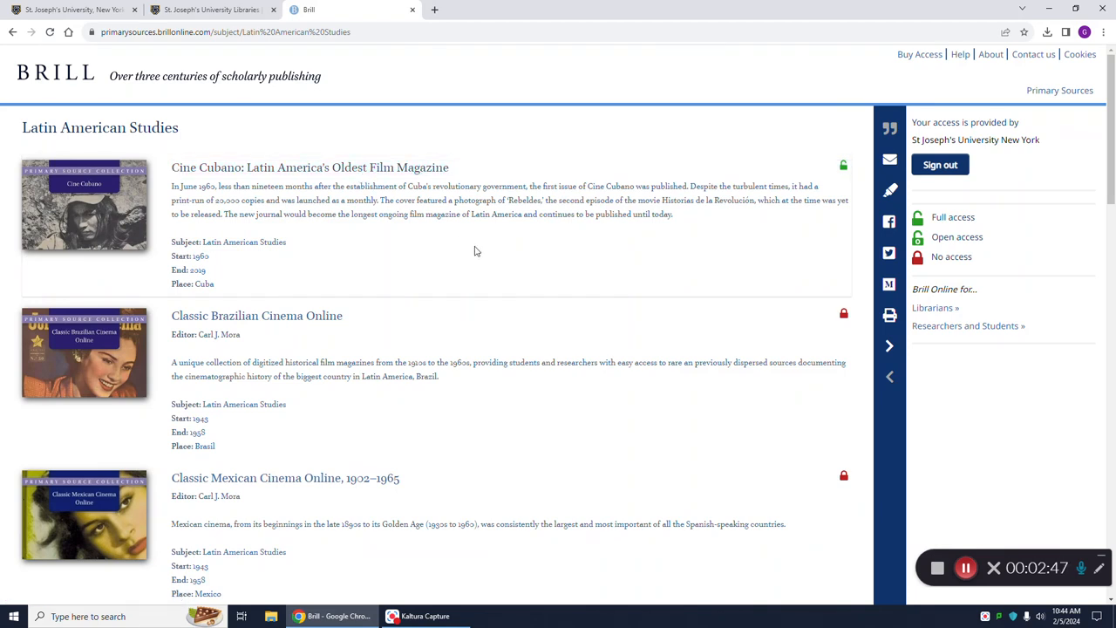
mouse_move(487, 251)
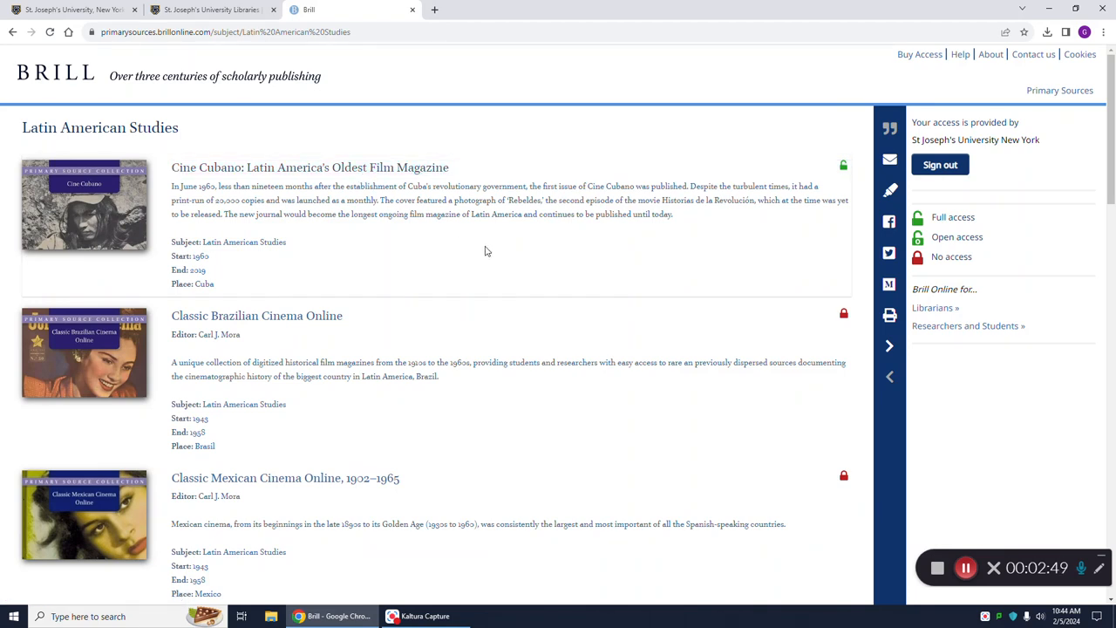
mouse_move(497, 254)
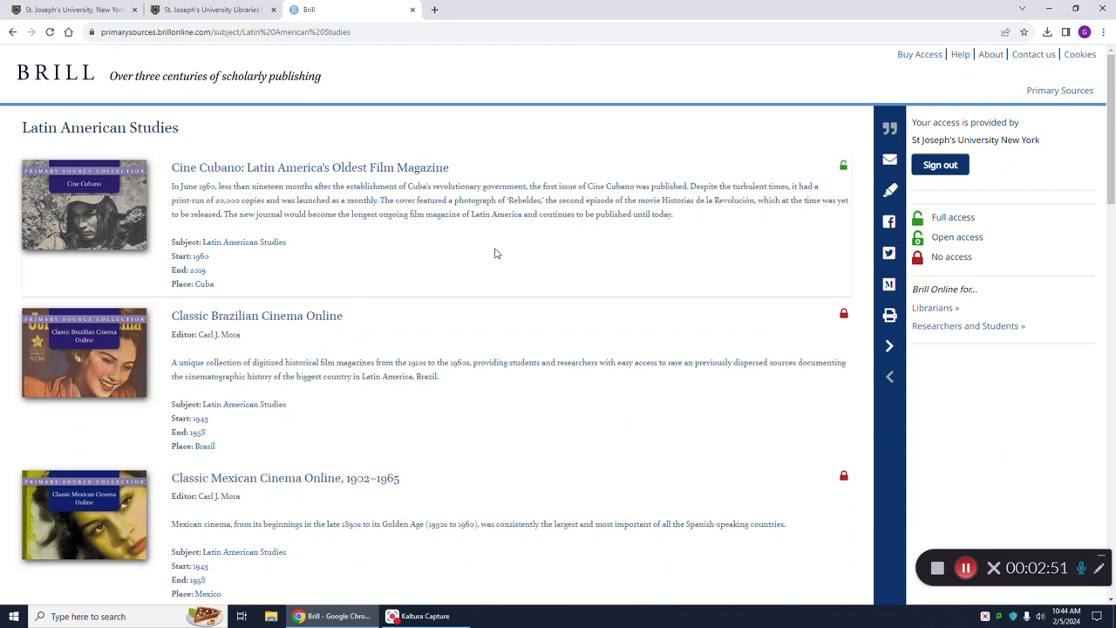
scroll("down", 3)
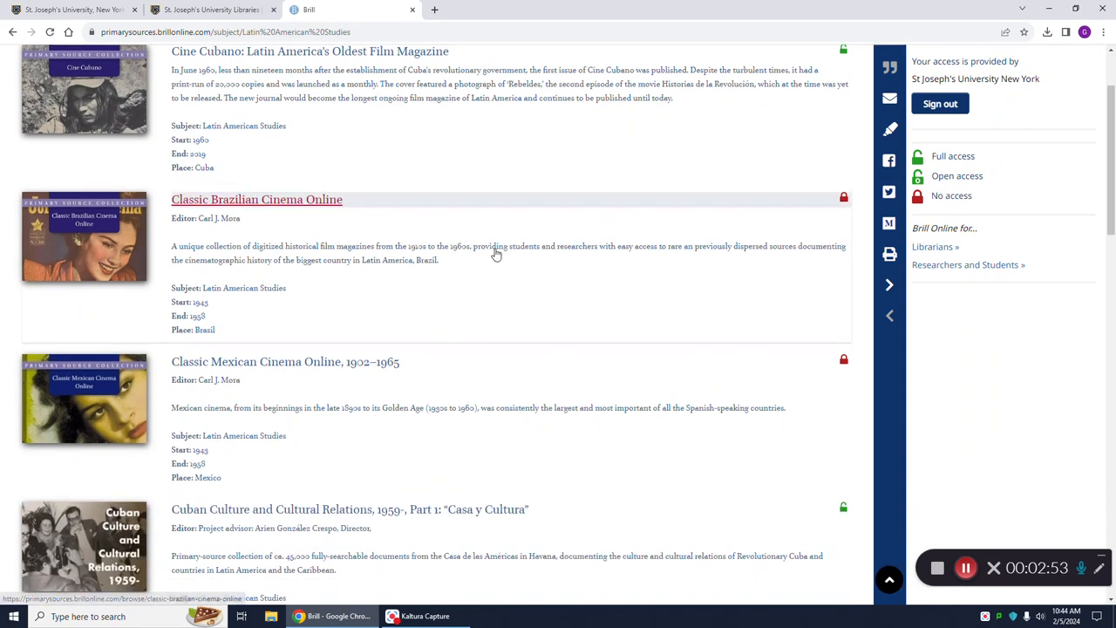
scroll("down", 3)
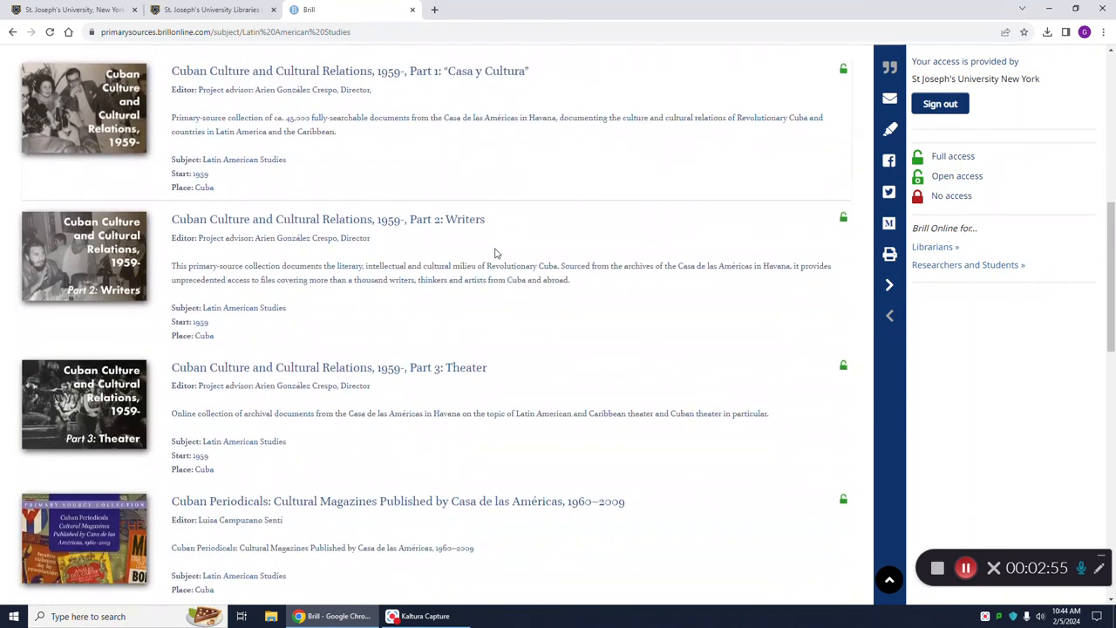
scroll("down", 3)
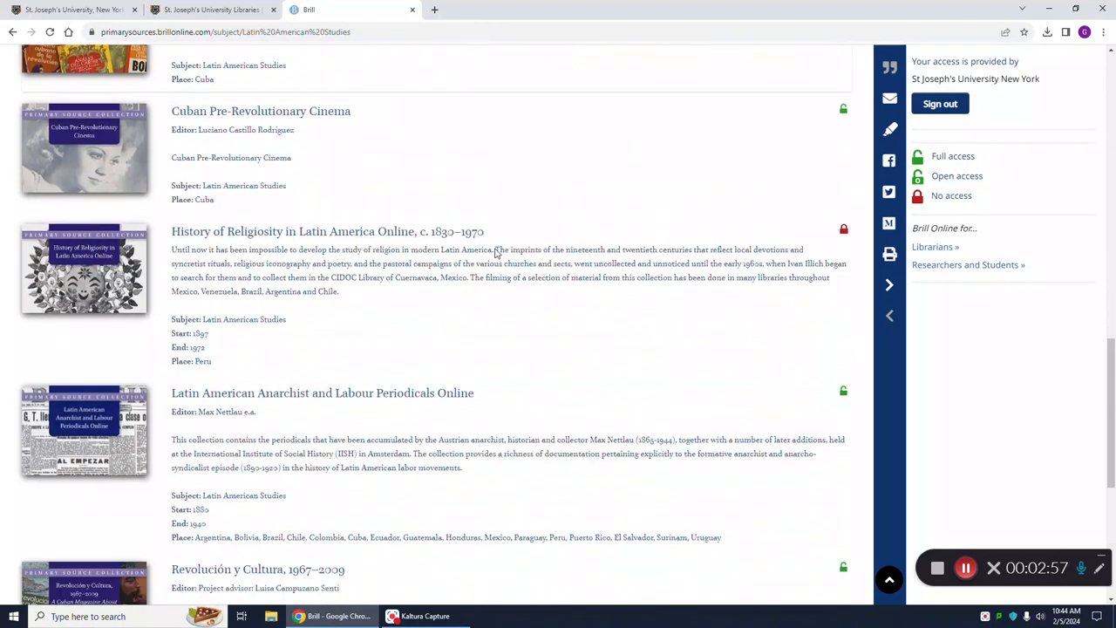
scroll("down", 3)
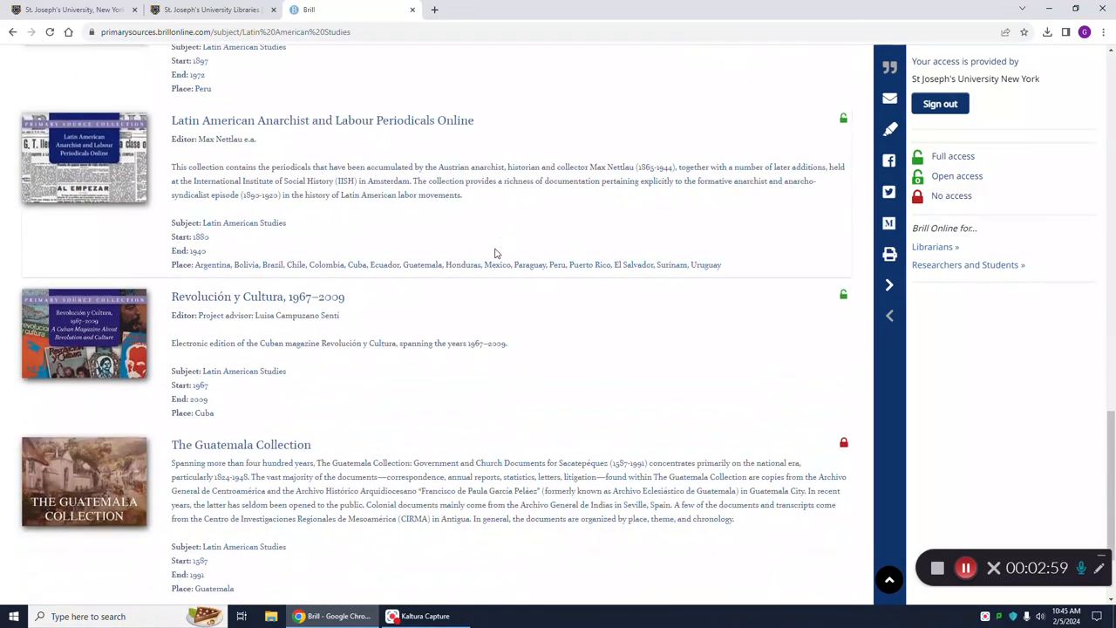
scroll("down", 3)
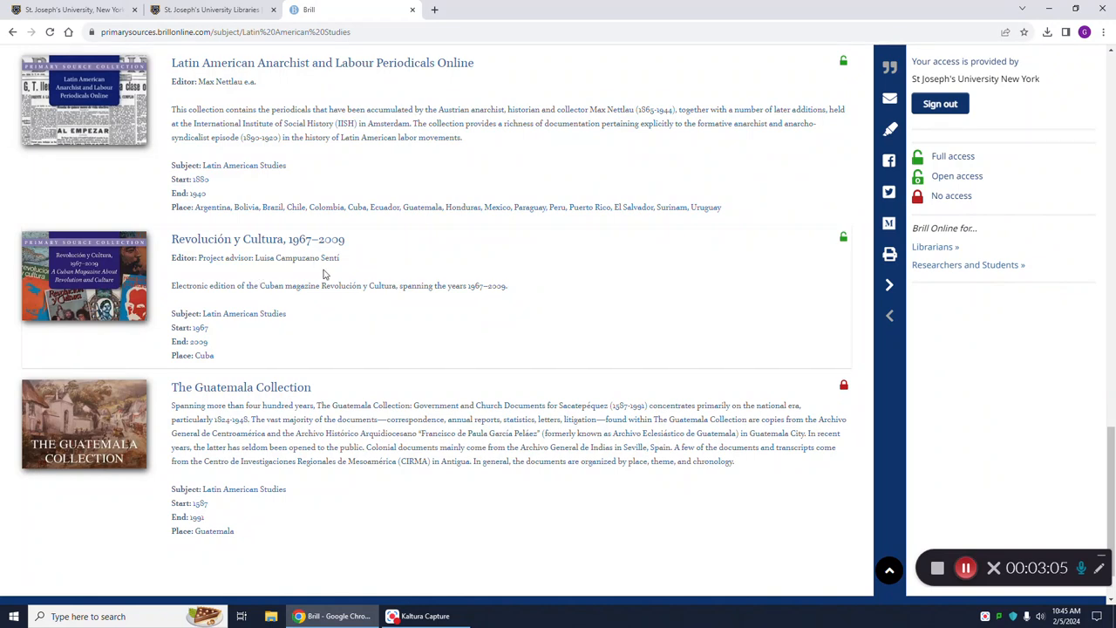
mouse_move(372, 307)
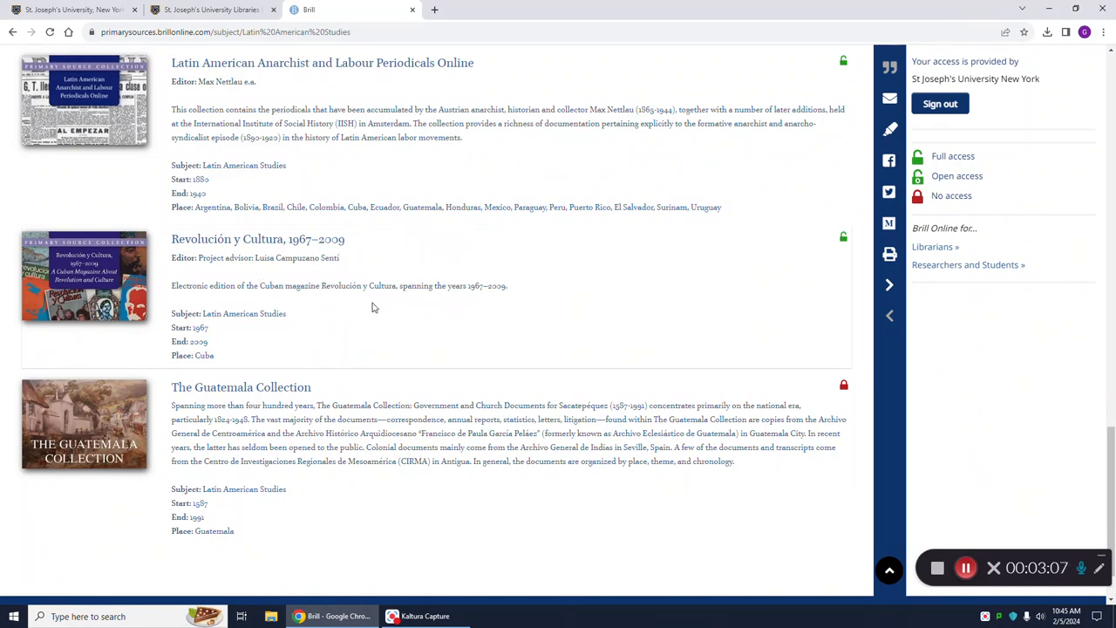
mouse_move(478, 301)
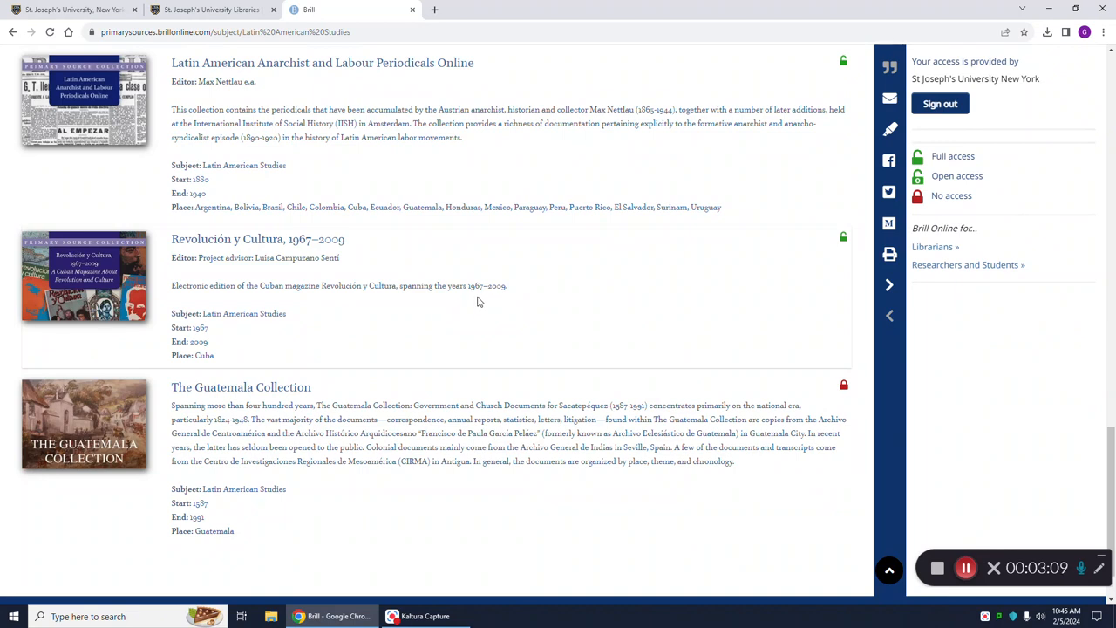
mouse_move(481, 300)
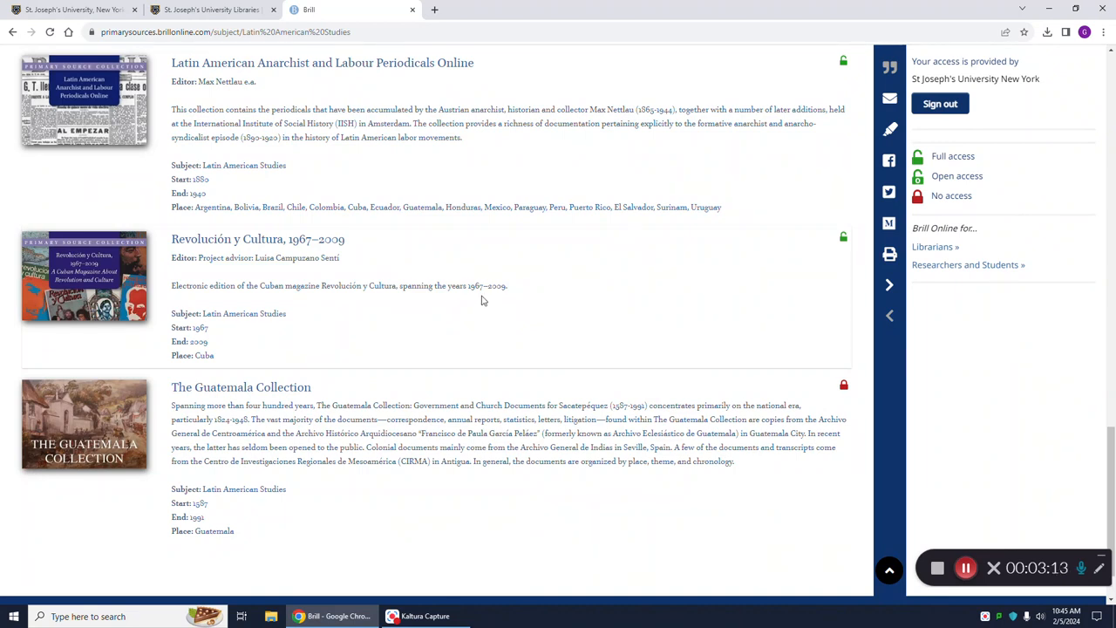
mouse_move(840, 256)
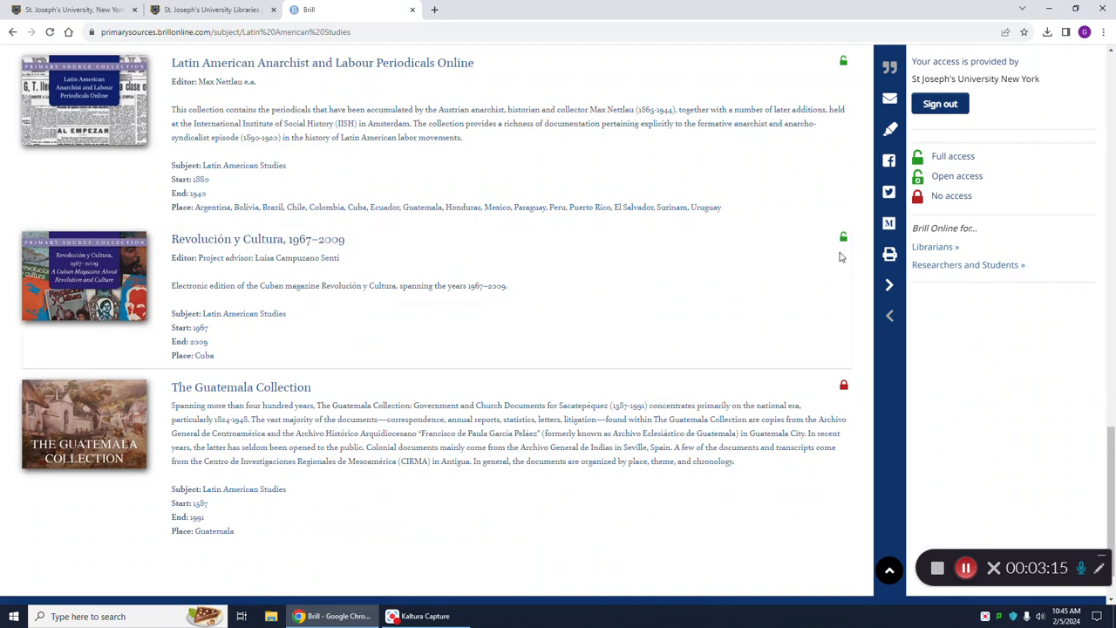
mouse_move(258, 239)
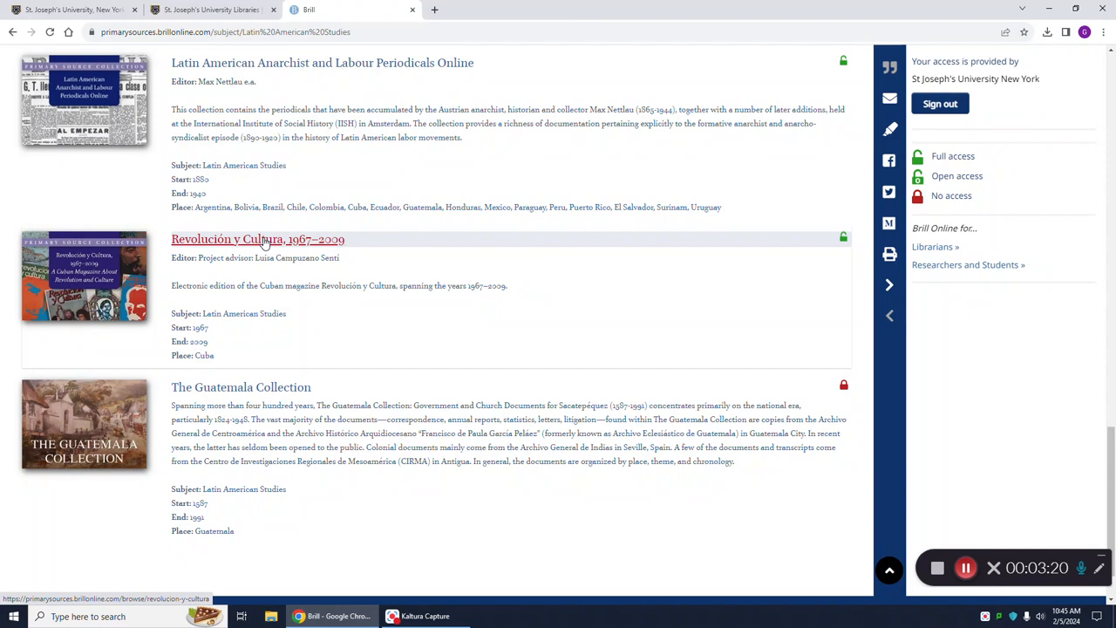
Go to the Revolución y Cultura collection page and enter "realismo socialista" as the collection search term
left_click(258, 237)
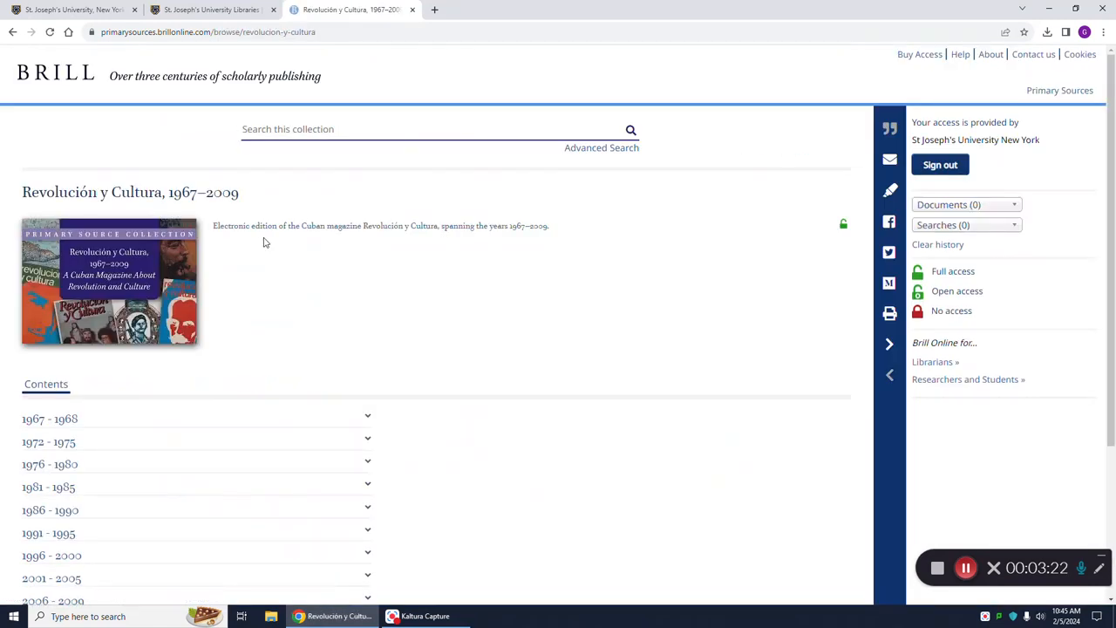
mouse_move(279, 244)
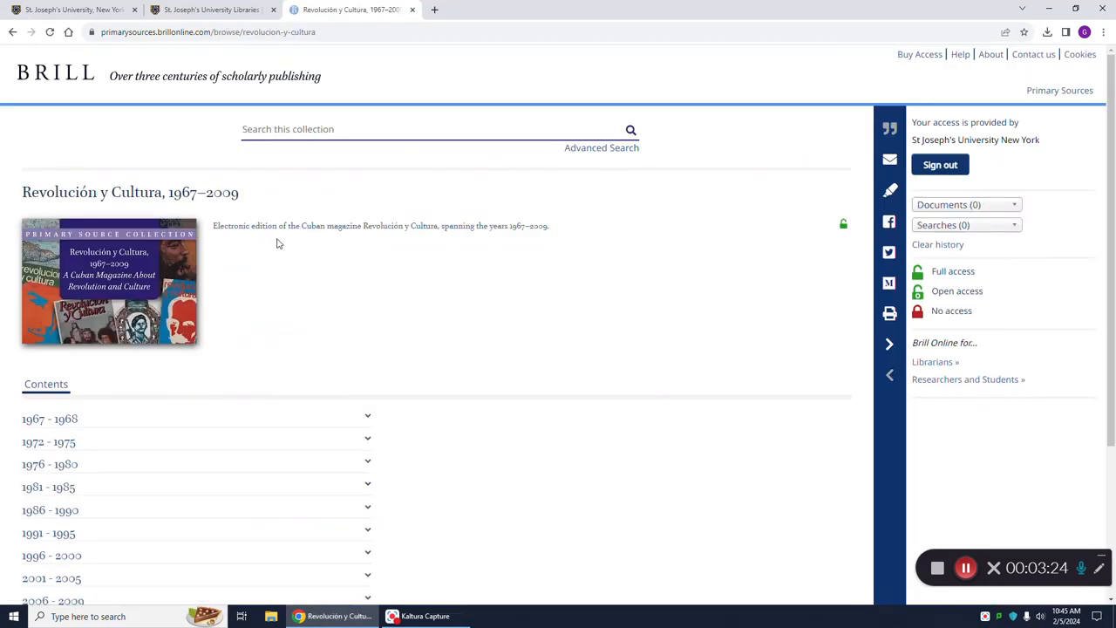
mouse_move(369, 263)
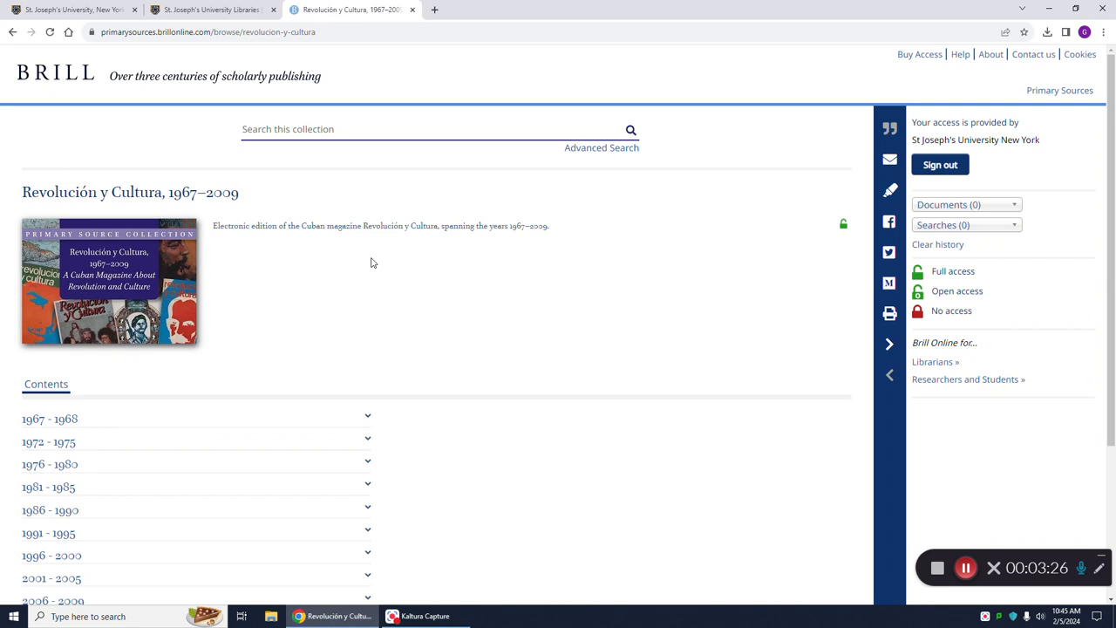
scroll("down", 3)
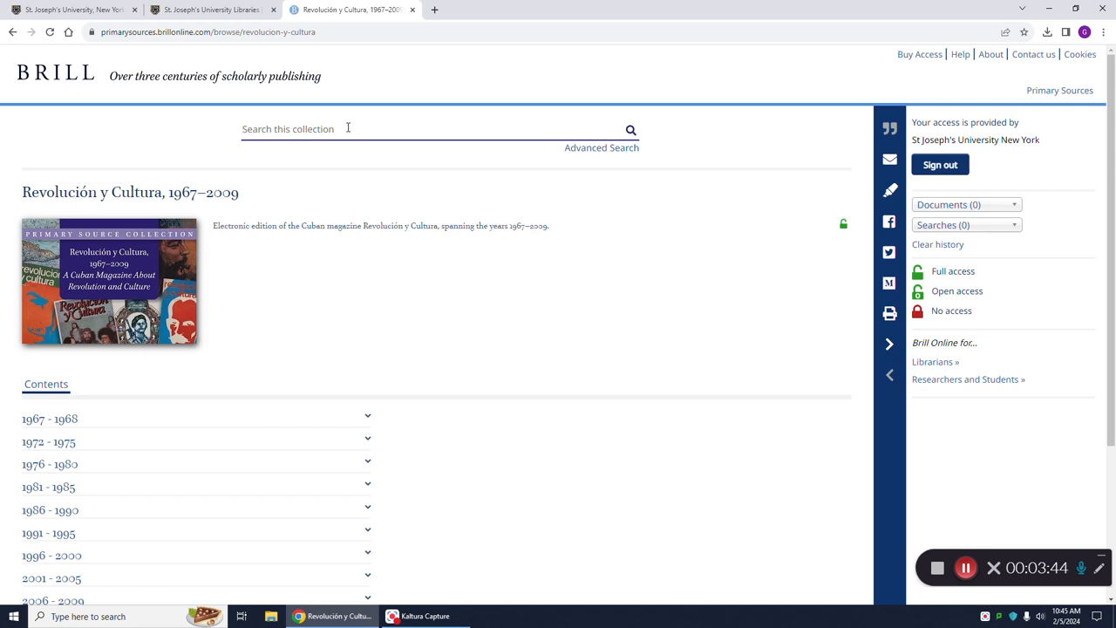
type("\"realismo socialista")
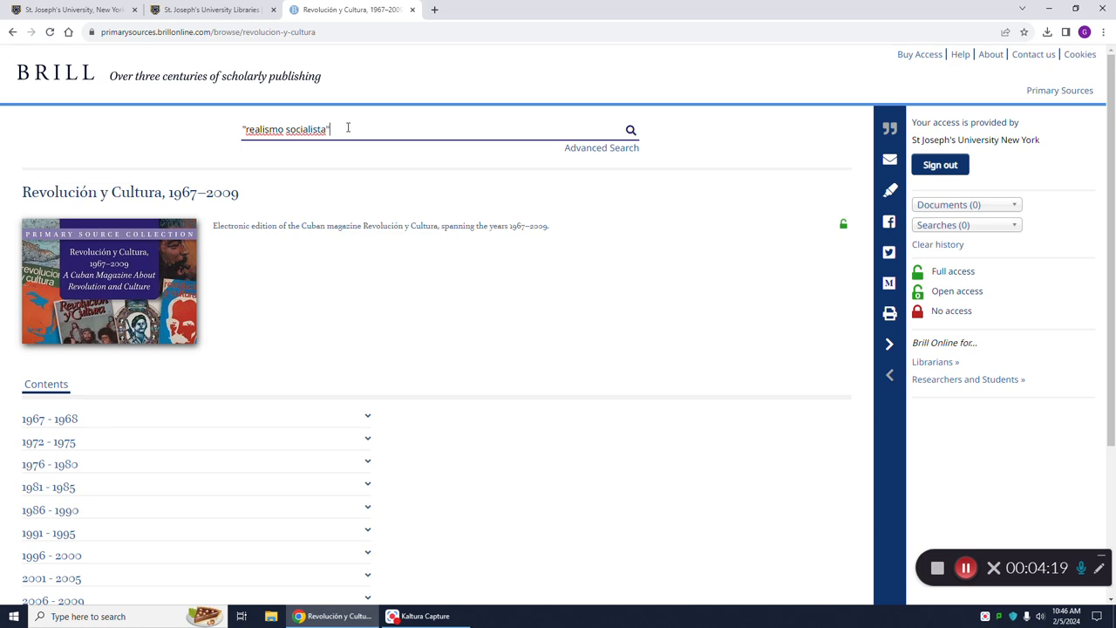
mouse_move(335, 171)
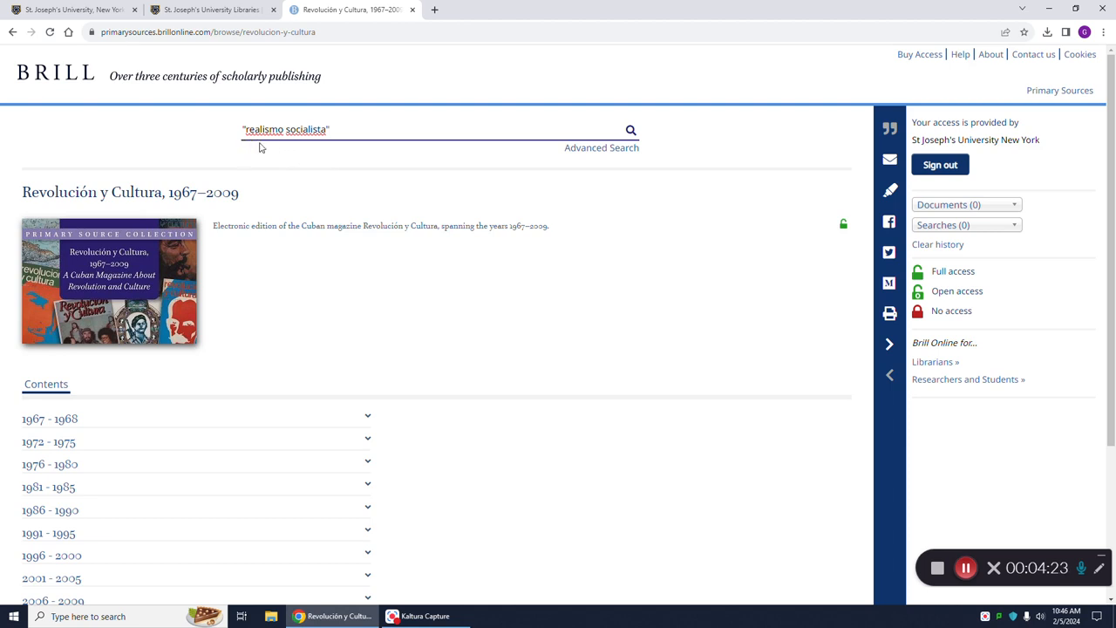
mouse_move(317, 150)
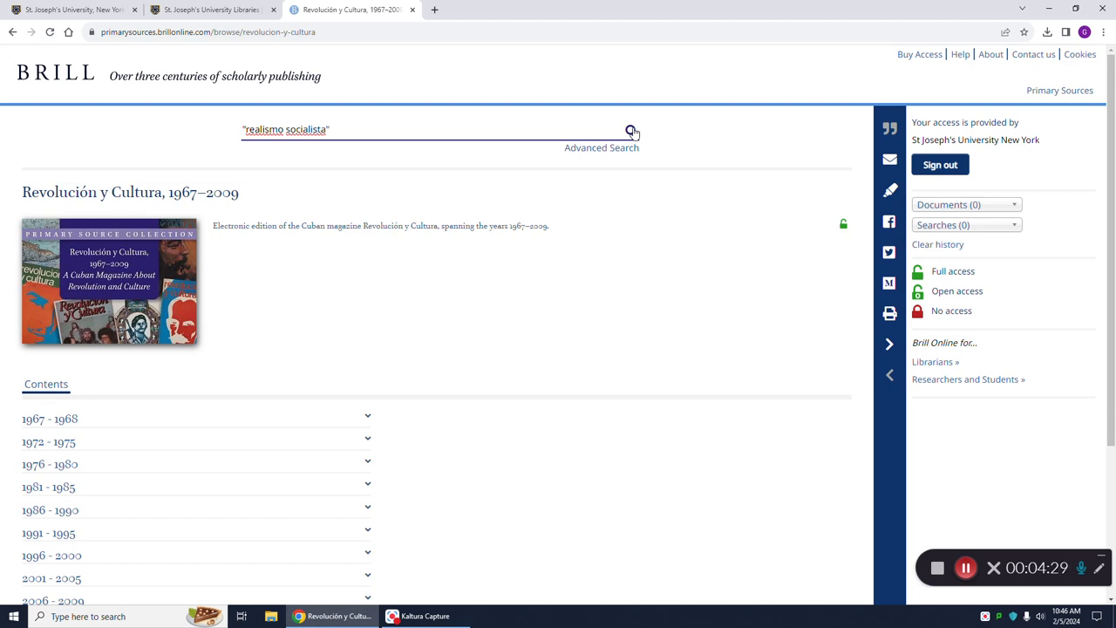
left_click(631, 129)
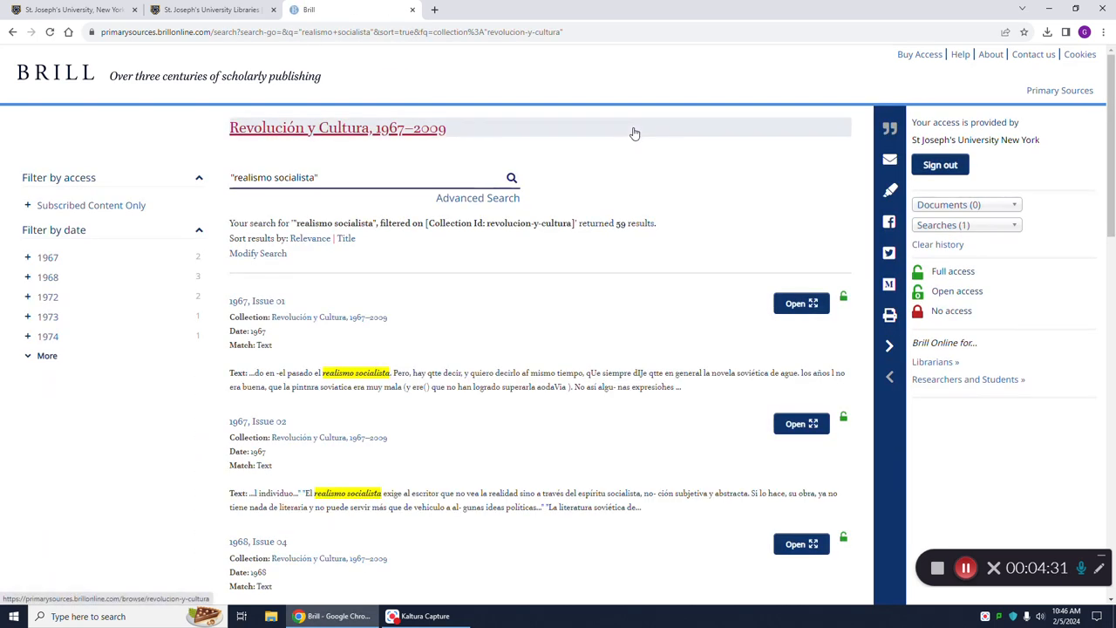
mouse_move(680, 188)
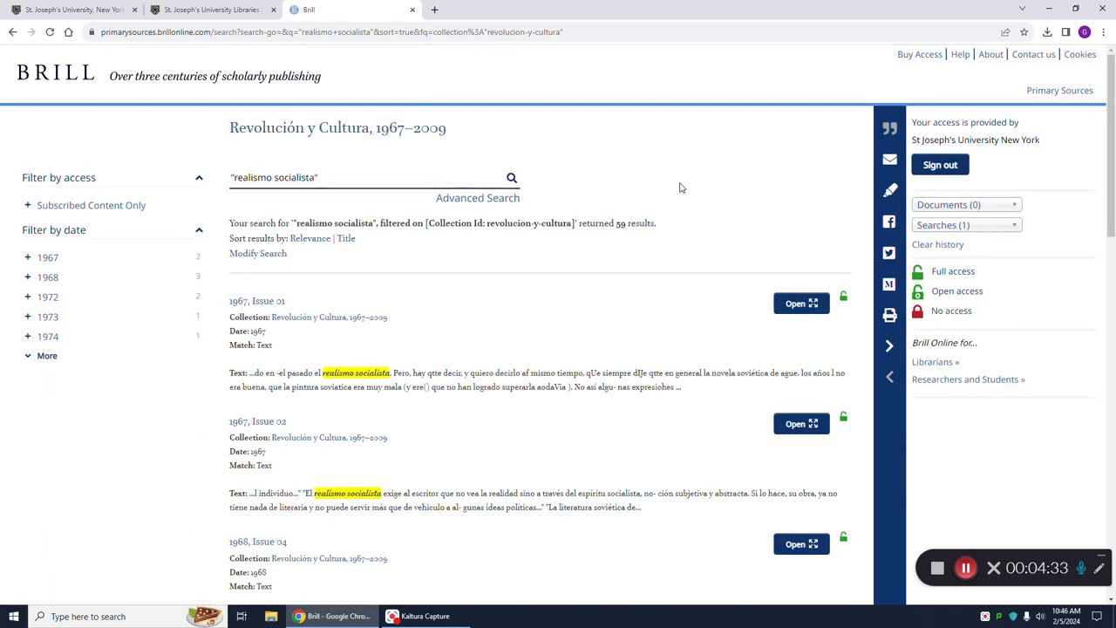
mouse_move(328, 237)
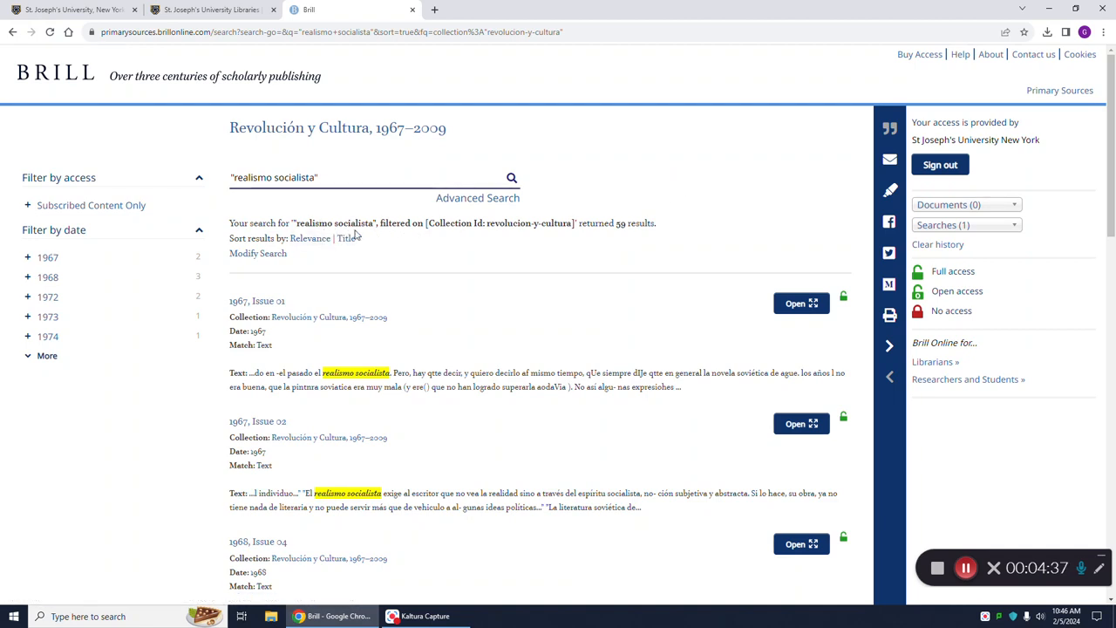
mouse_move(523, 248)
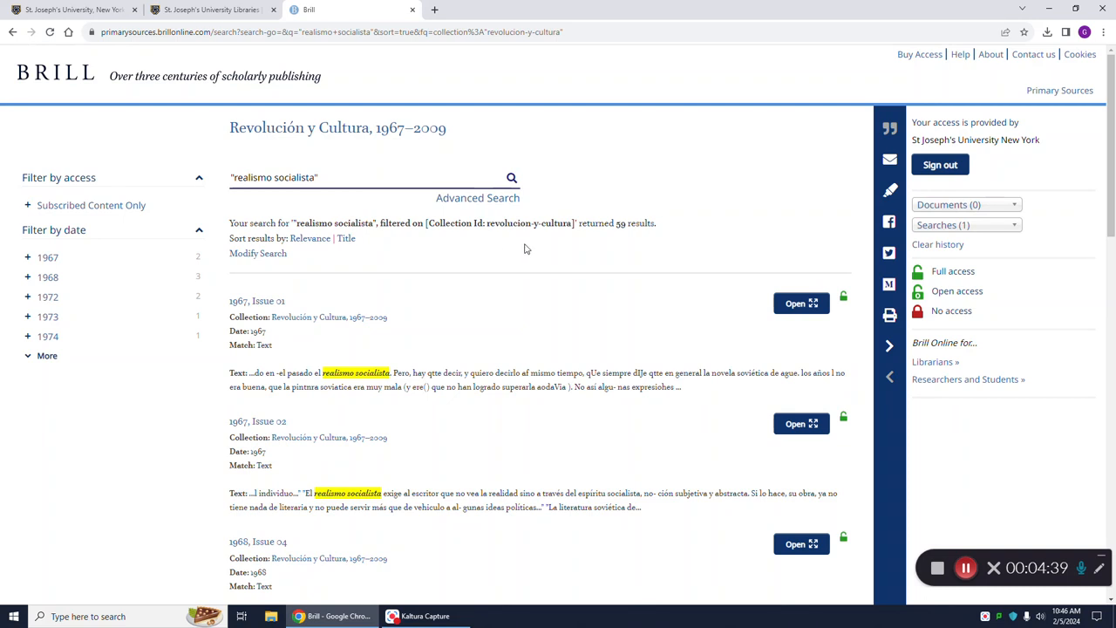
mouse_move(626, 237)
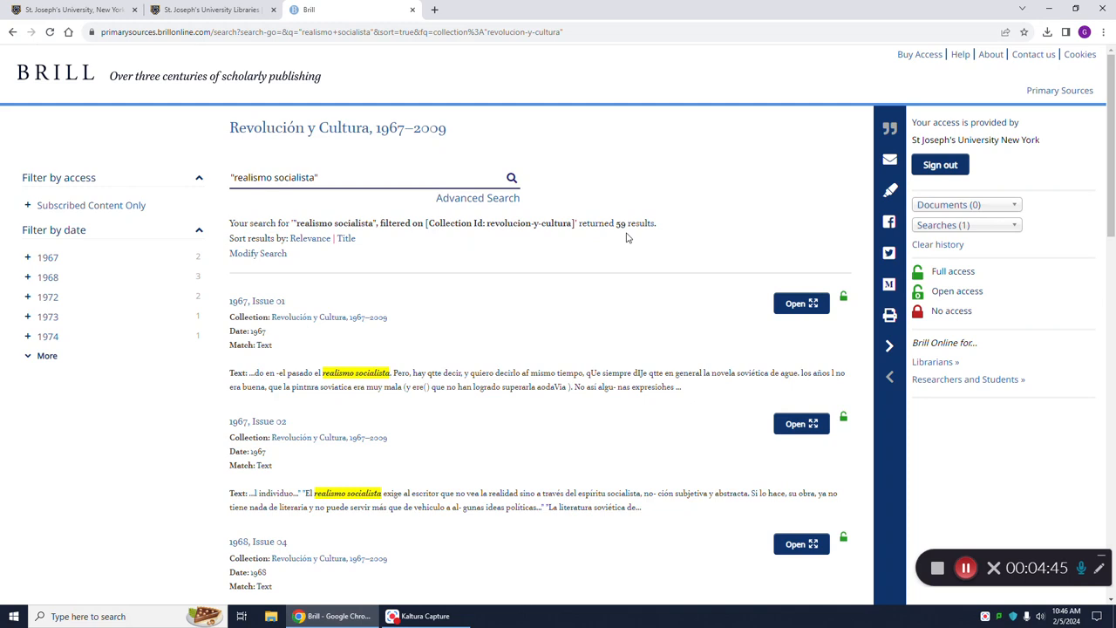
mouse_move(265, 154)
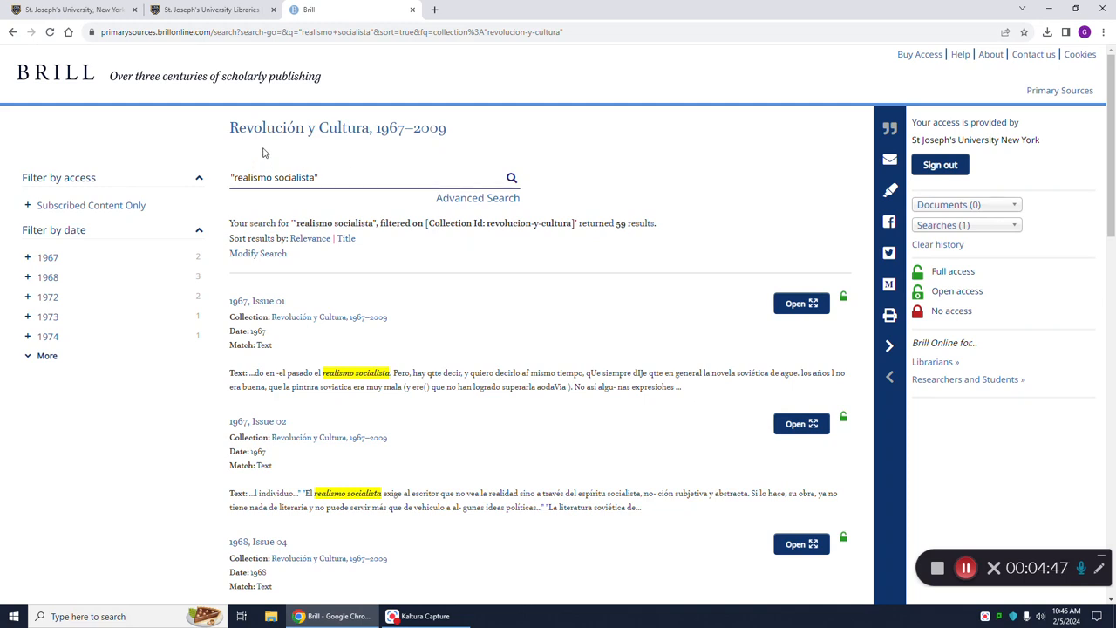
mouse_move(371, 151)
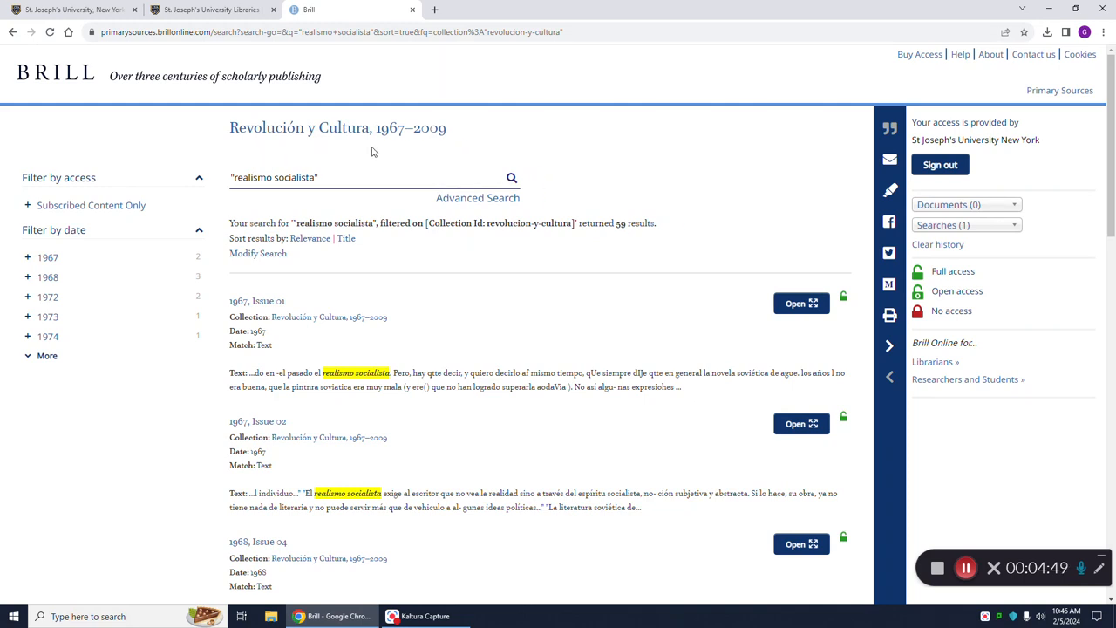
mouse_move(683, 150)
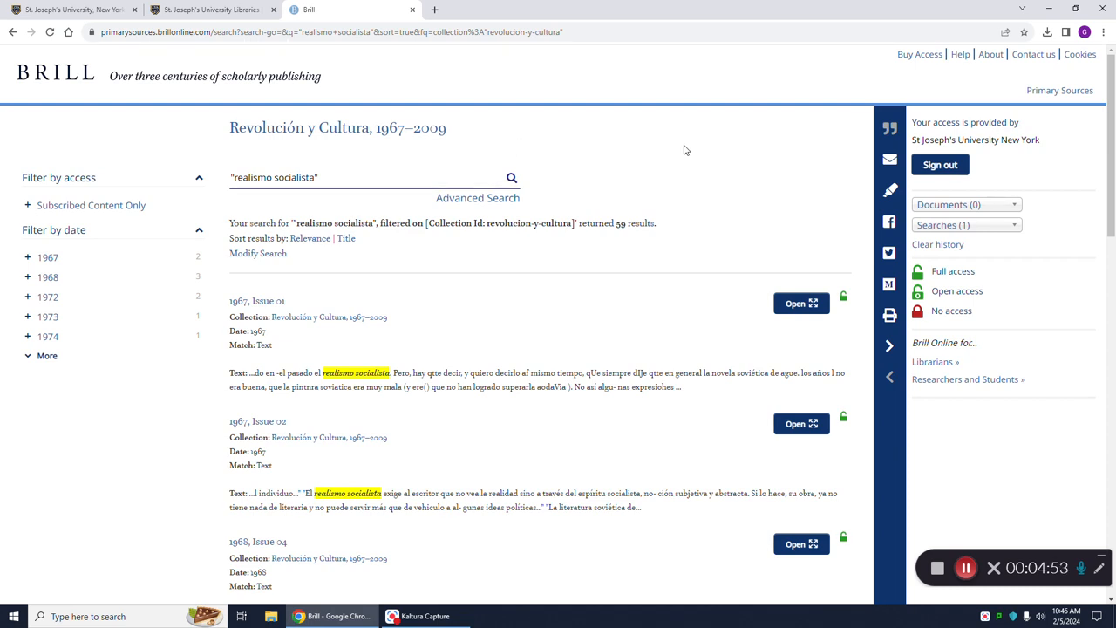
mouse_move(97, 286)
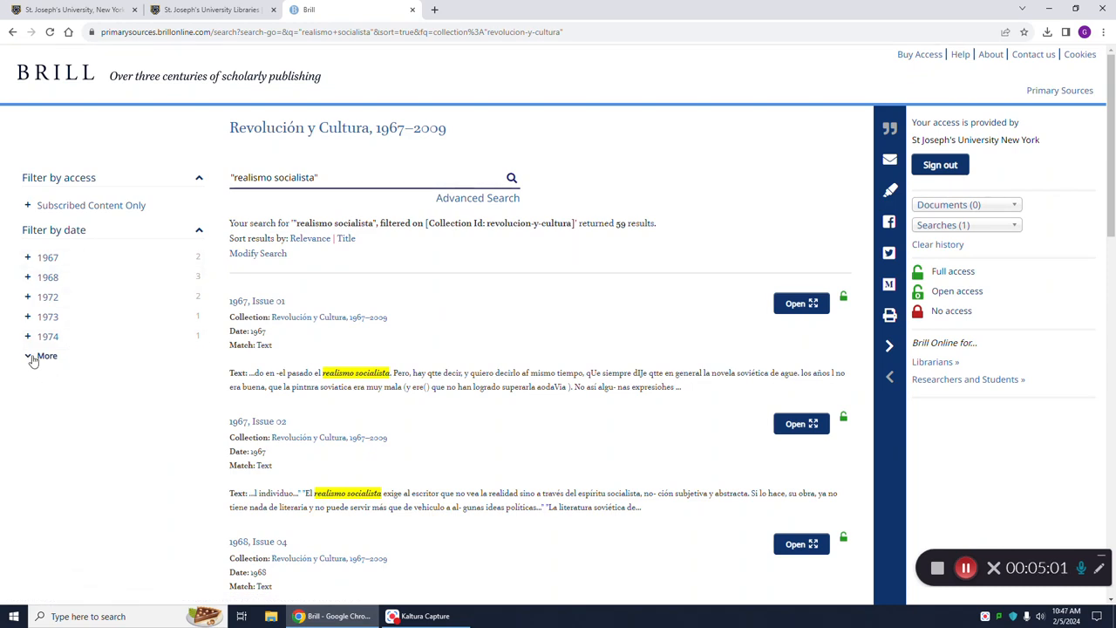
Expand Filter by date to all publication years and choose 1976
left_click(45, 355)
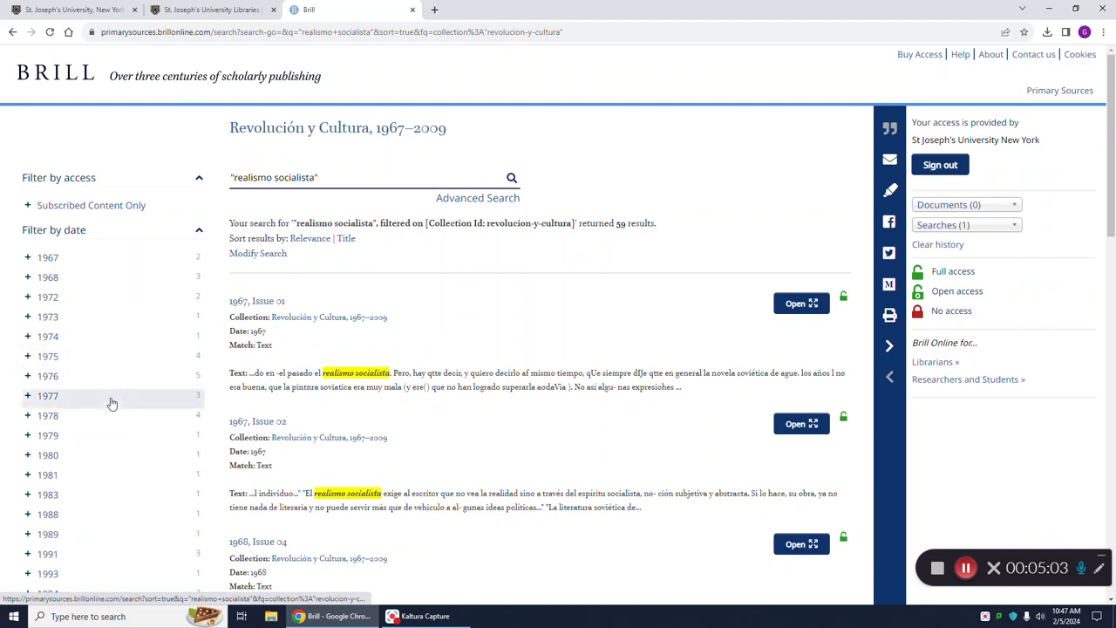
mouse_move(122, 505)
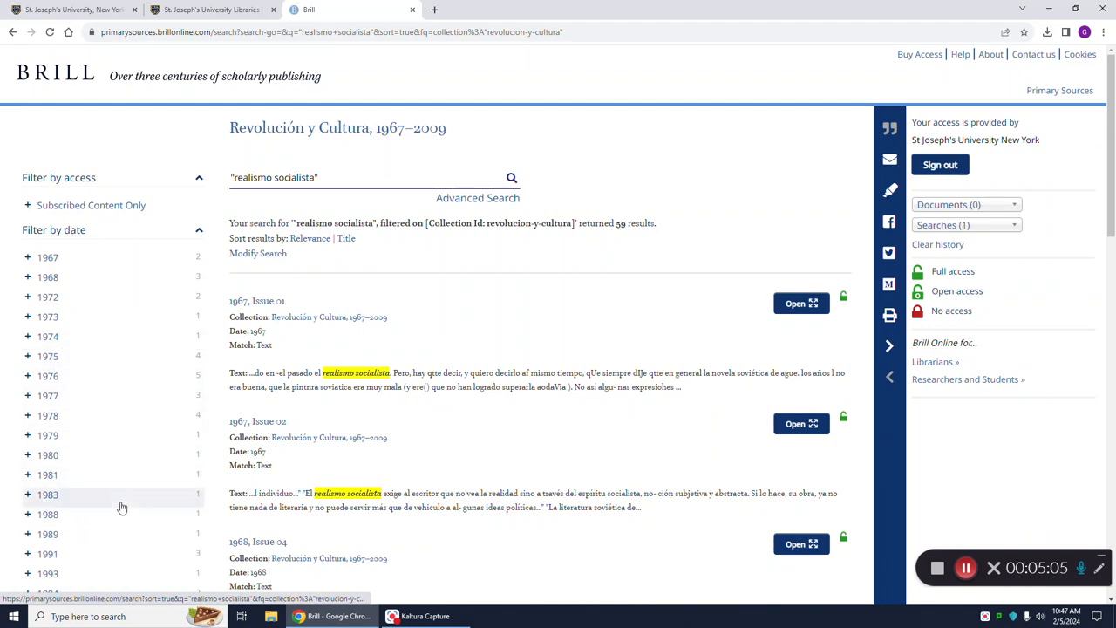
mouse_move(212, 246)
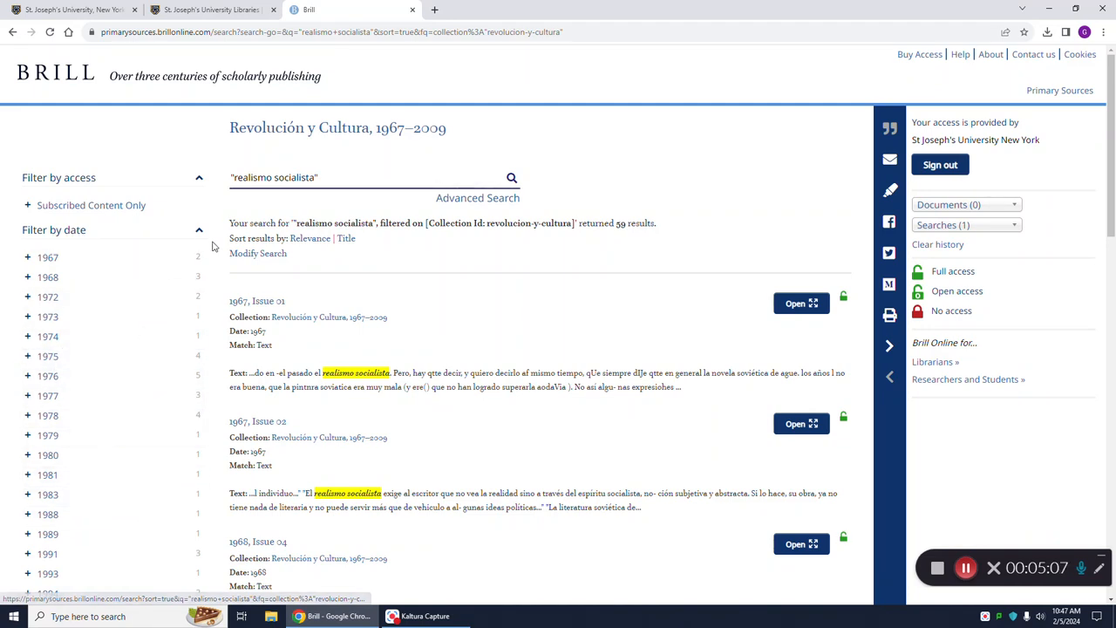
mouse_move(206, 331)
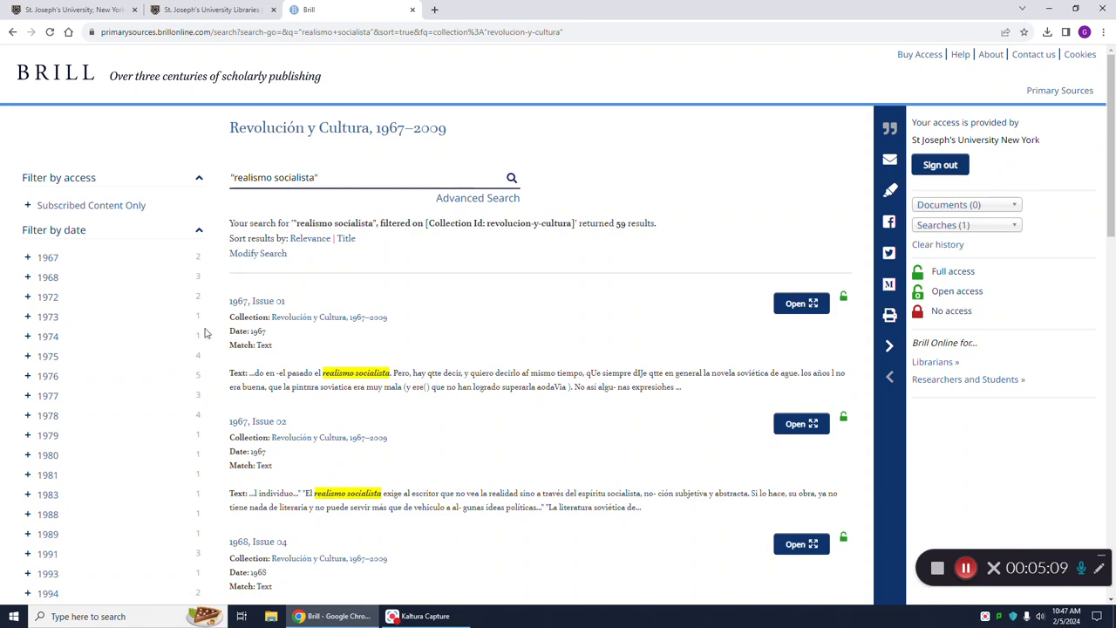
mouse_move(208, 384)
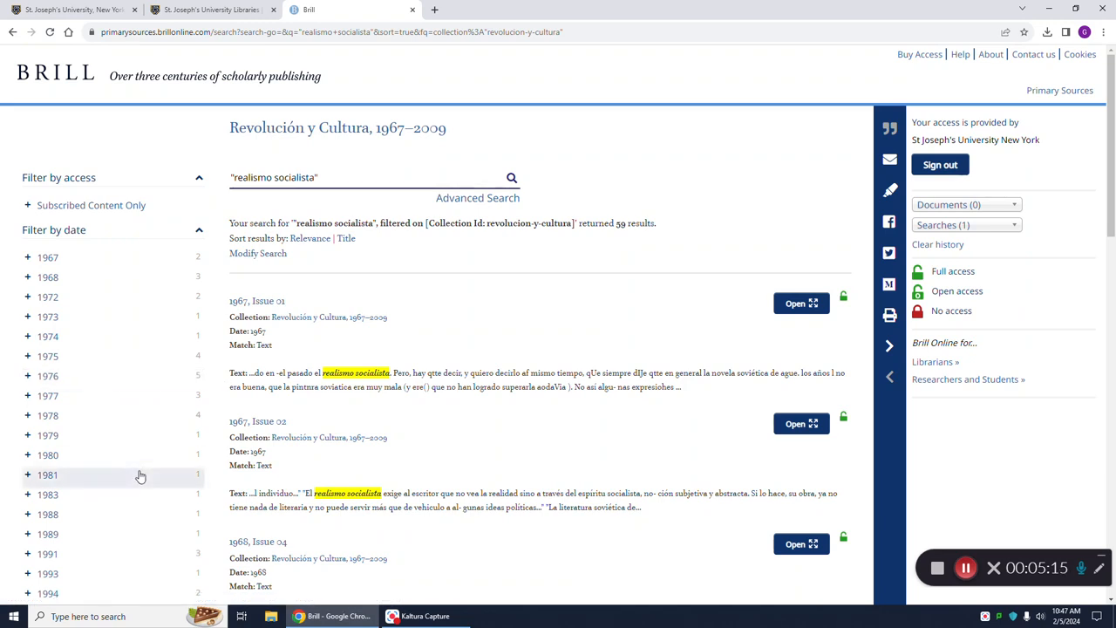
mouse_move(47, 474)
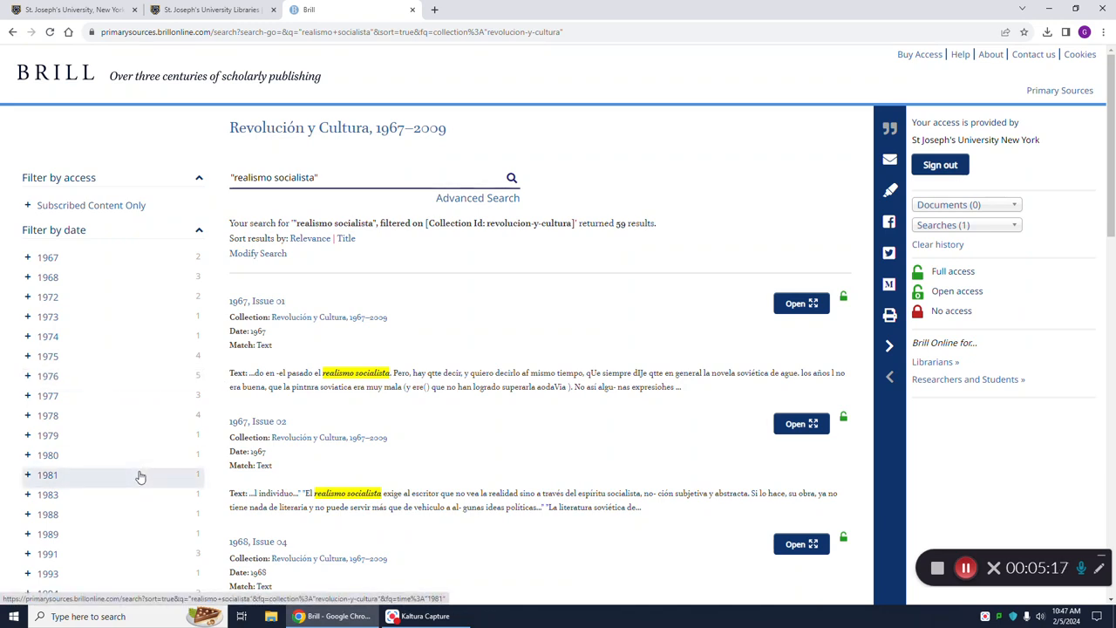
mouse_move(122, 436)
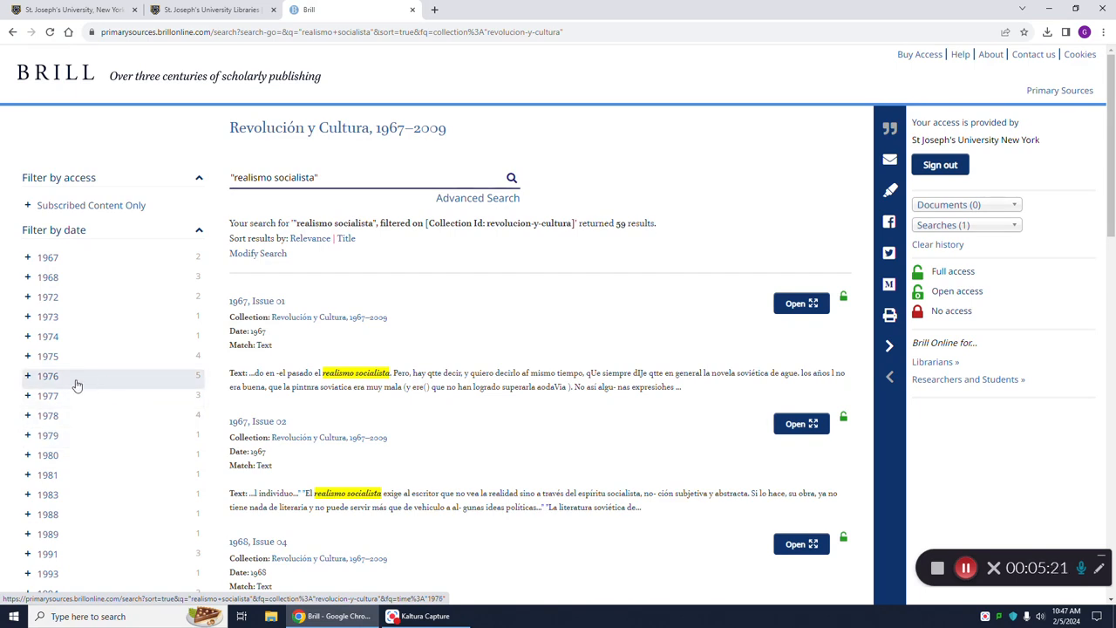
left_click(47, 376)
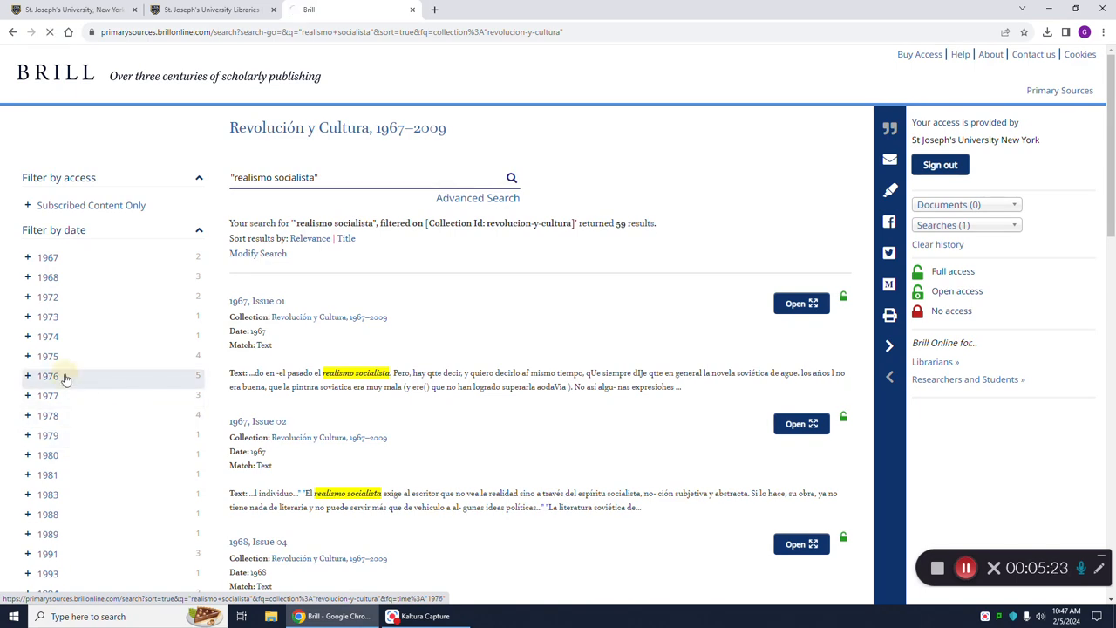
Limit the "realismo socialista" results to 1976, leaving 5 issues led by Issue 41
left_click(47, 377)
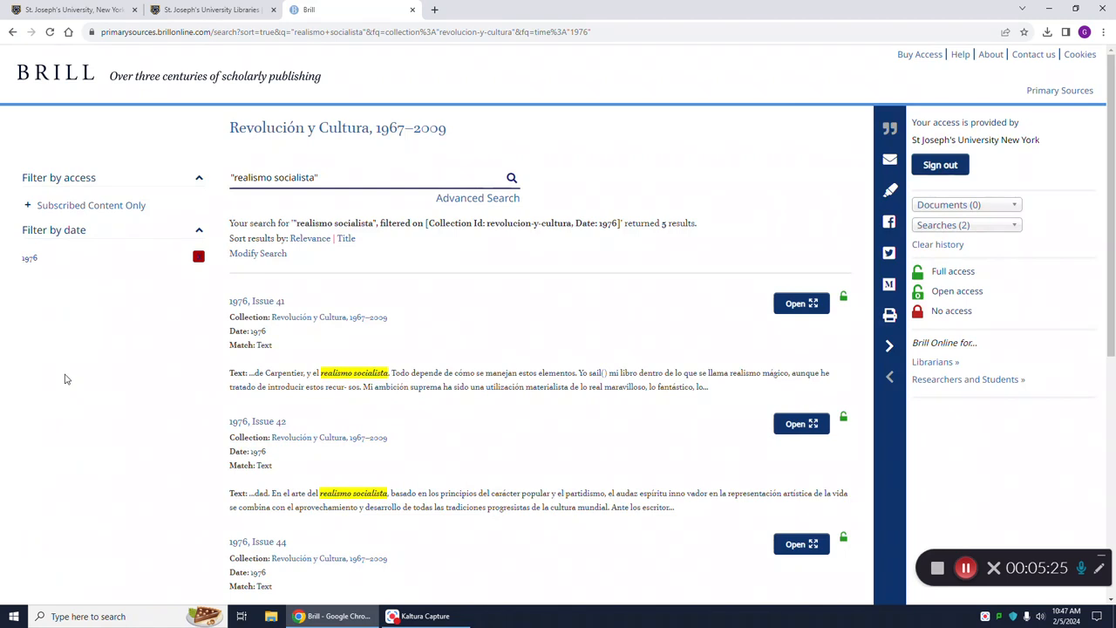
mouse_move(401, 247)
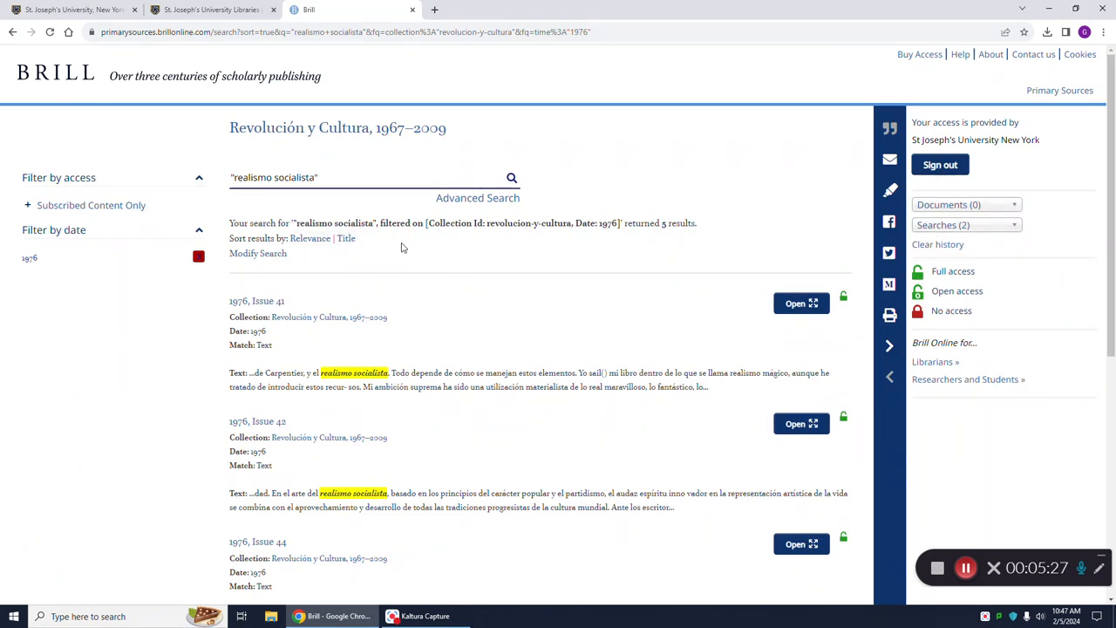
mouse_move(669, 237)
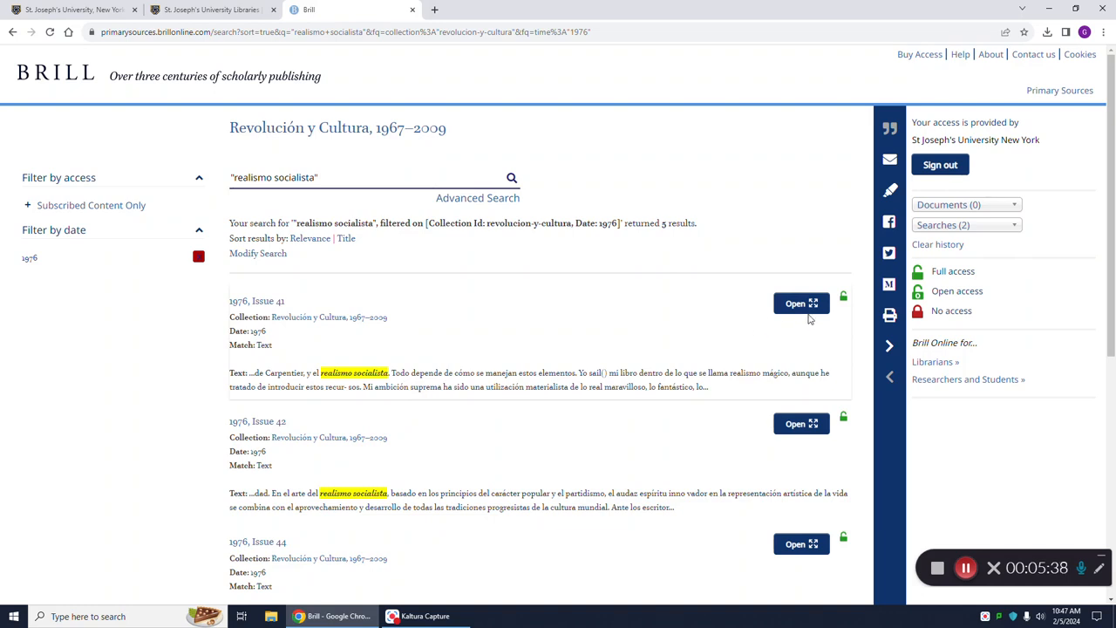
mouse_move(801, 303)
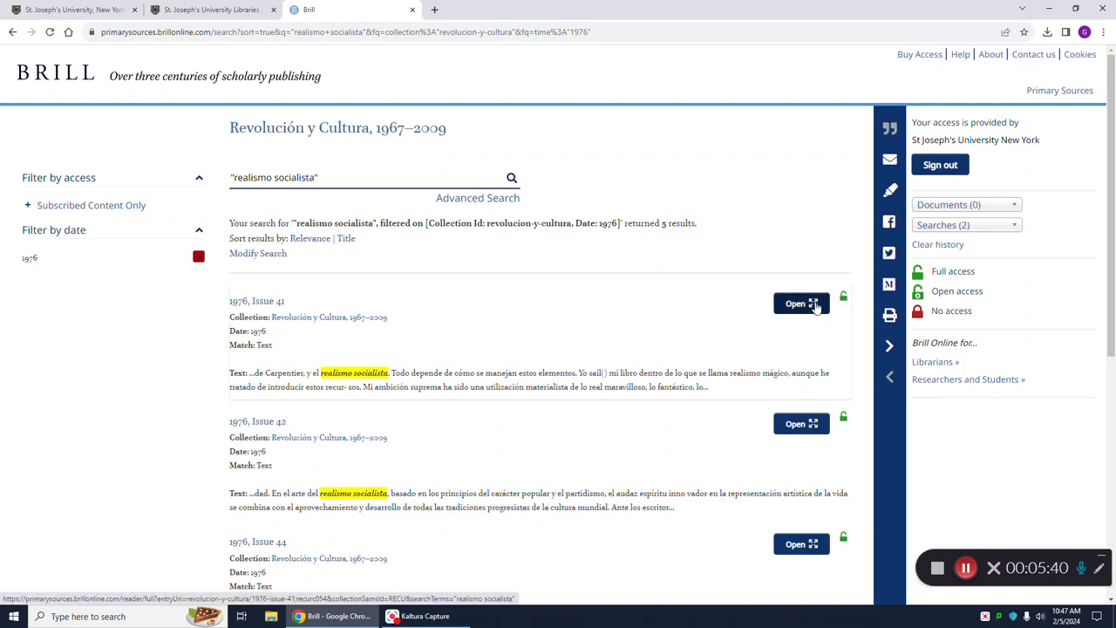
Read 1976, Issue 41 in the page reader, reaching the highlighted "realismo socialista" match
left_click(795, 303)
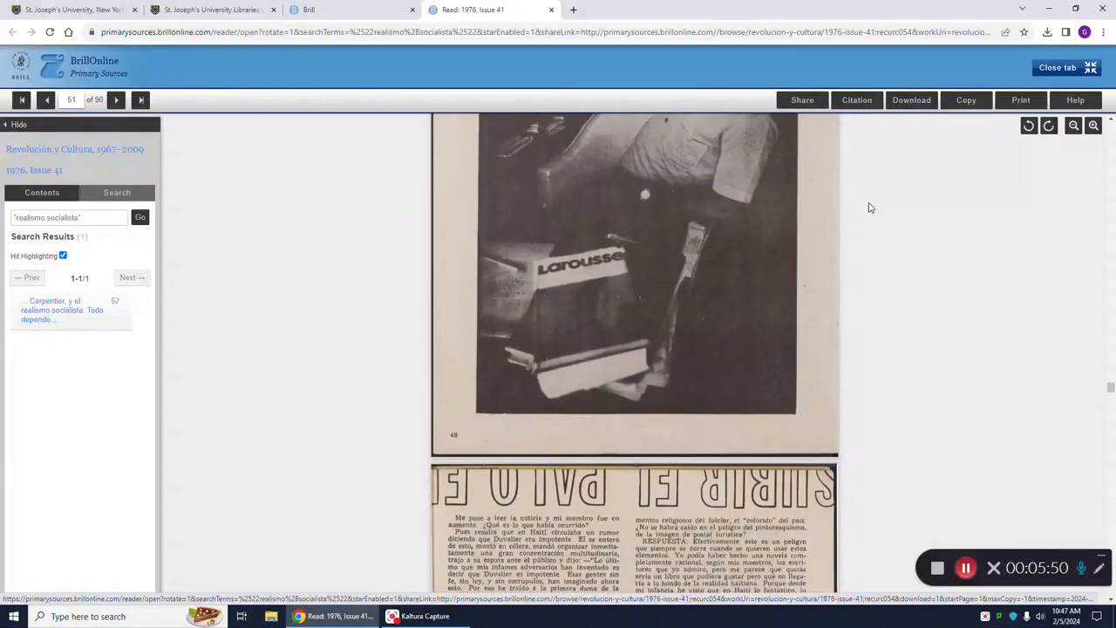
scroll("down", 3)
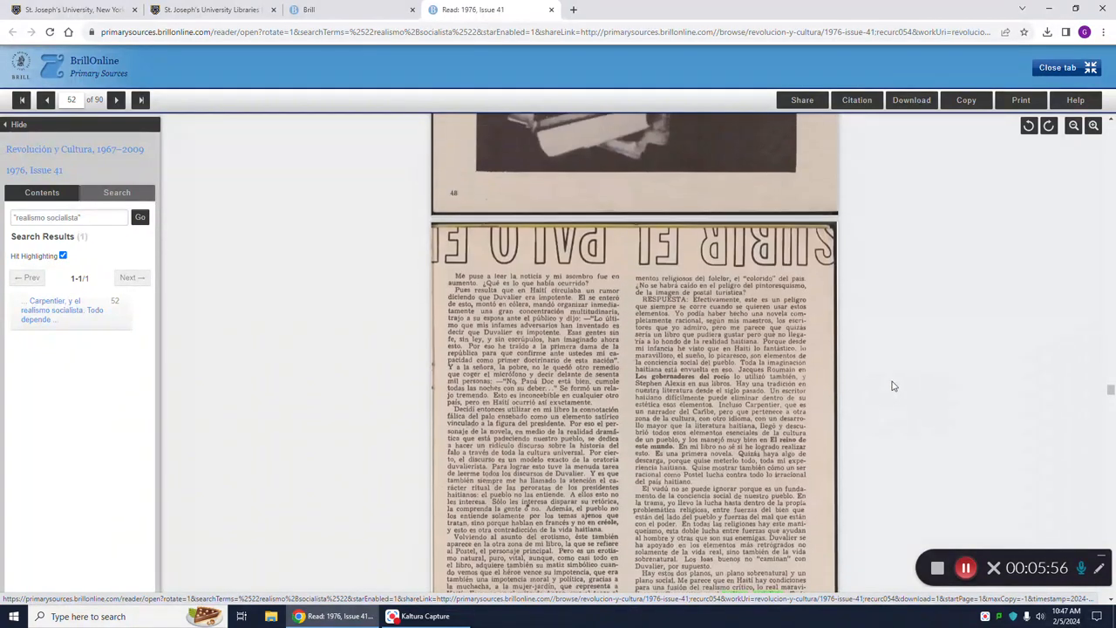
left_click(45, 99)
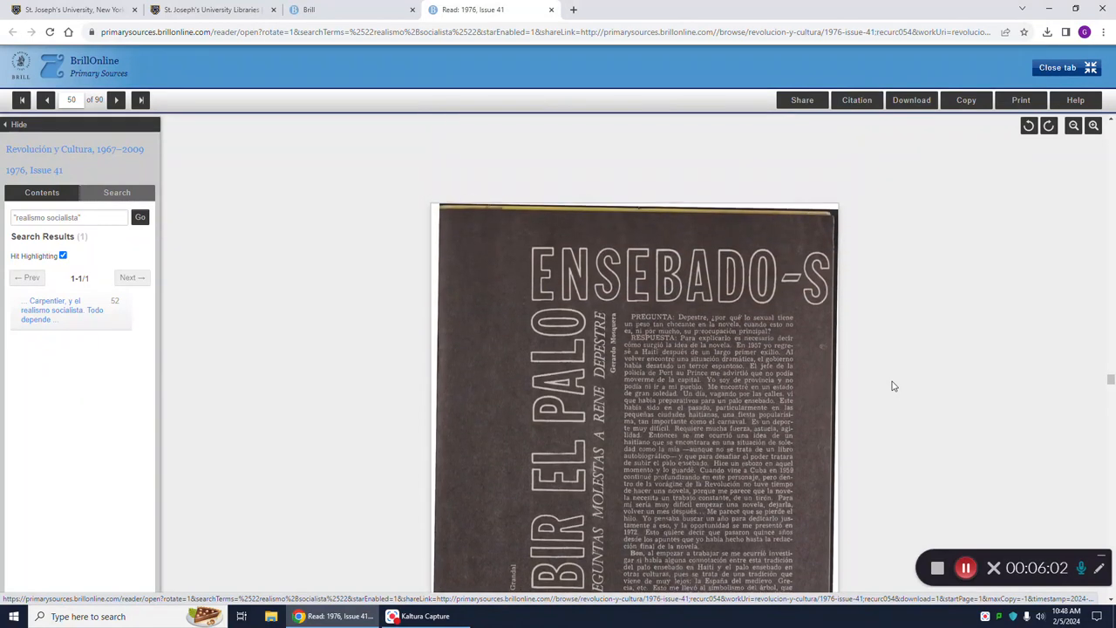
scroll("down", 3)
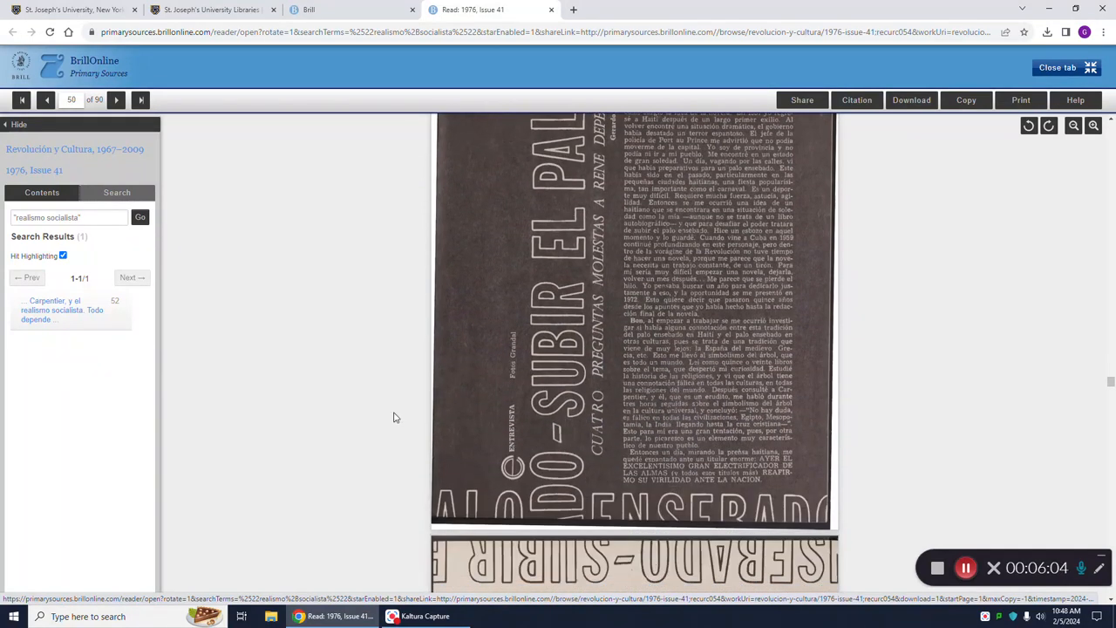
scroll("down", 3)
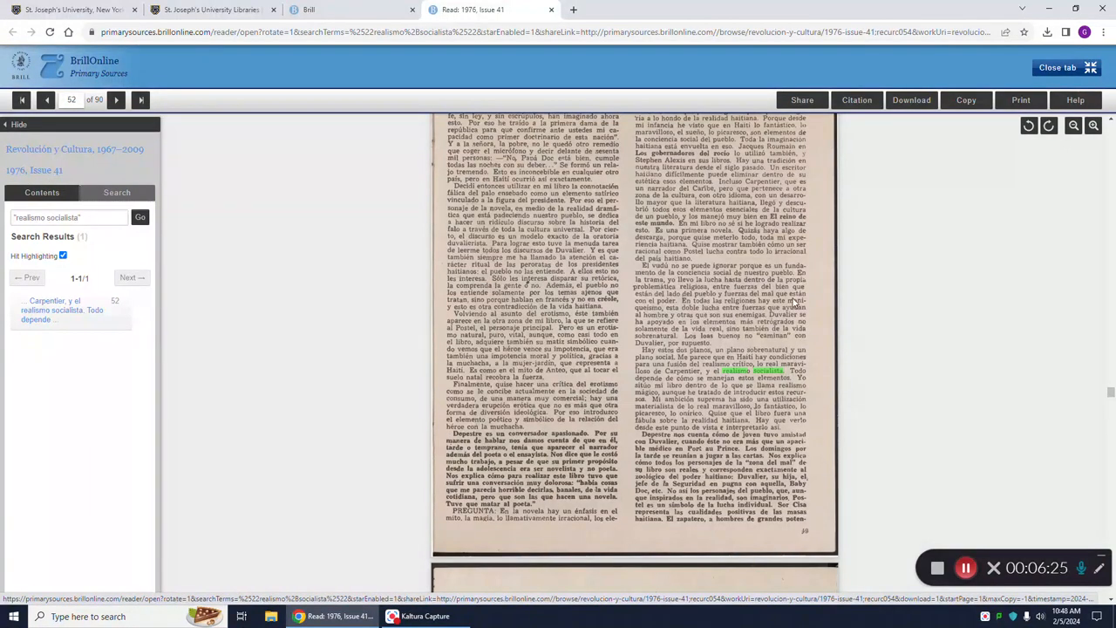
mouse_move(637, 380)
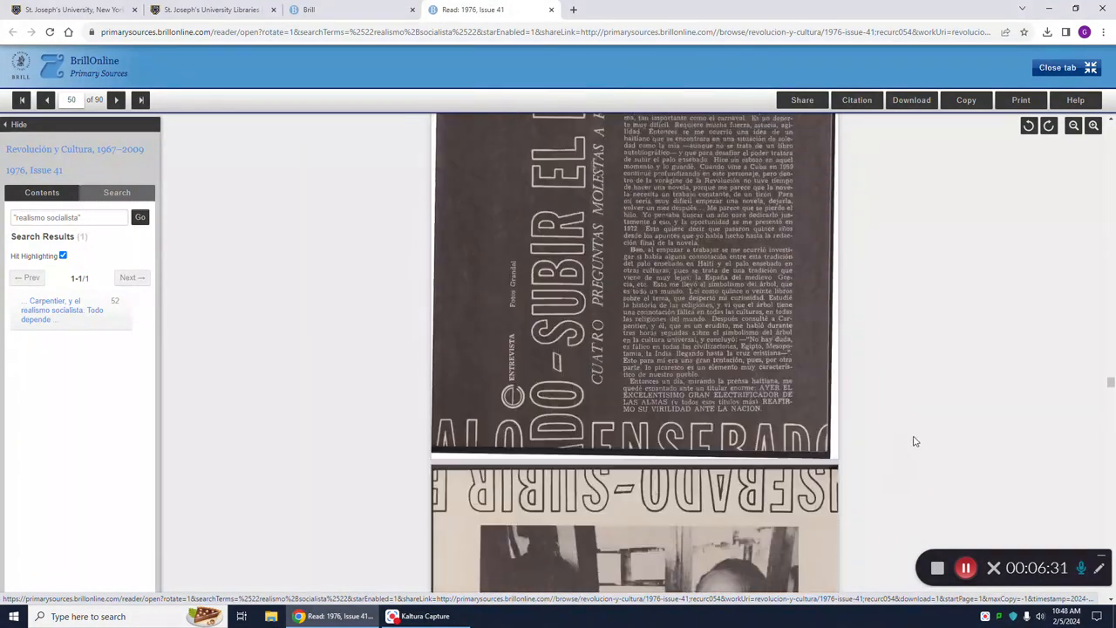
left_click(45, 99)
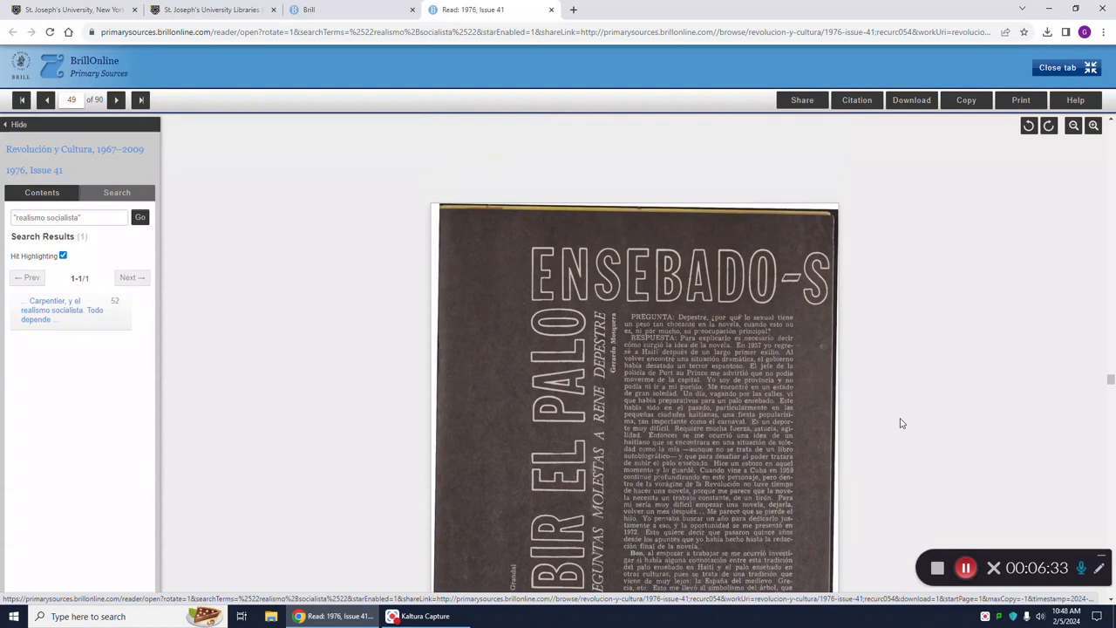
scroll("down", 3)
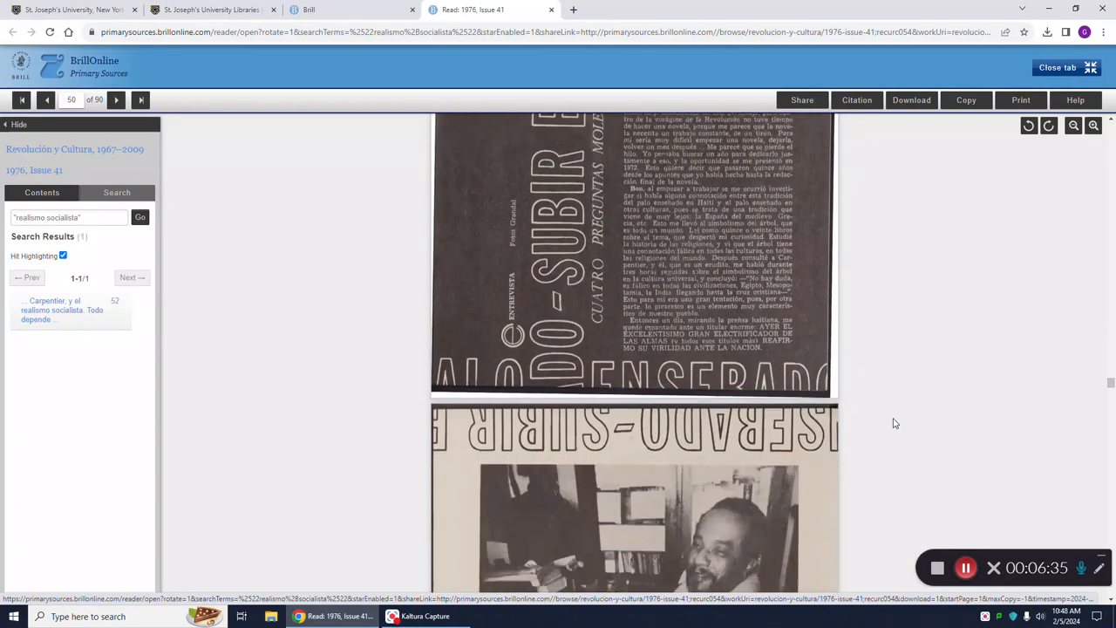
left_click(115, 99)
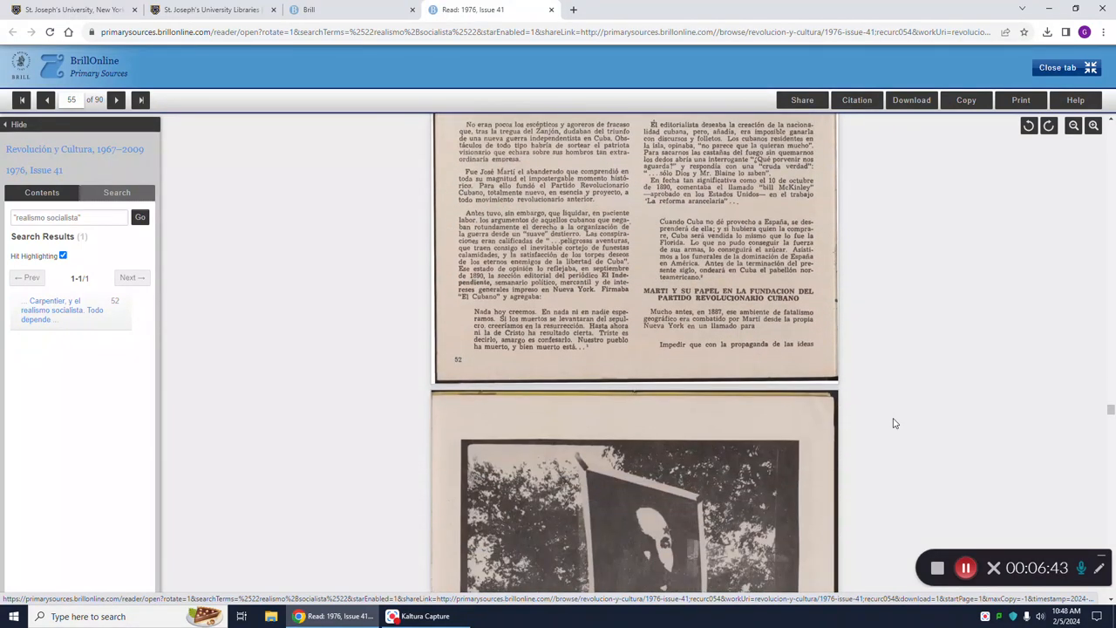
scroll("down", 3)
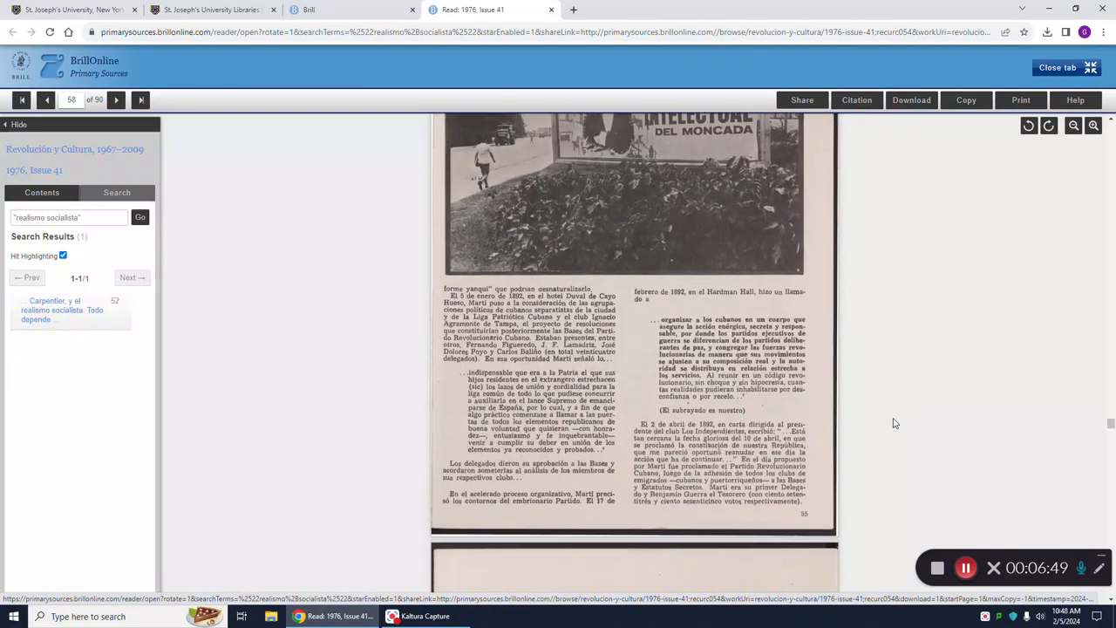
left_click(115, 100)
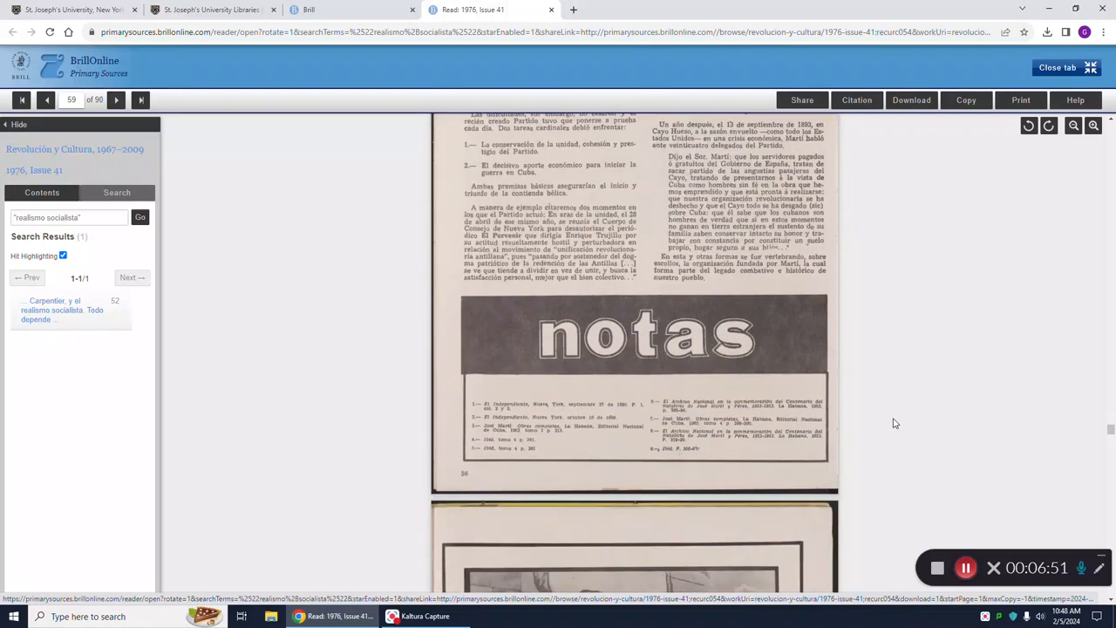
mouse_move(474, 495)
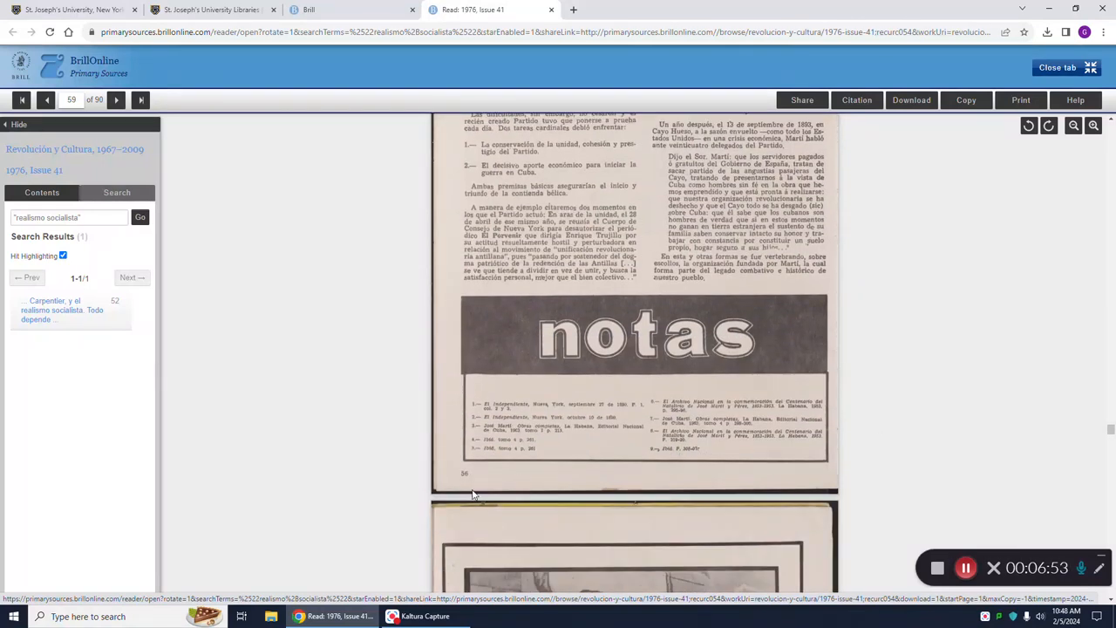
mouse_move(296, 304)
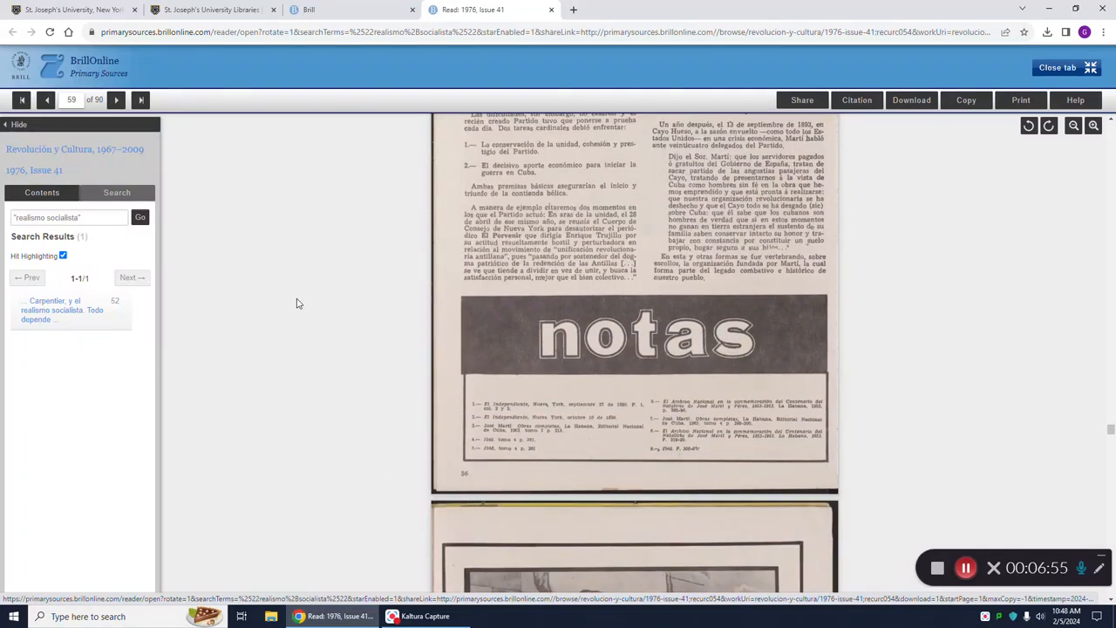
mouse_move(1027, 394)
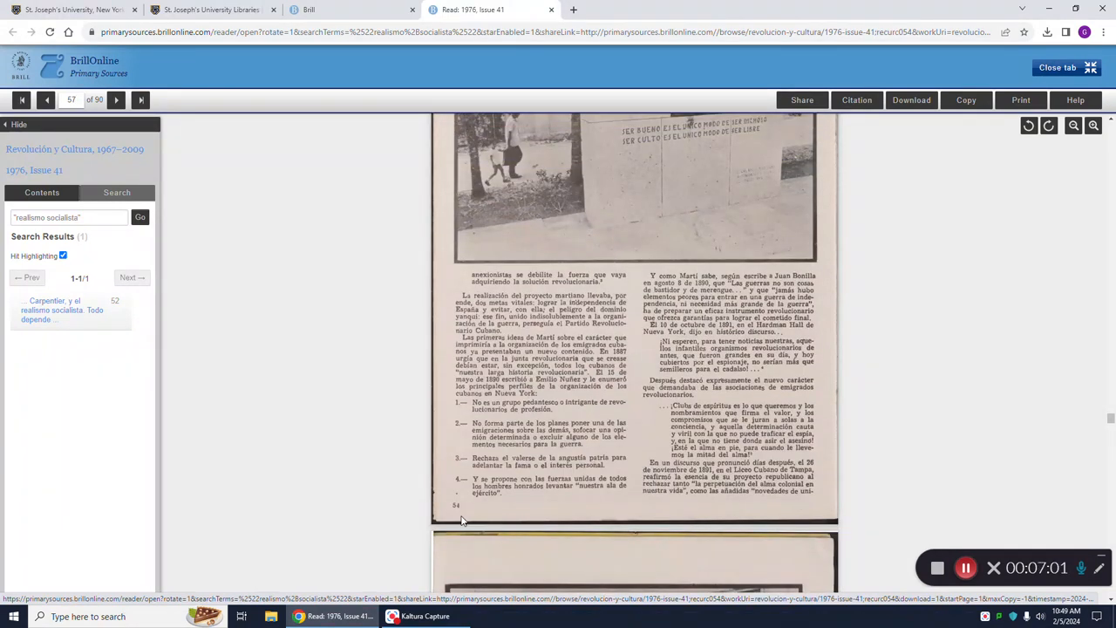
mouse_move(946, 408)
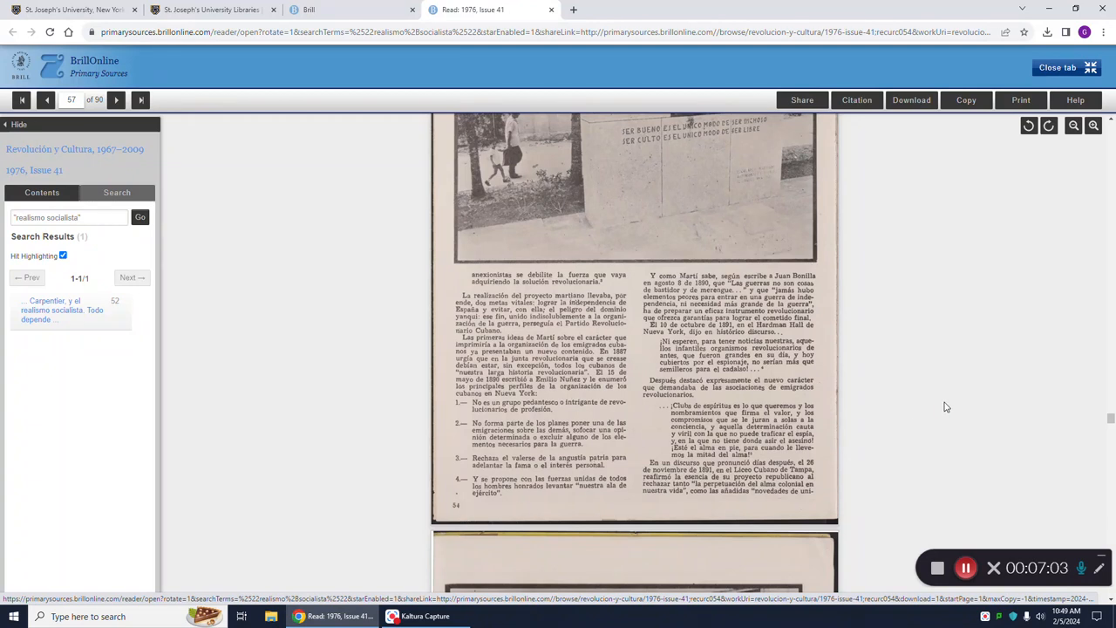
mouse_move(914, 218)
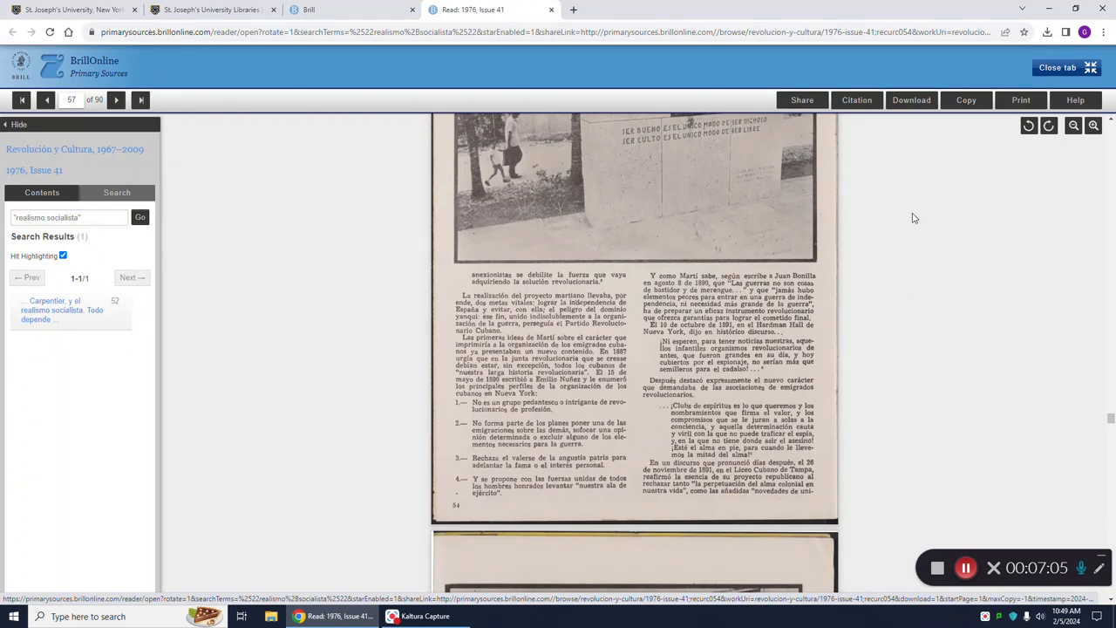
mouse_move(910, 99)
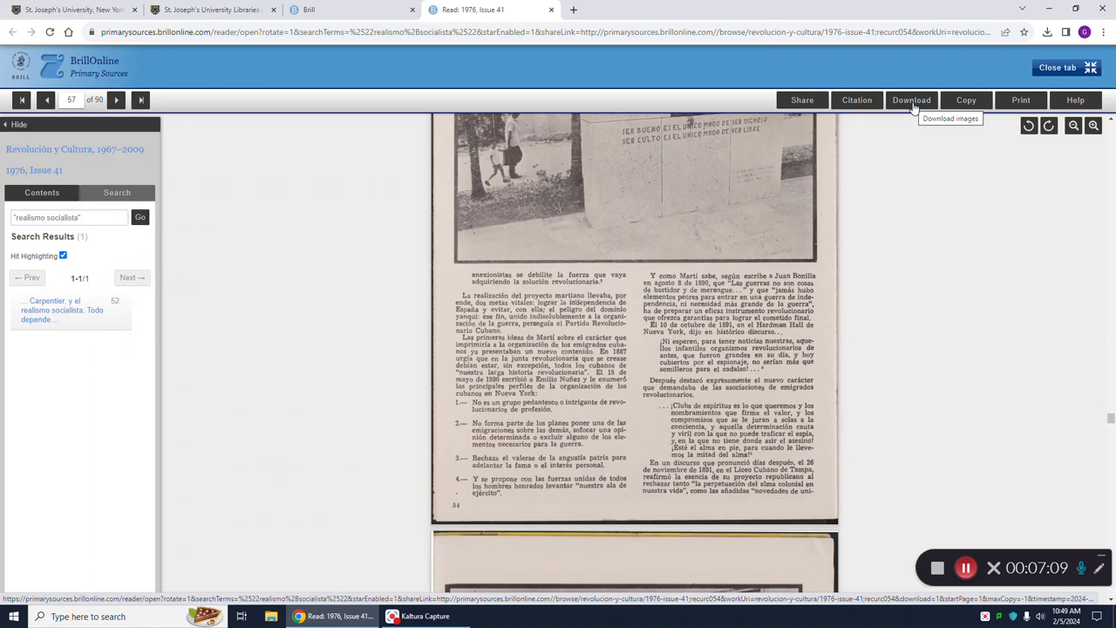
mouse_move(1020, 99)
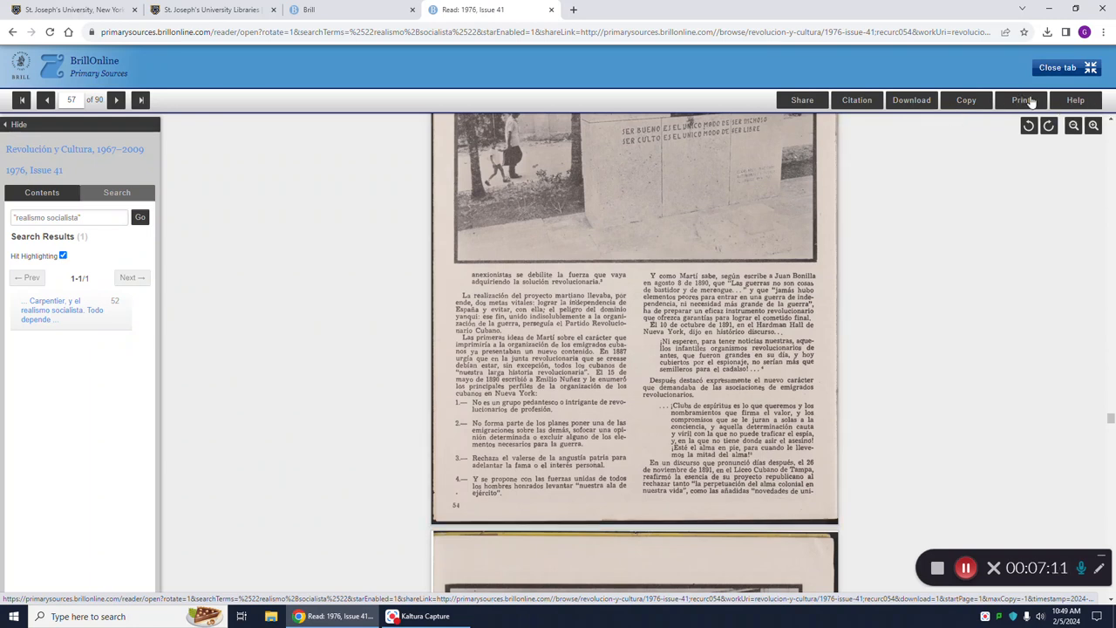
left_click(1020, 100)
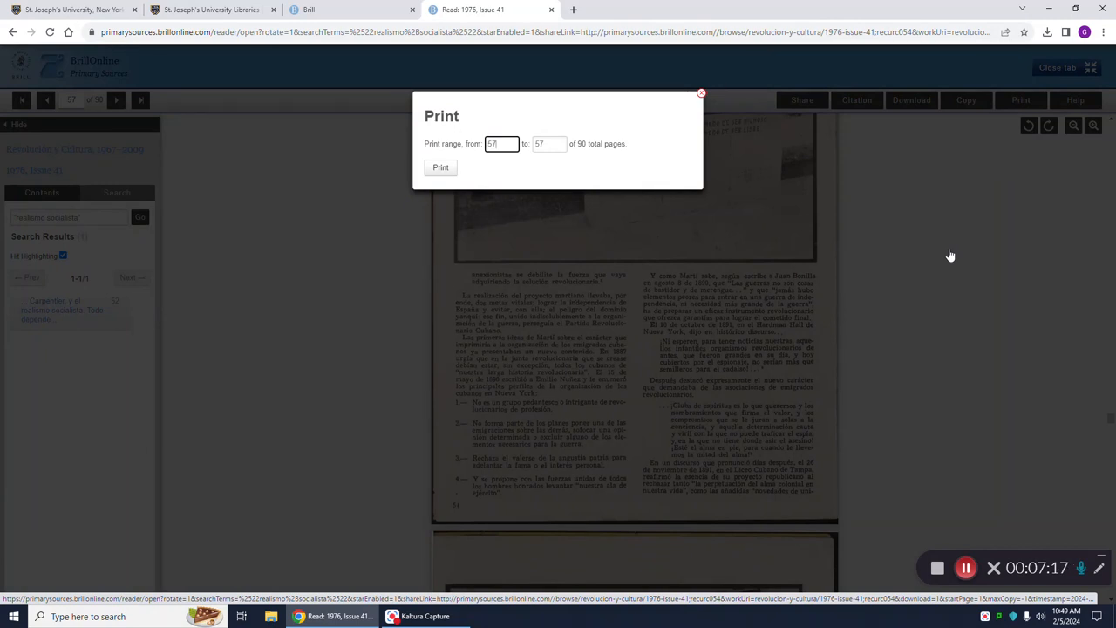
mouse_move(610, 160)
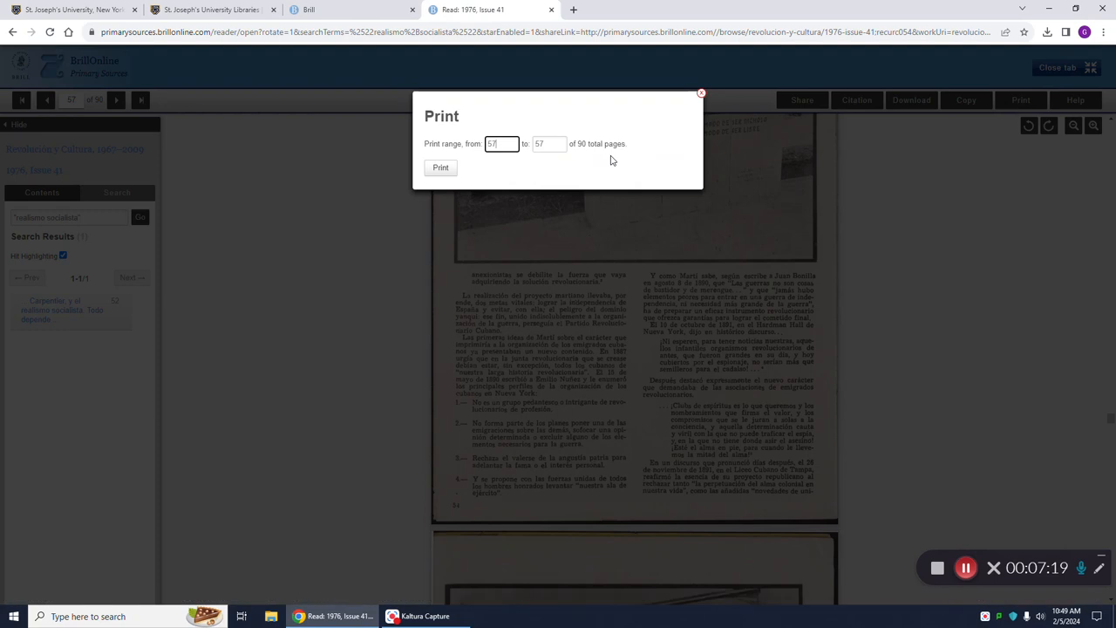
mouse_move(513, 160)
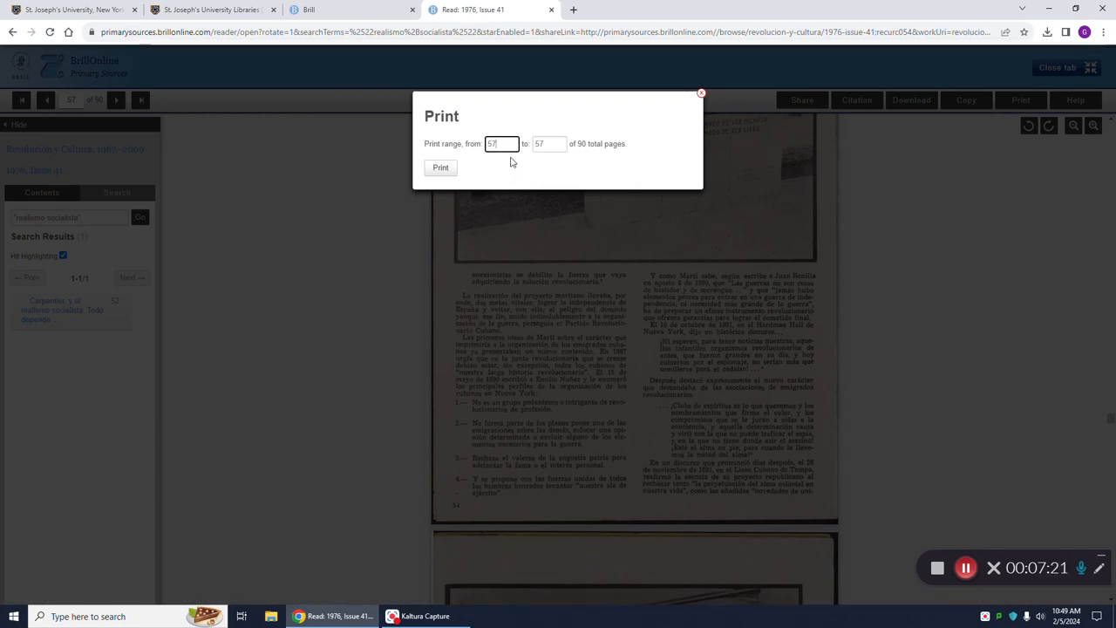
mouse_move(497, 160)
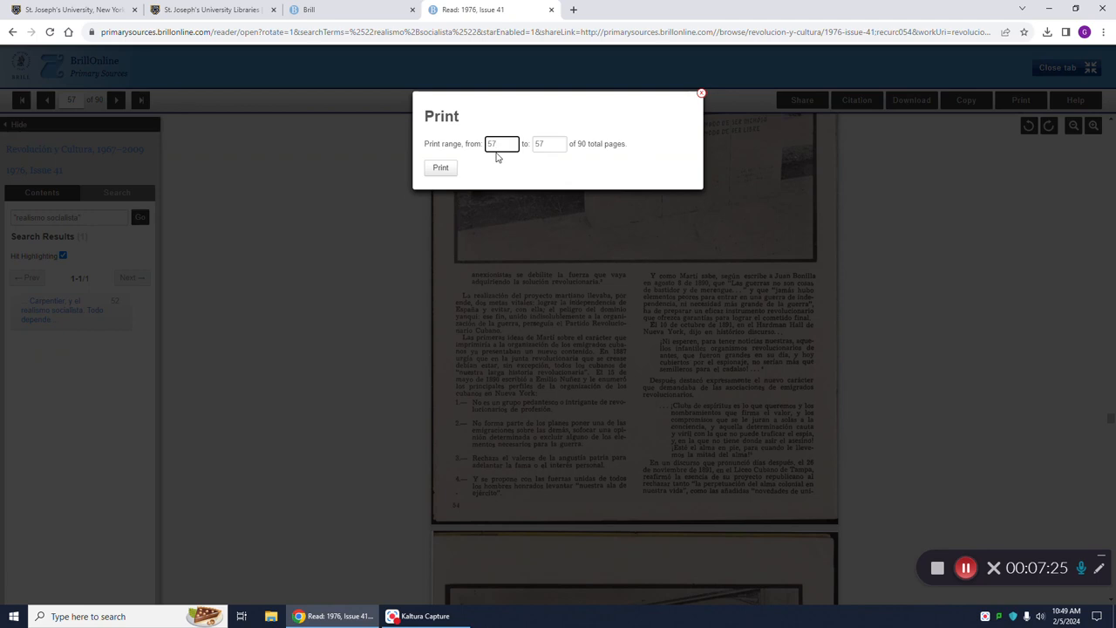
mouse_move(549, 161)
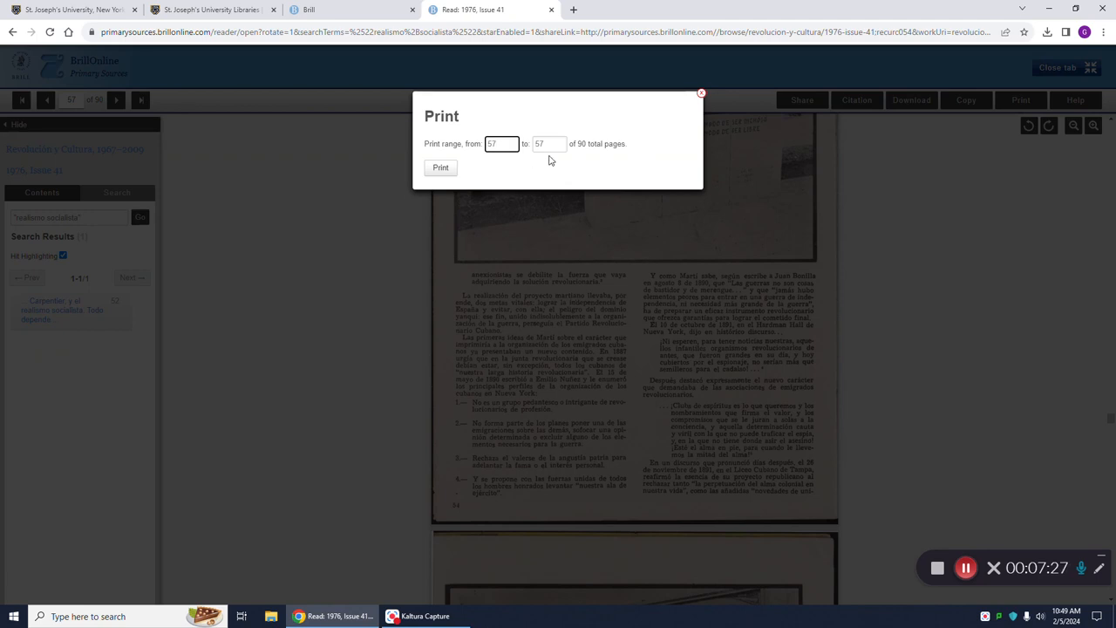
mouse_move(502, 161)
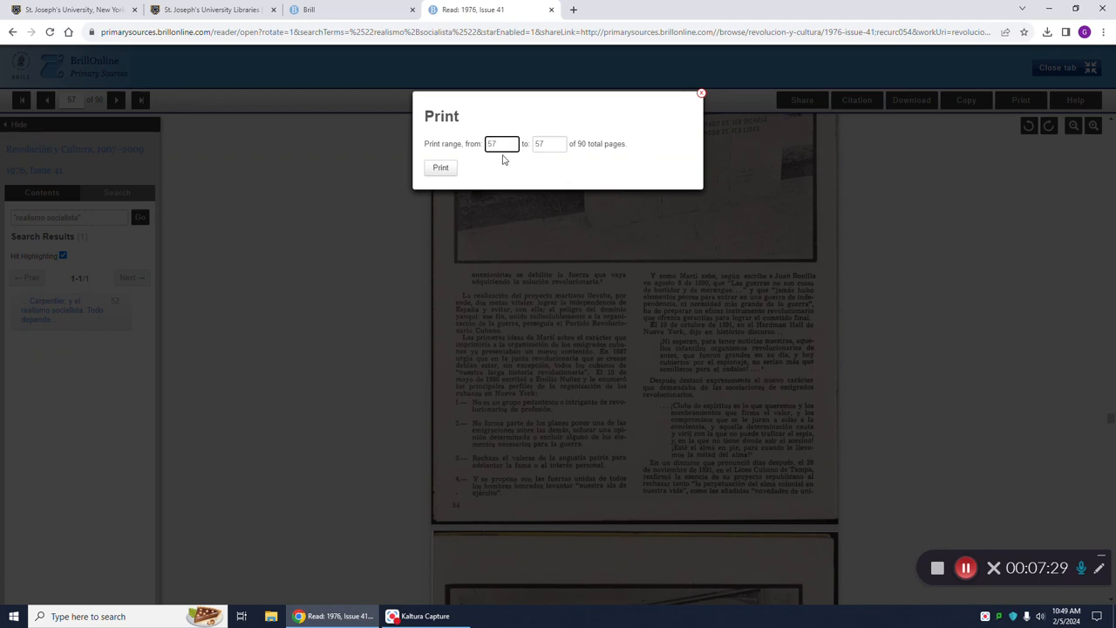
mouse_move(541, 160)
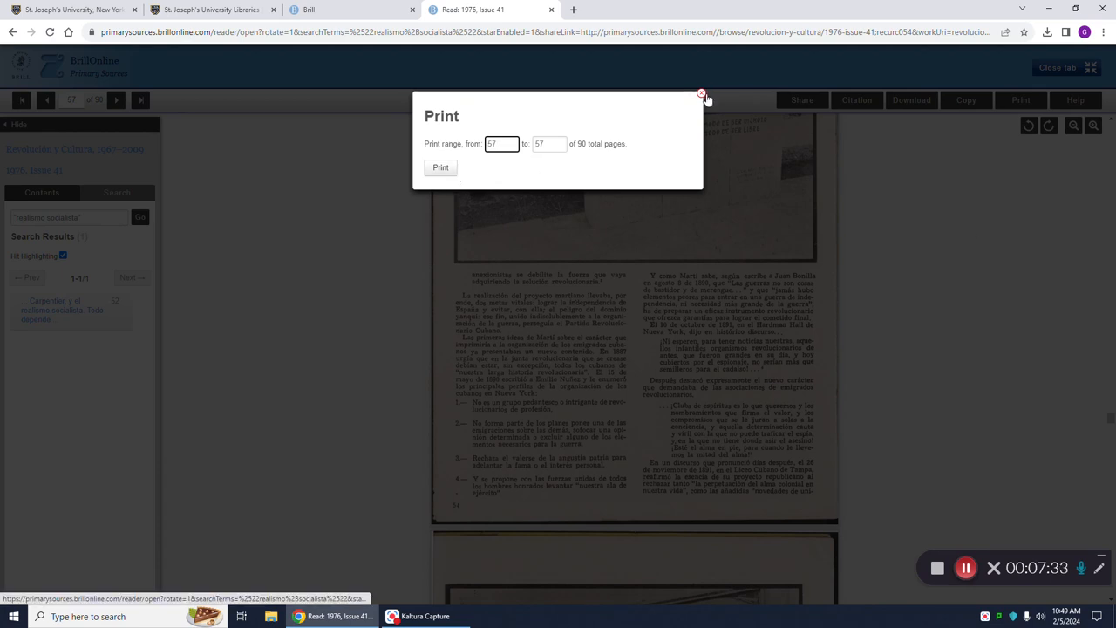
left_click(701, 92)
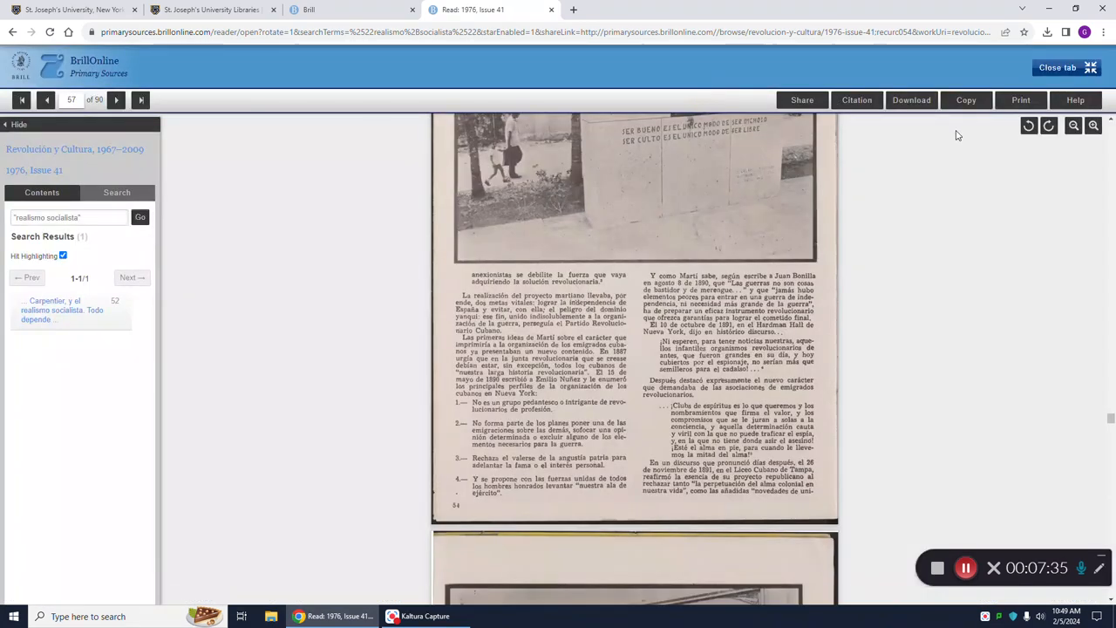
Show the zipped page-range download options for 1976, Issue 41
left_click(910, 99)
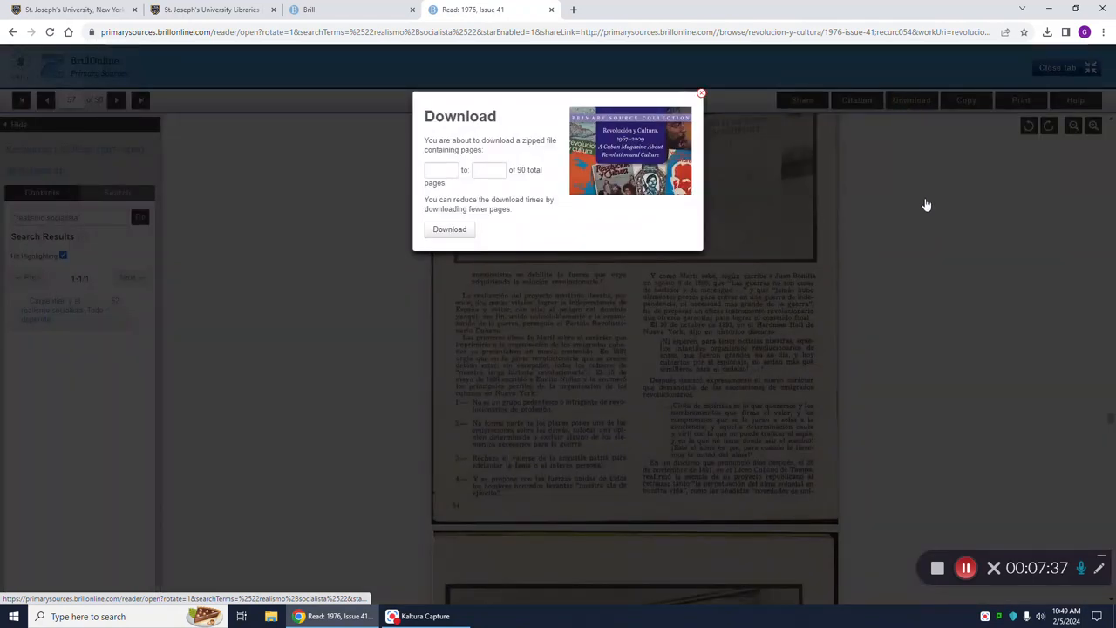
mouse_move(938, 237)
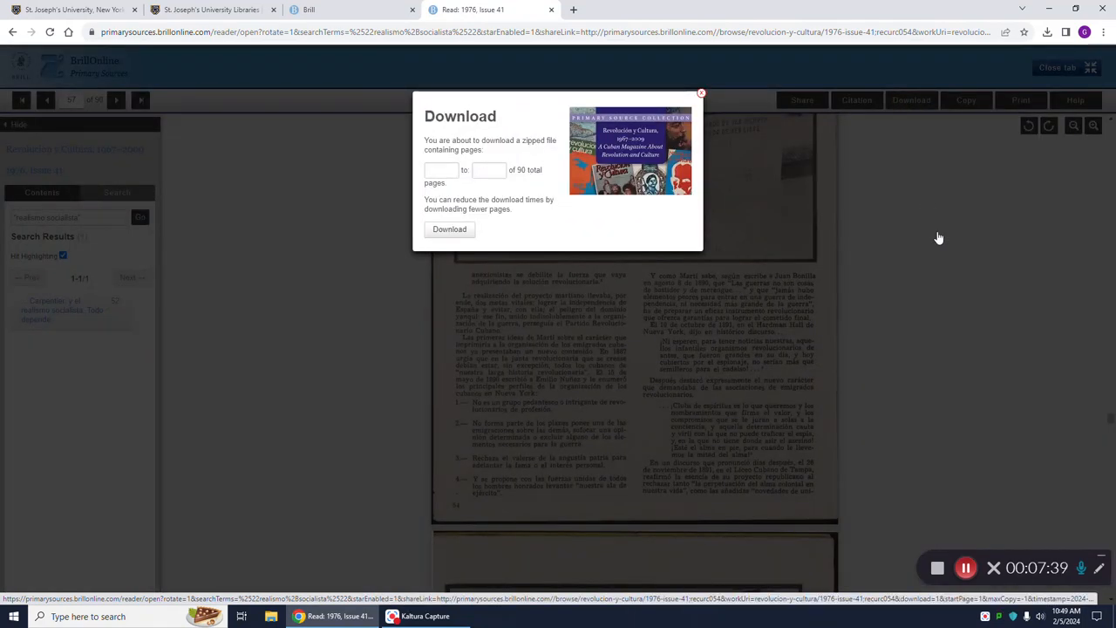
mouse_move(938, 232)
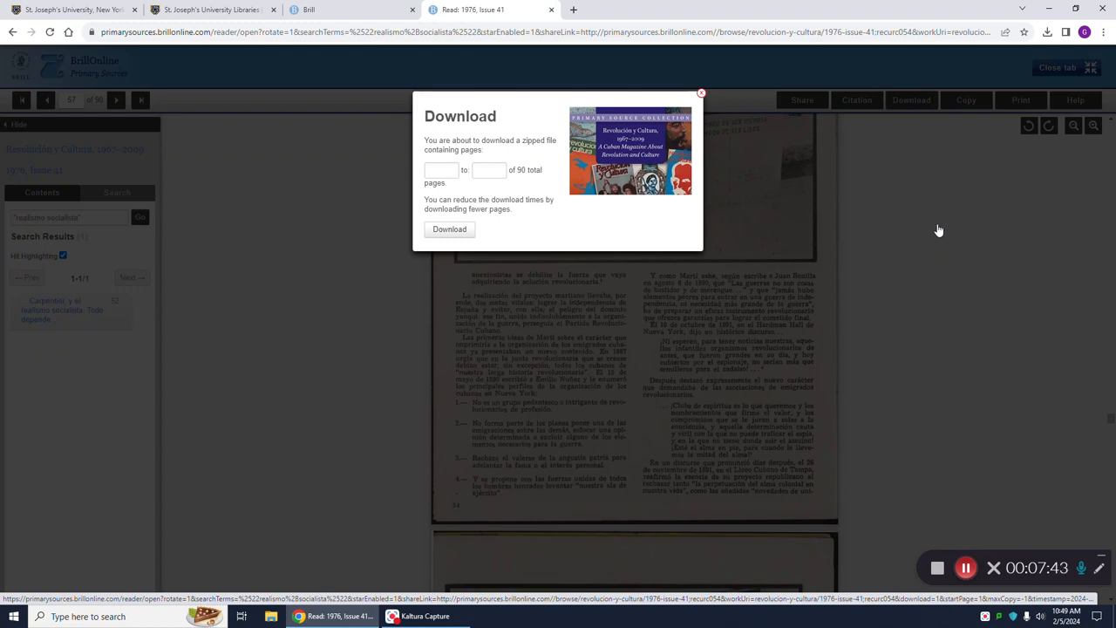
mouse_move(696, 129)
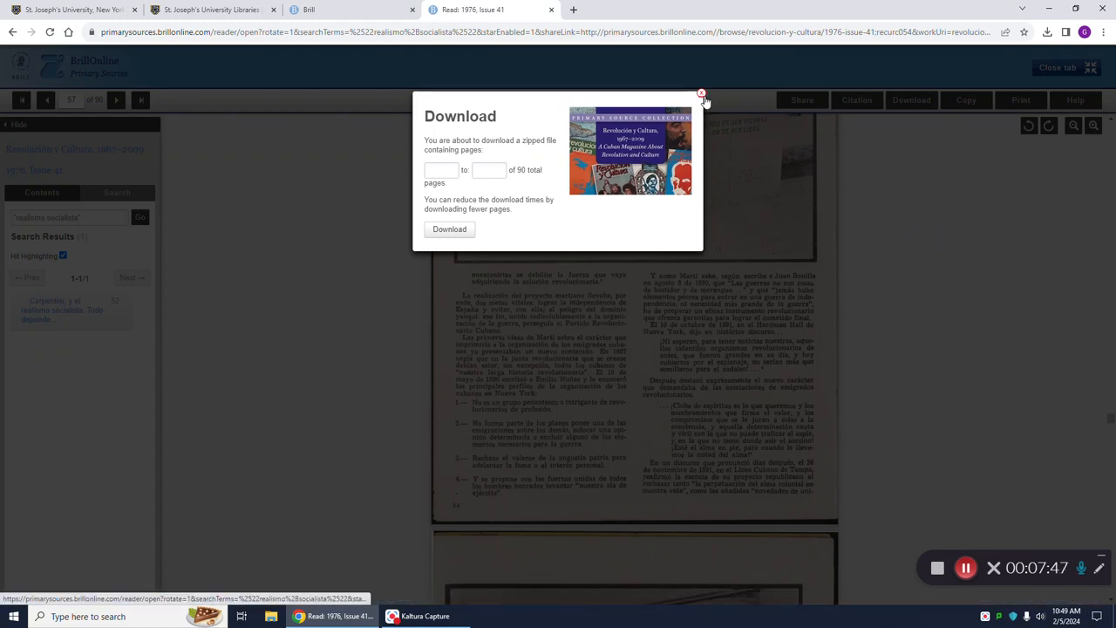
Dismiss the Download dialog and return to the 5 results for 1976
left_click(700, 94)
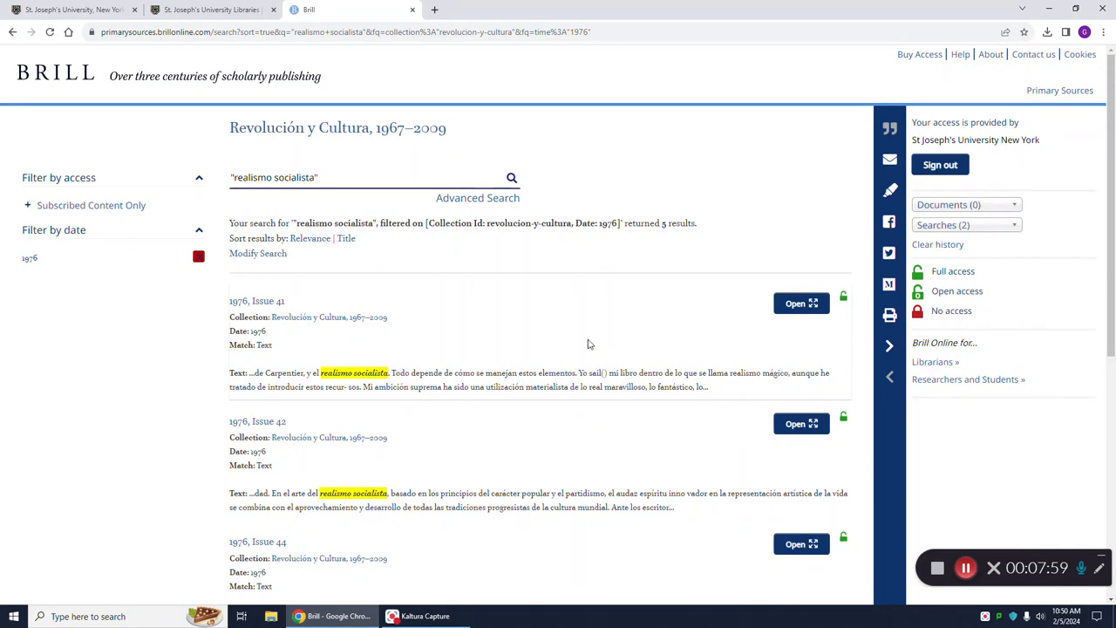
mouse_move(582, 335)
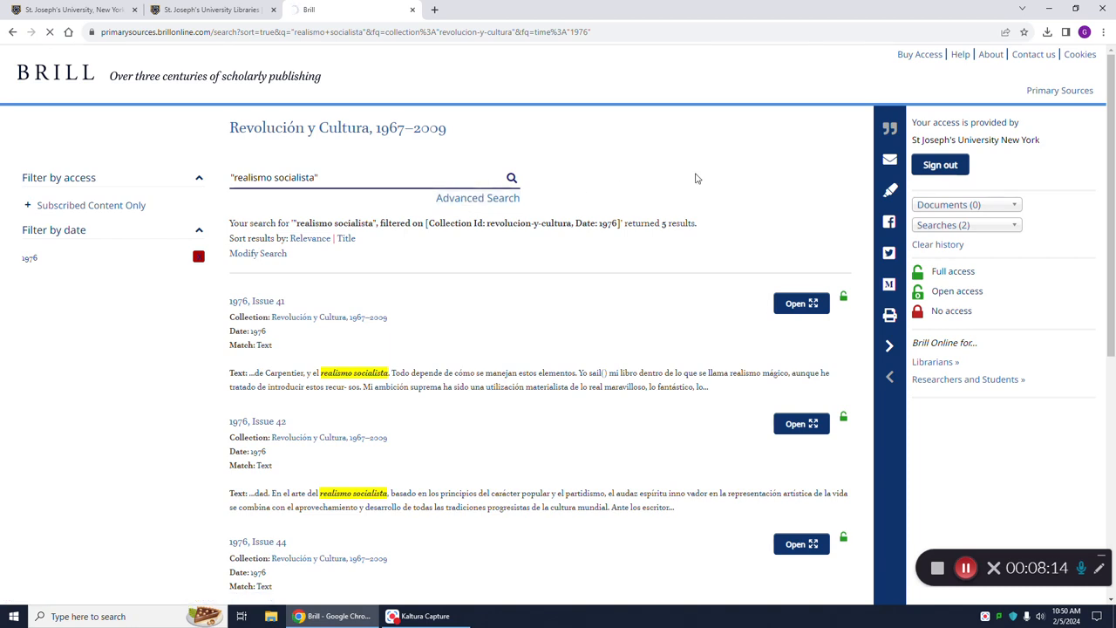
In Advanced Search, replace the default *:* search term with soci, prompting socialista
left_click(478, 198)
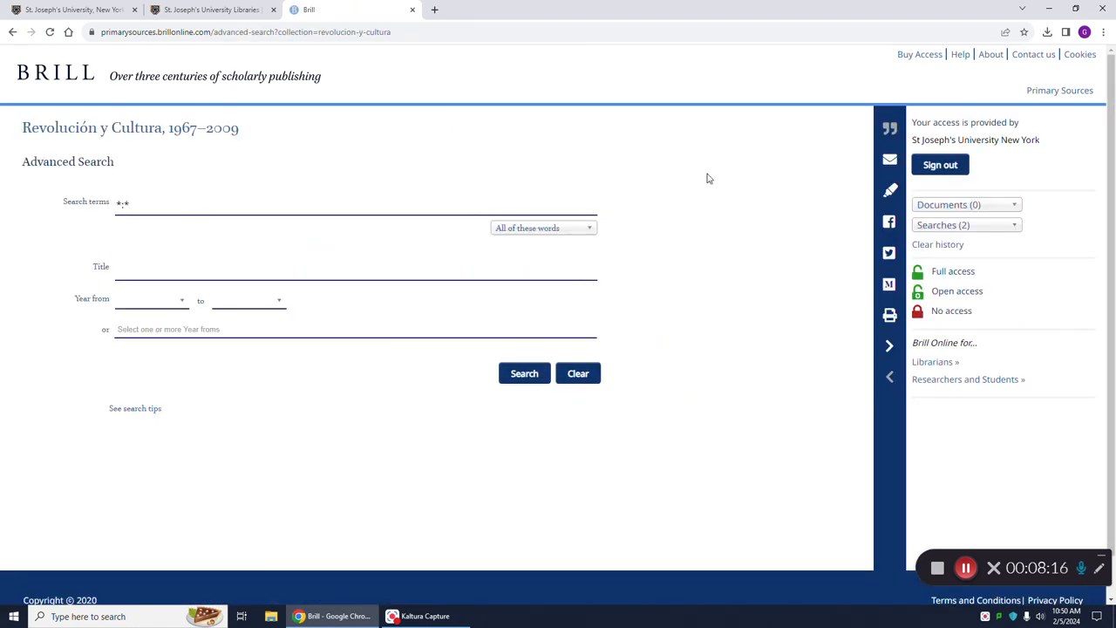
mouse_move(889, 161)
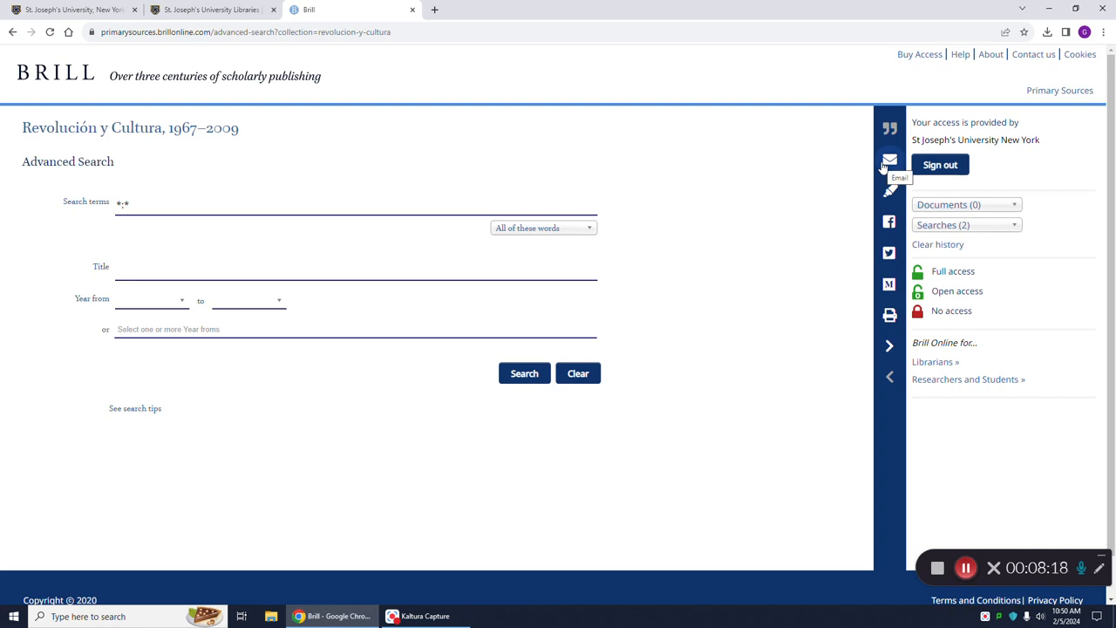
mouse_move(890, 318)
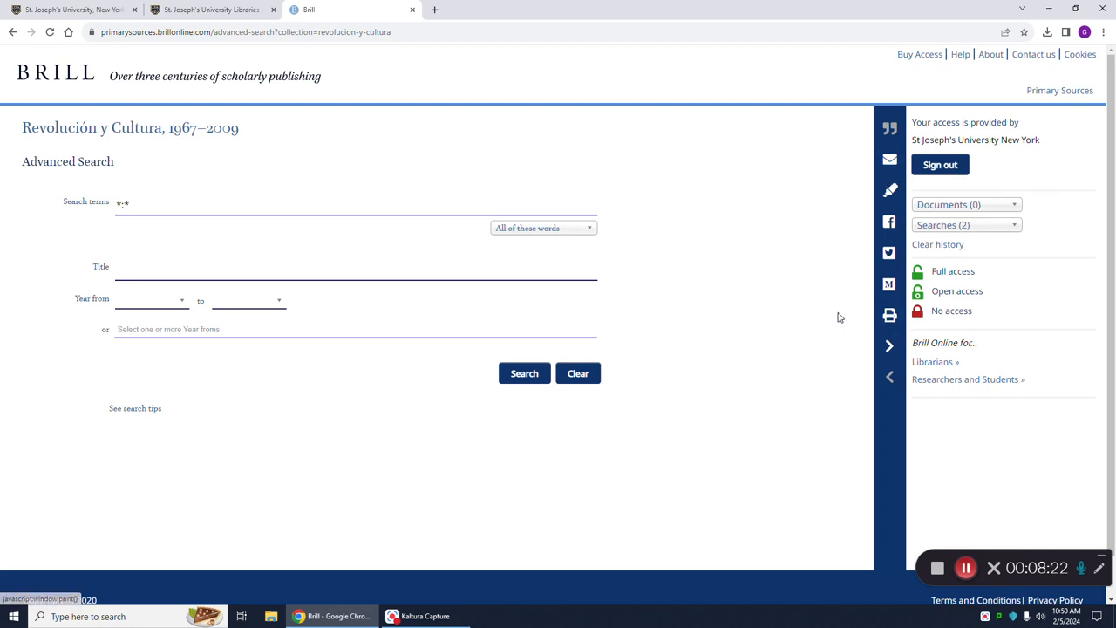
left_click(126, 203)
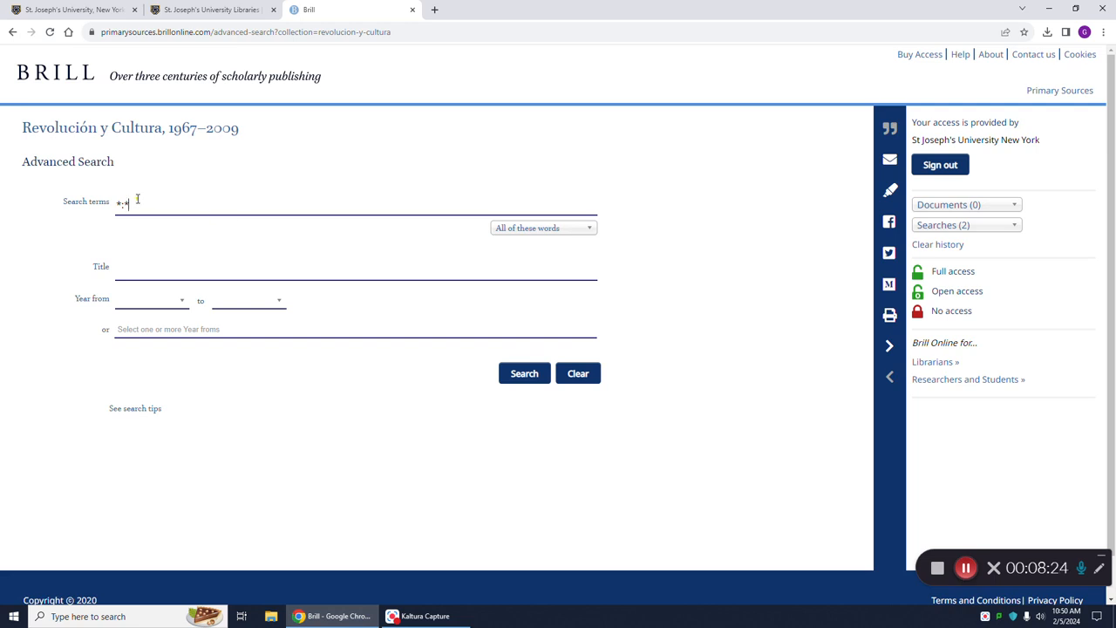
key("Backspace")
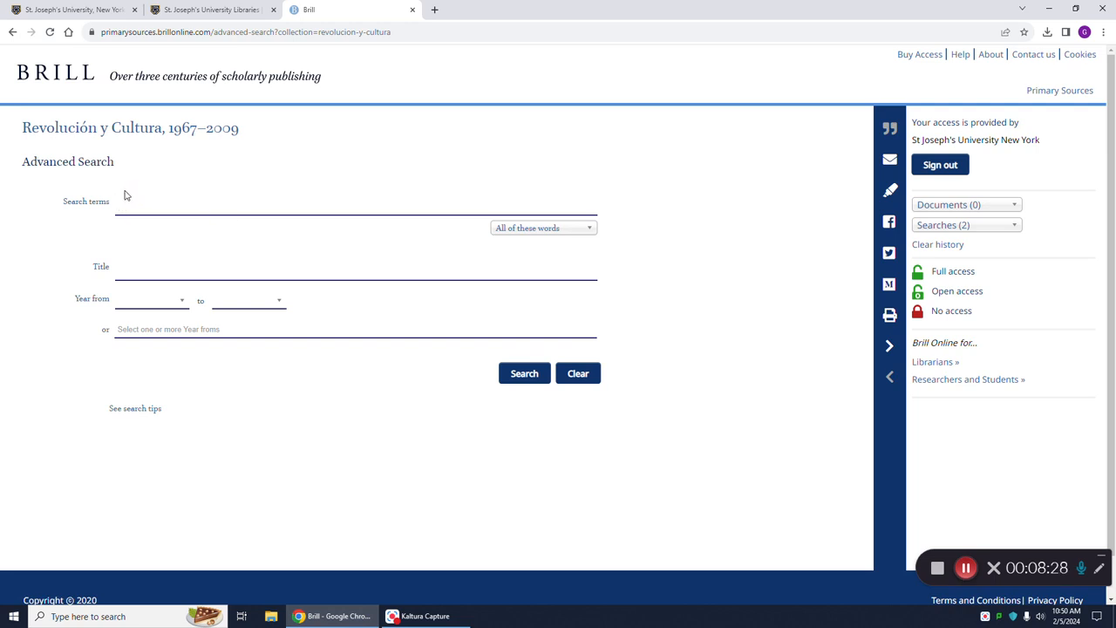
mouse_move(689, 335)
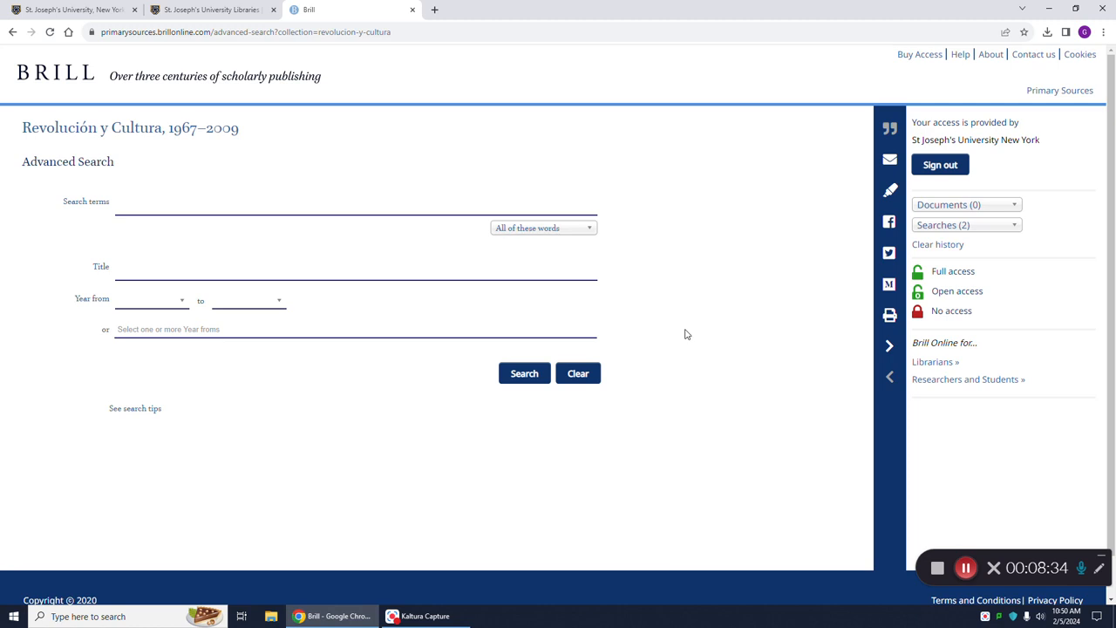
mouse_move(138, 262)
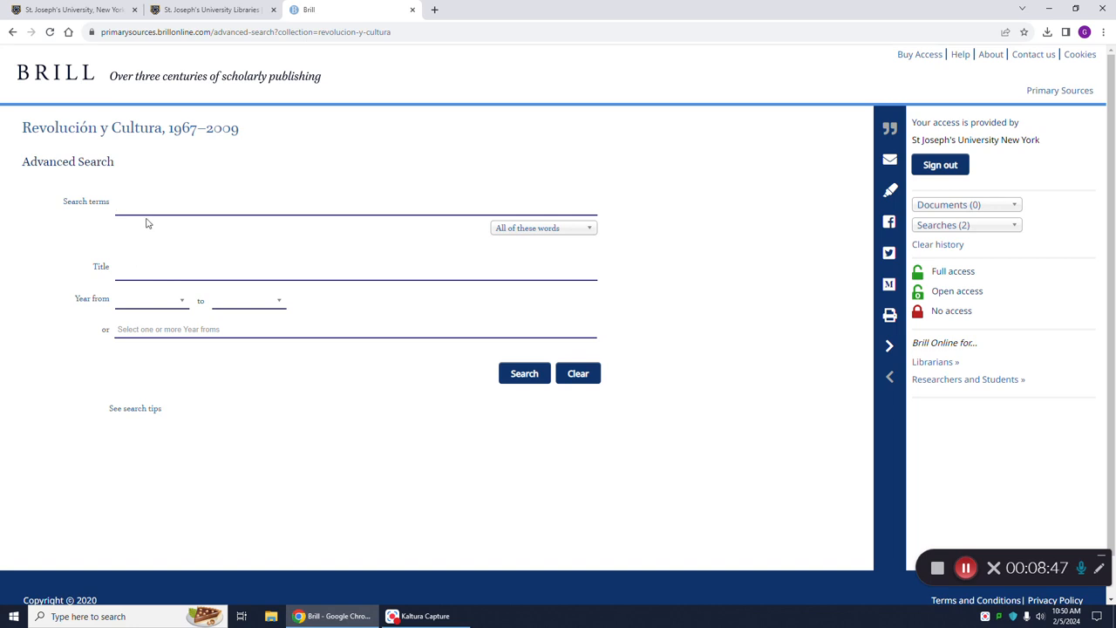
left_click(119, 202)
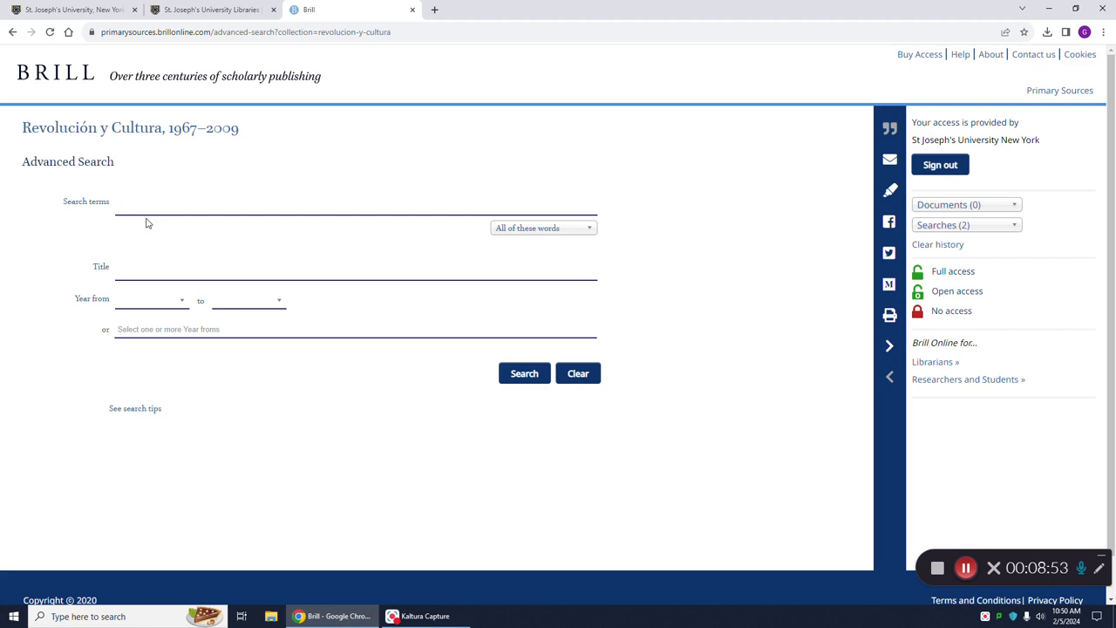
type("socialista")
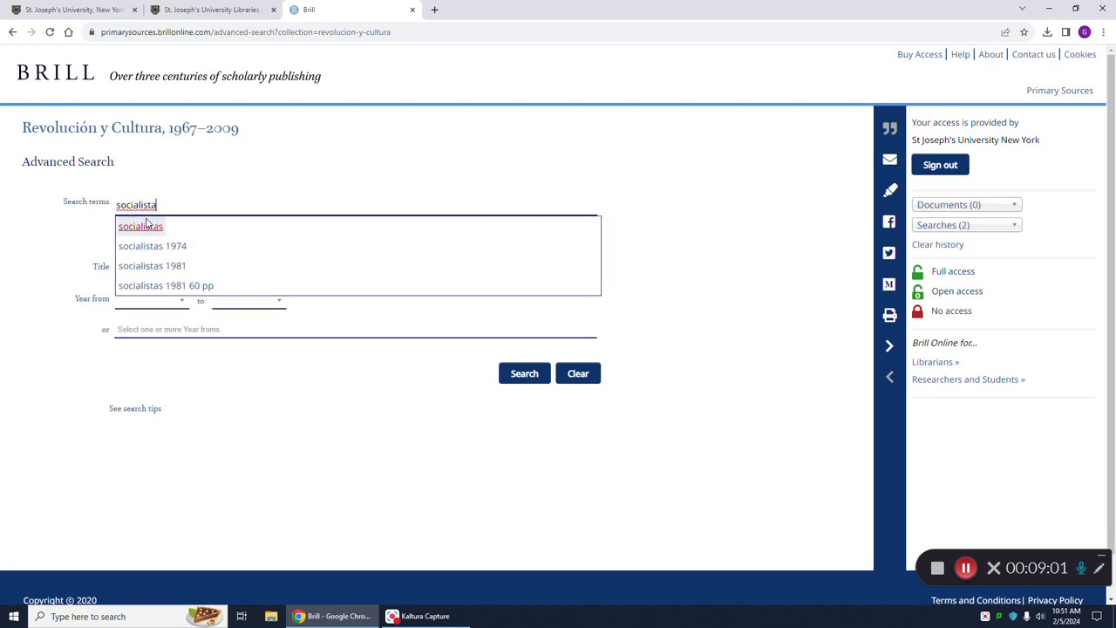
mouse_move(716, 376)
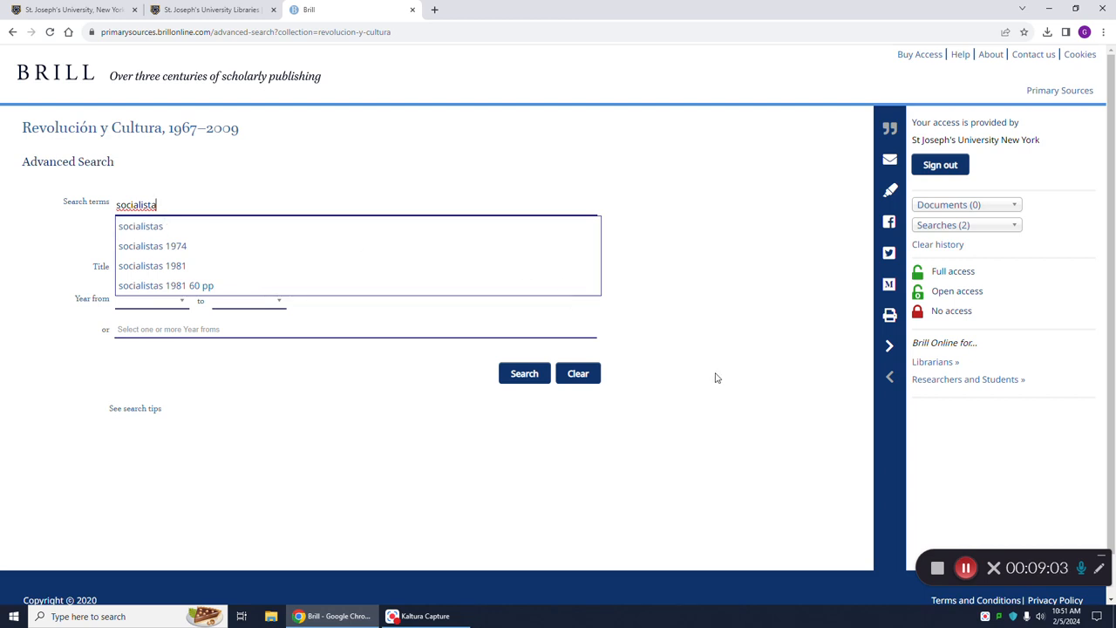